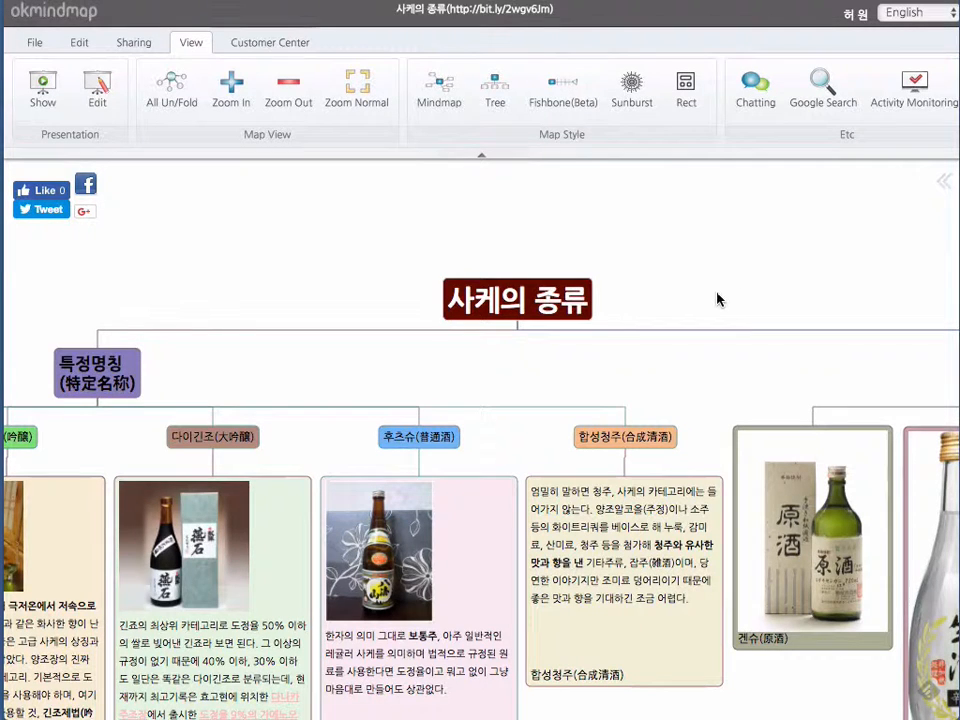
{"action": "mouse_move", "coordinate": [714, 318]}
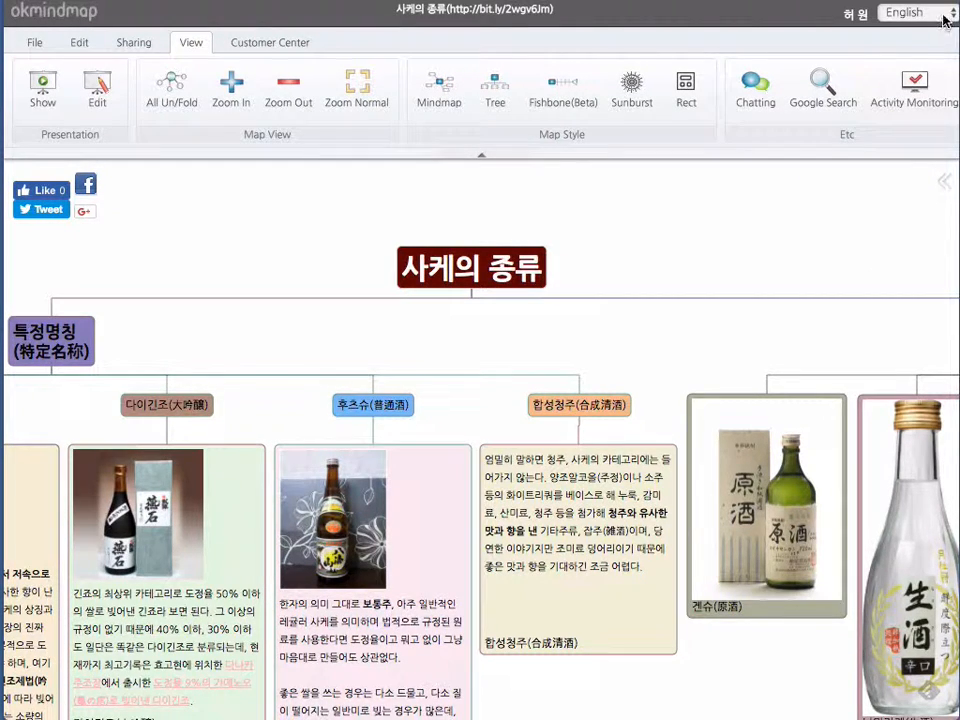
Switch the interface to Vietnamese, open the chat panel, and switch back to English.
{"action": "left_click", "coordinate": [915, 12]}
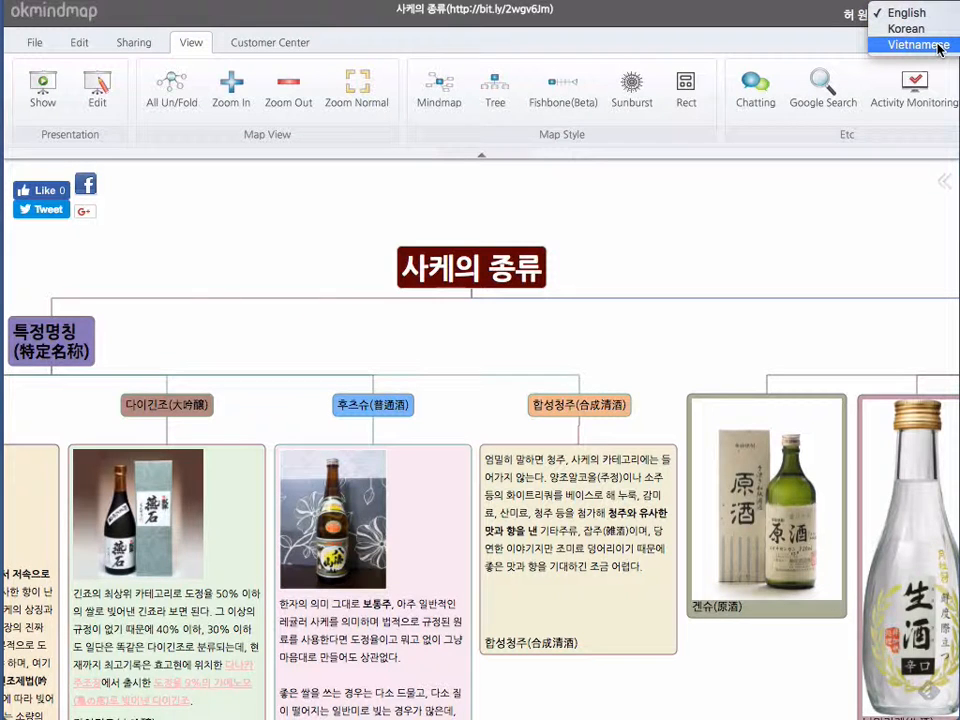
{"action": "left_click", "coordinate": [916, 45]}
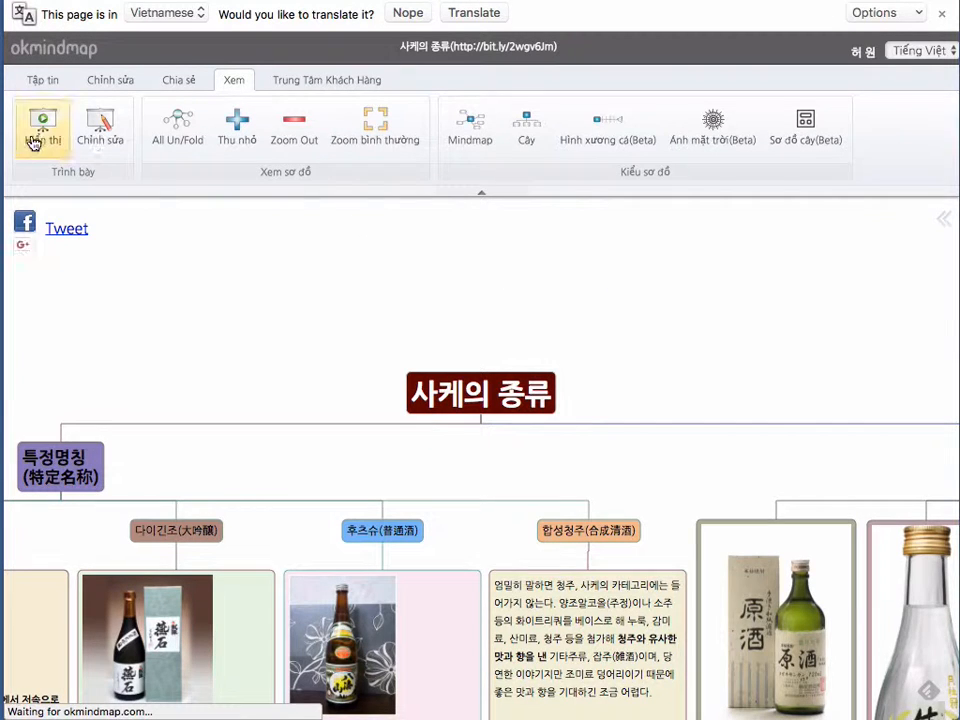
{"action": "left_click", "coordinate": [177, 125]}
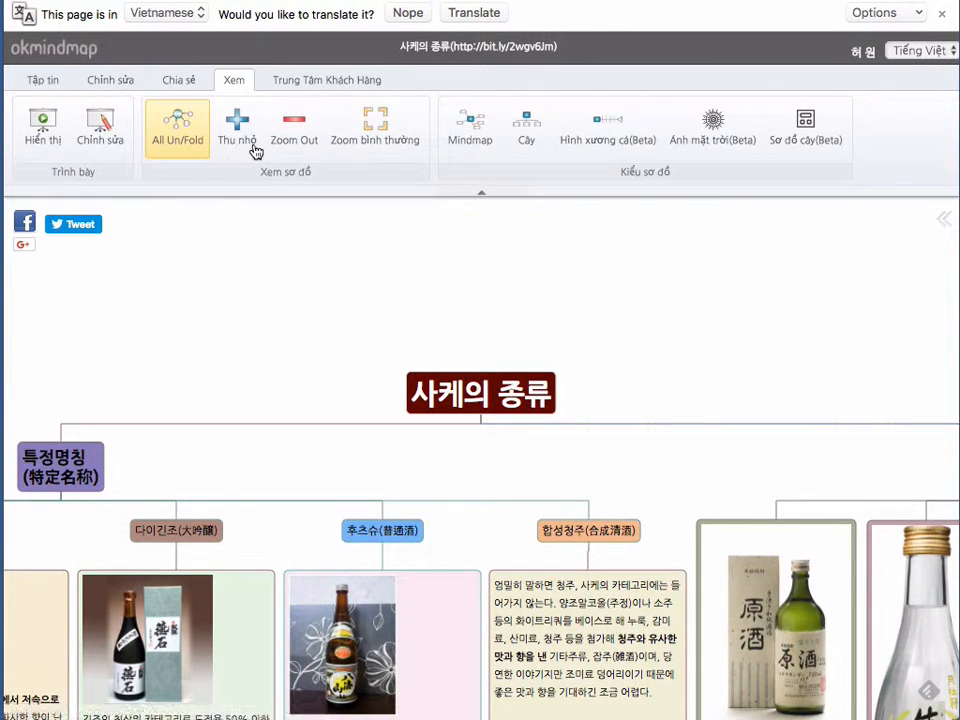
{"action": "left_click", "coordinate": [607, 125]}
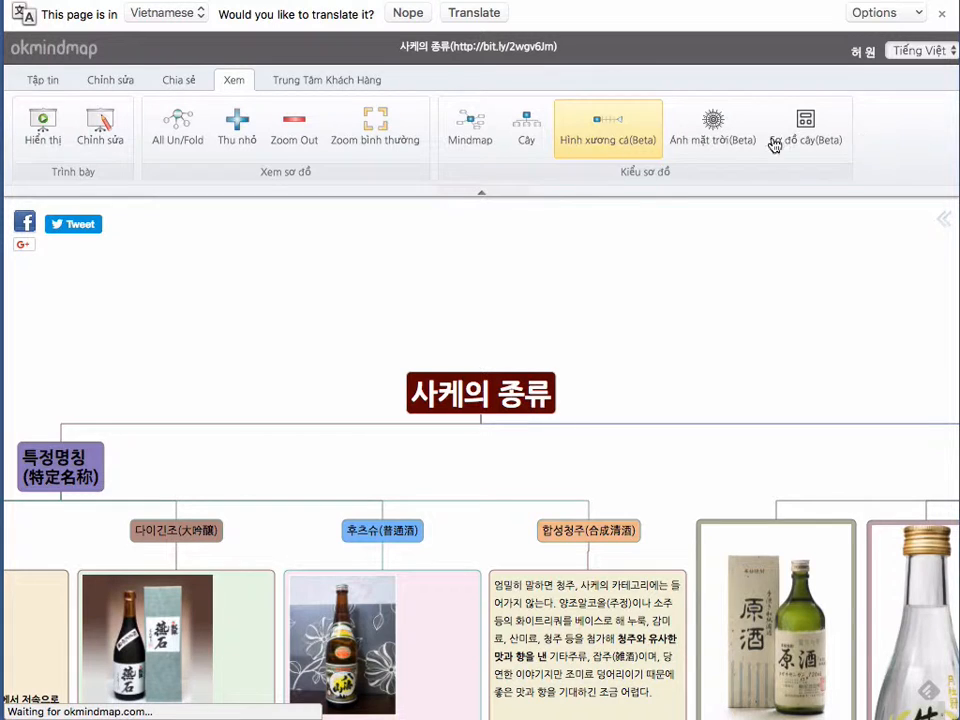
{"action": "left_click", "coordinate": [915, 50]}
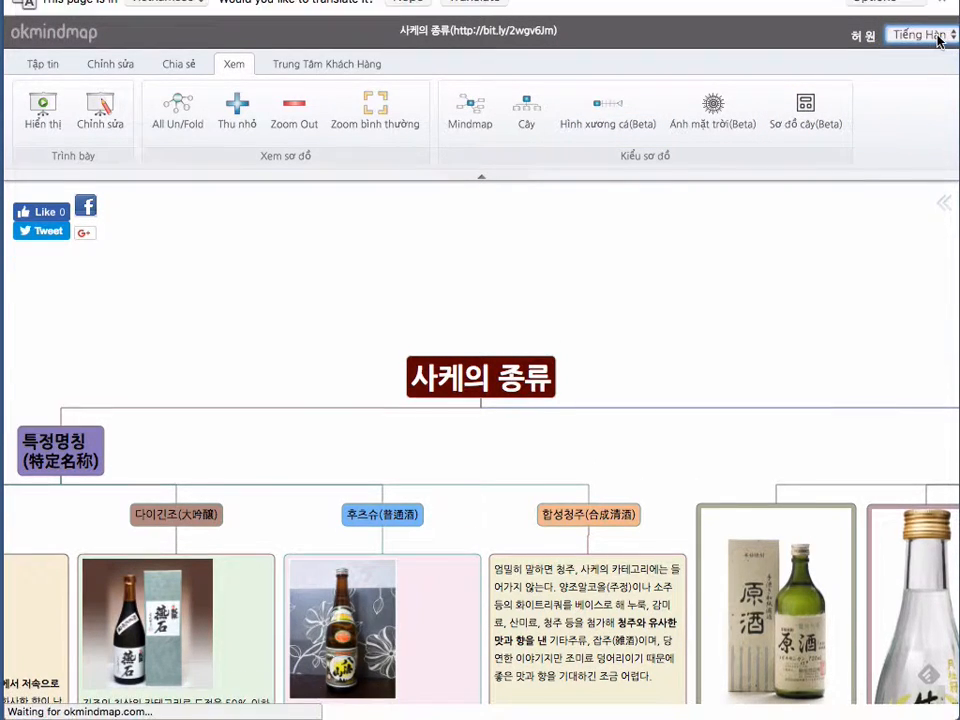
{"action": "left_click", "coordinate": [918, 34]}
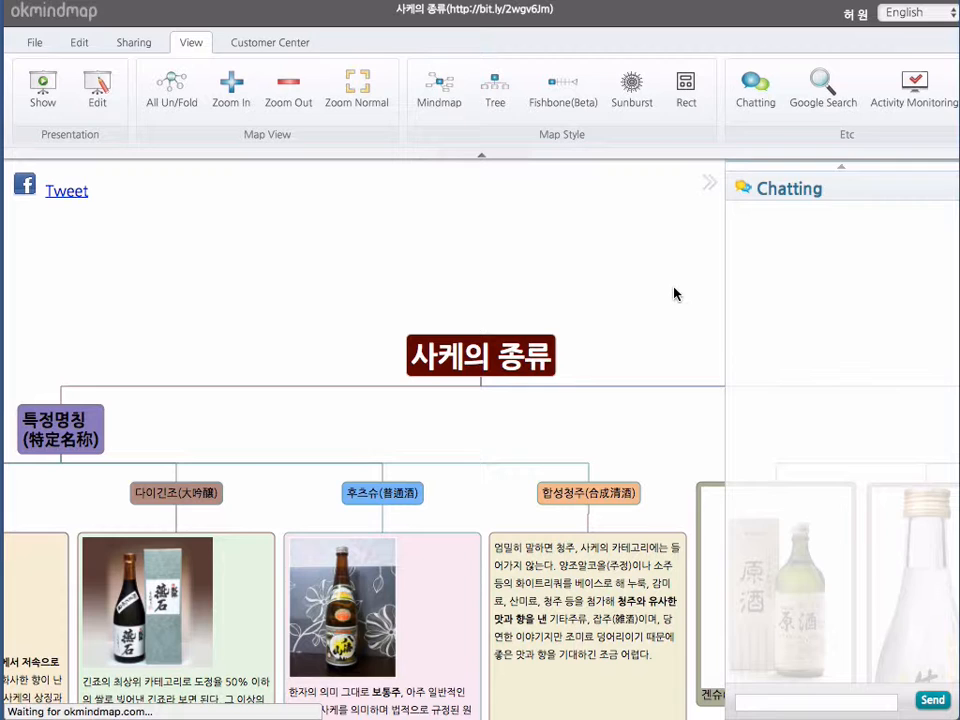
Close the chat panel and show the Edit tab's node editing tools.
{"action": "left_click", "coordinate": [710, 182]}
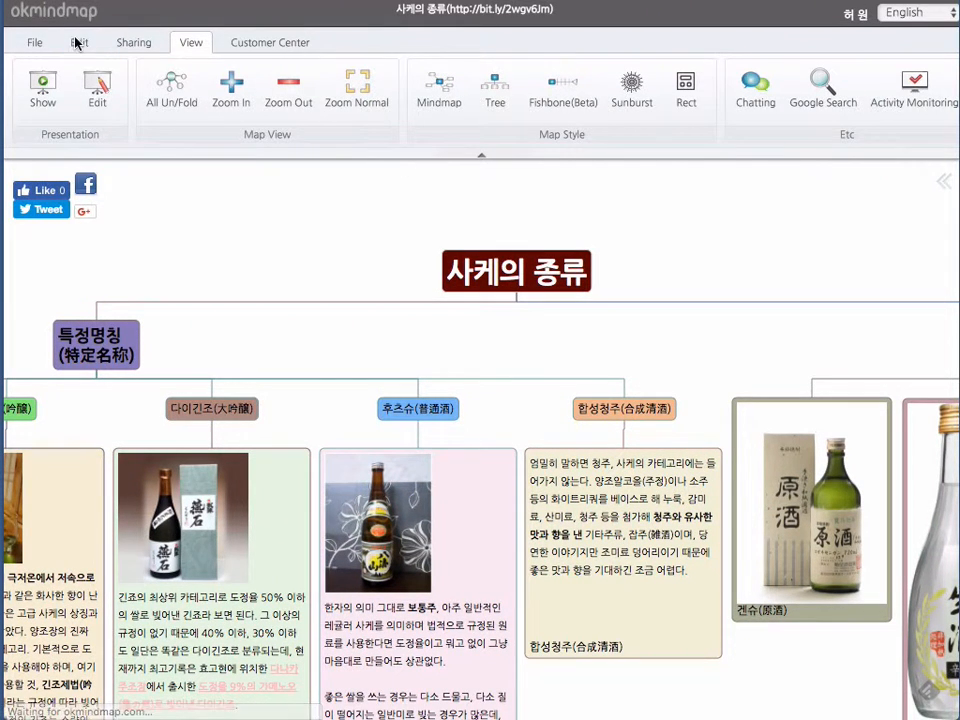
{"action": "left_click", "coordinate": [79, 42]}
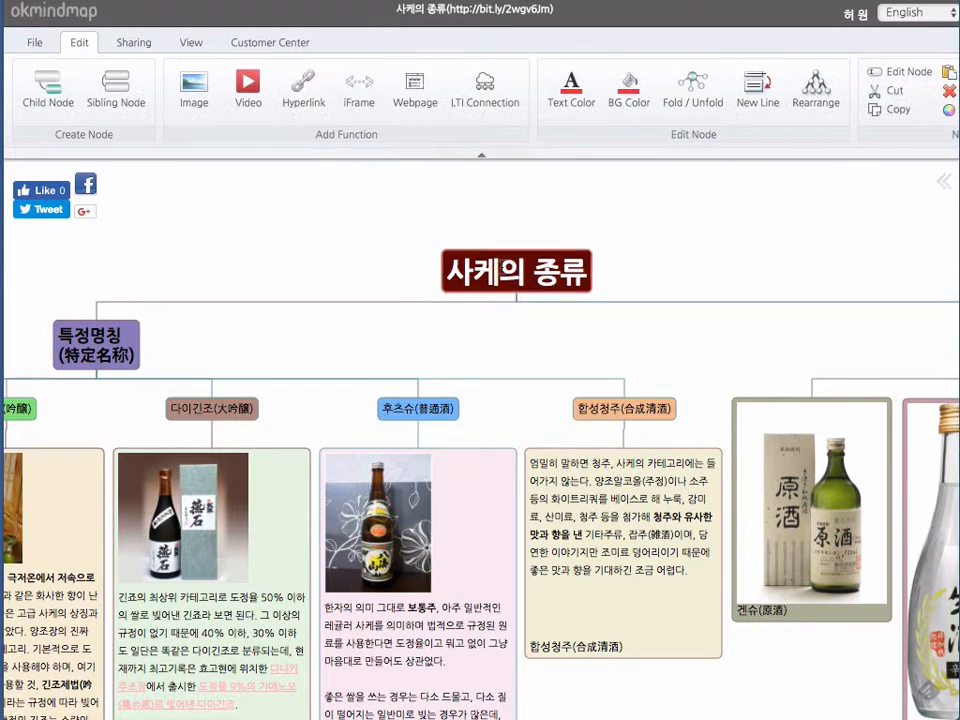
{"action": "mouse_move", "coordinate": [414, 88]}
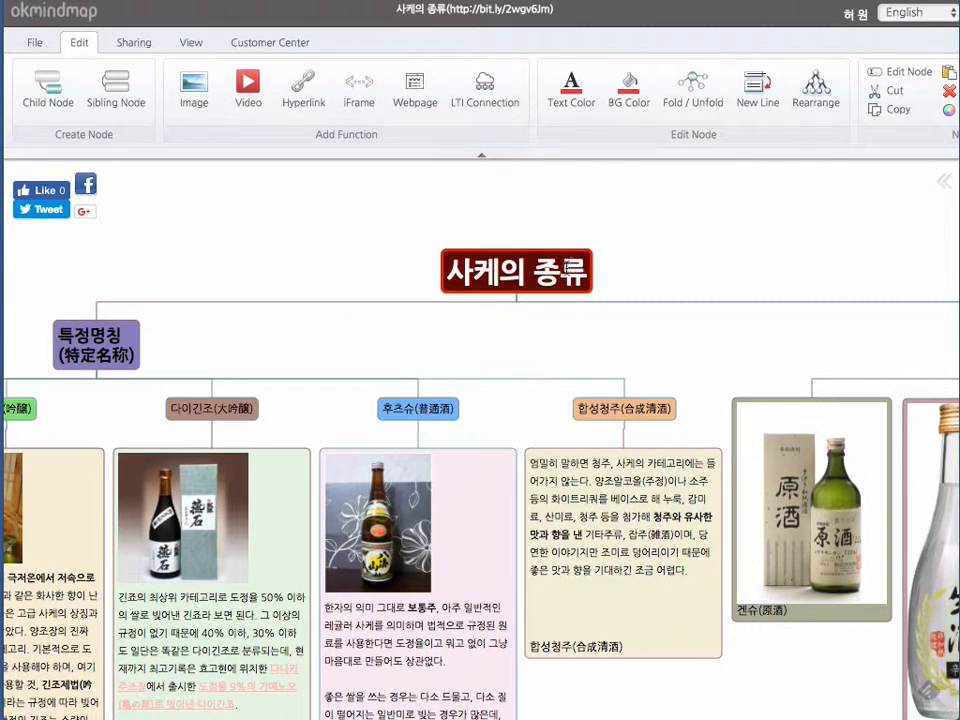
{"action": "mouse_move", "coordinate": [593, 280]}
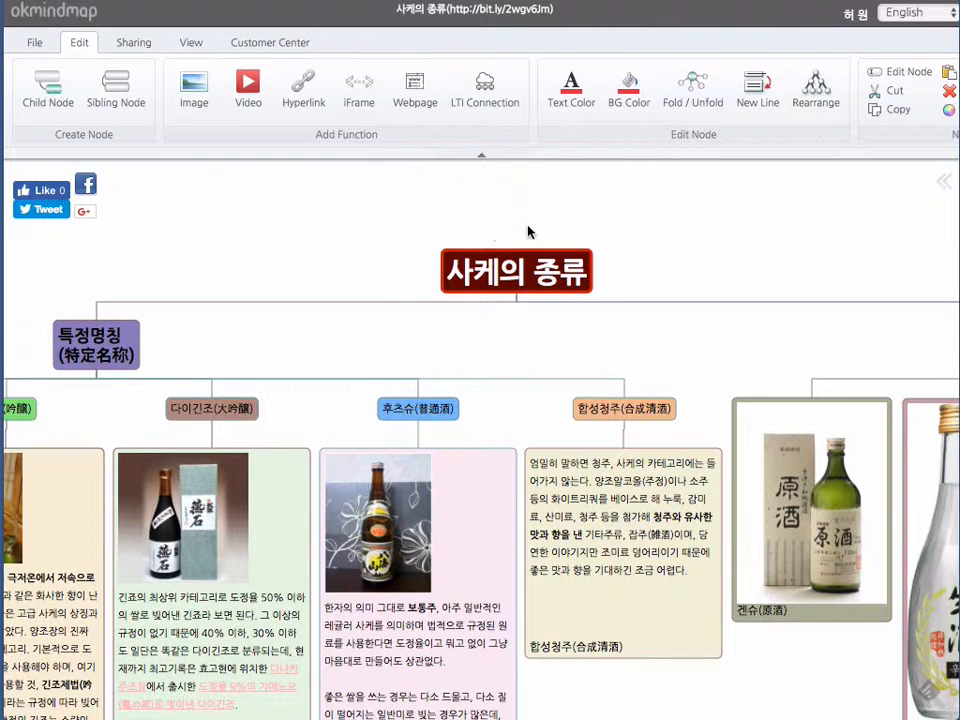
{"action": "mouse_move", "coordinate": [585, 318]}
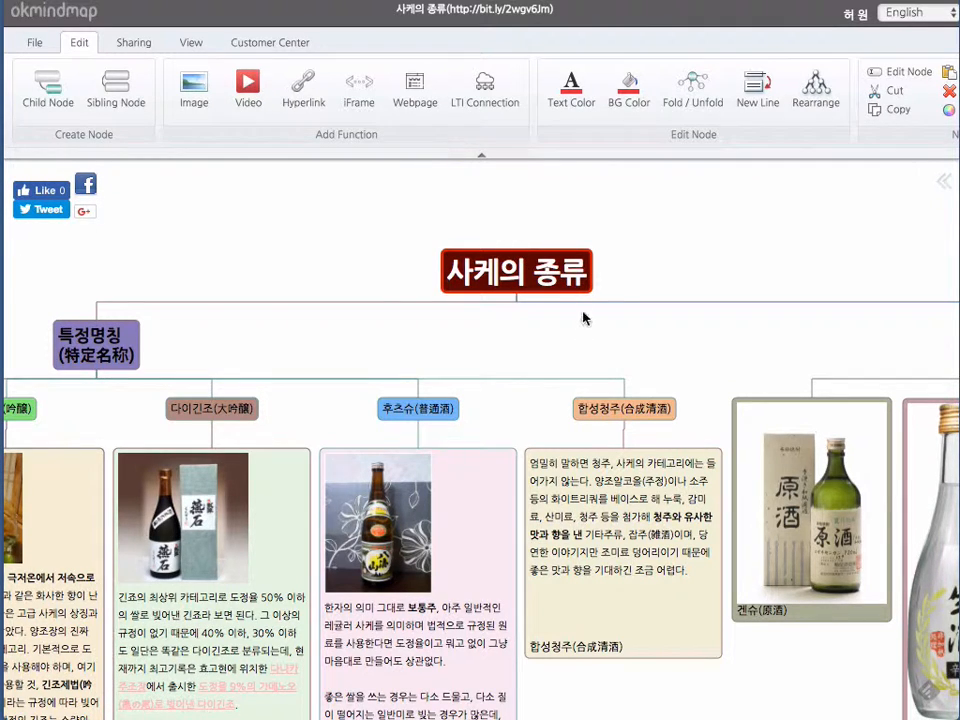
{"action": "mouse_move", "coordinate": [414, 88]}
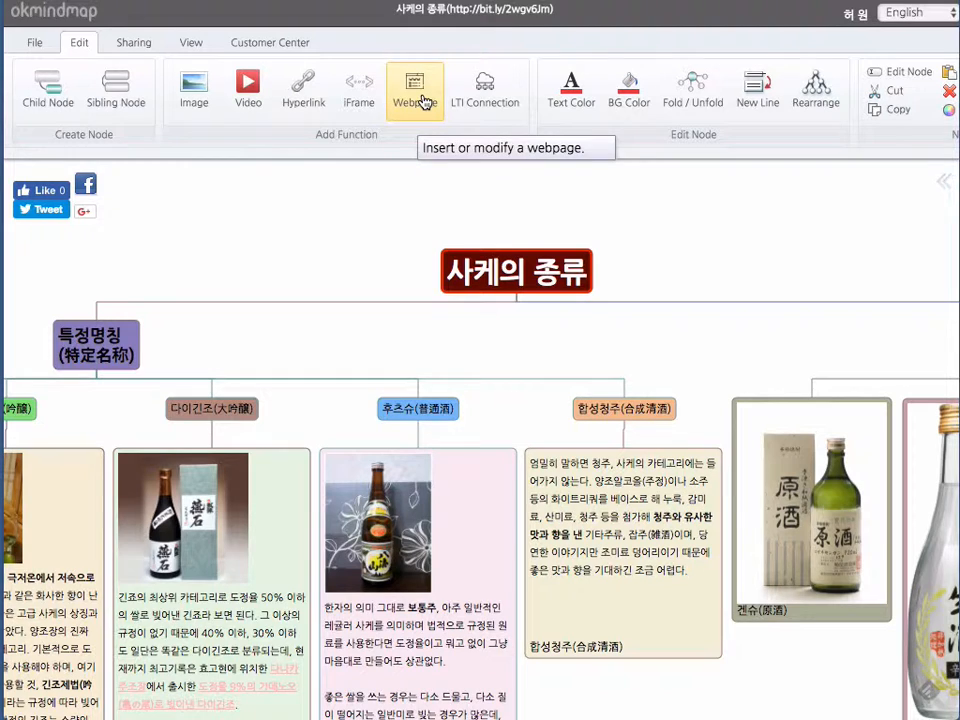
Embed a webpage reading 'Your Webpage goes here information' in white text on 사케의 종류.
{"action": "left_click", "coordinate": [414, 85]}
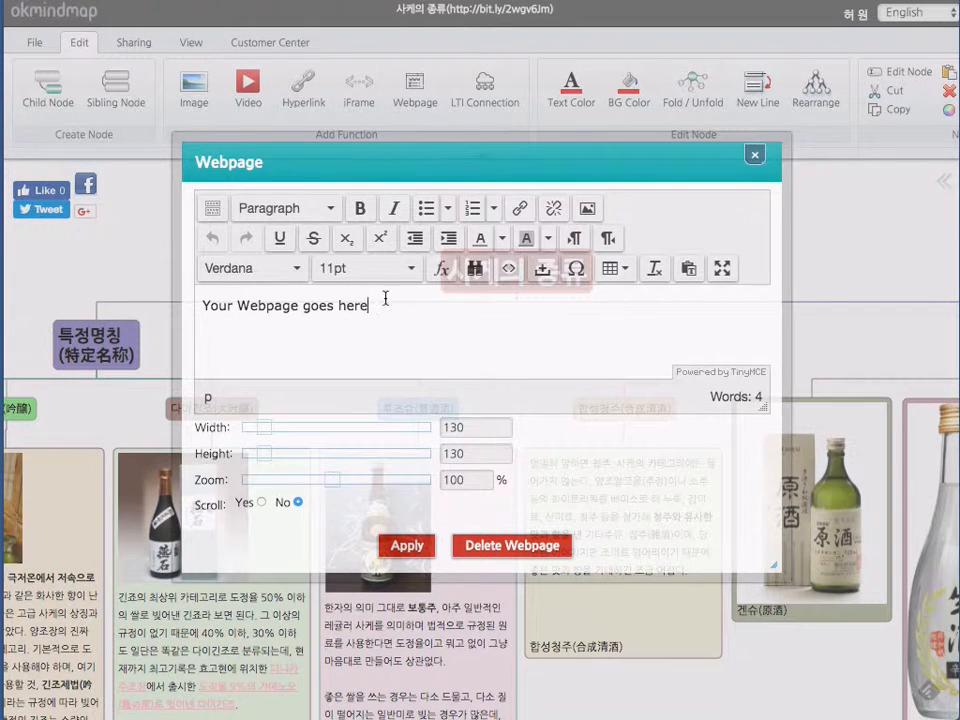
{"action": "type", "text": "information"}
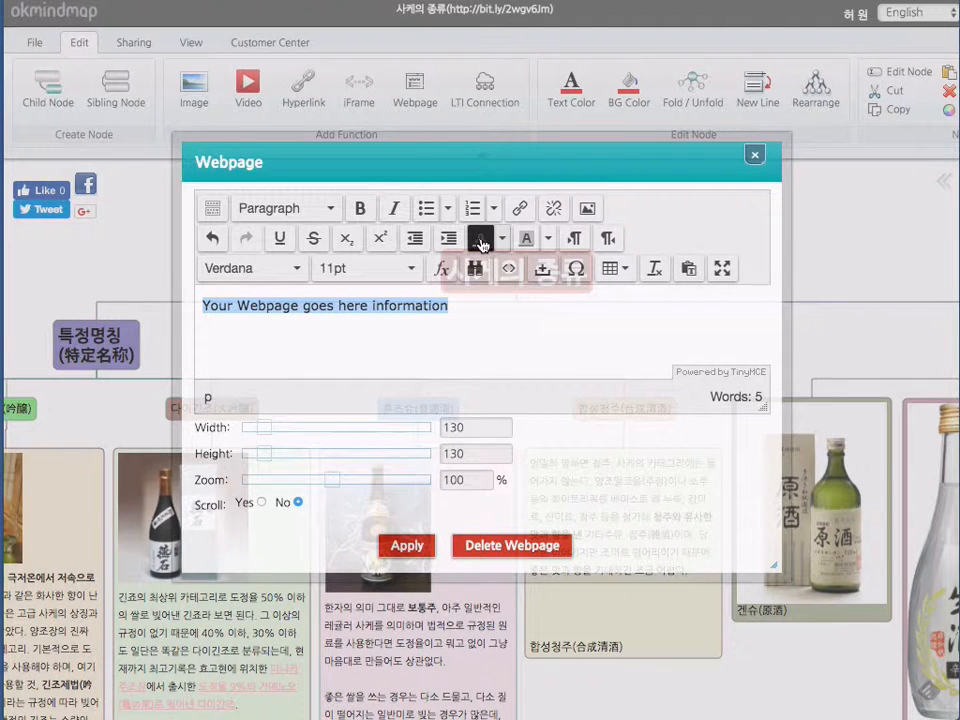
{"action": "left_click", "coordinate": [481, 238]}
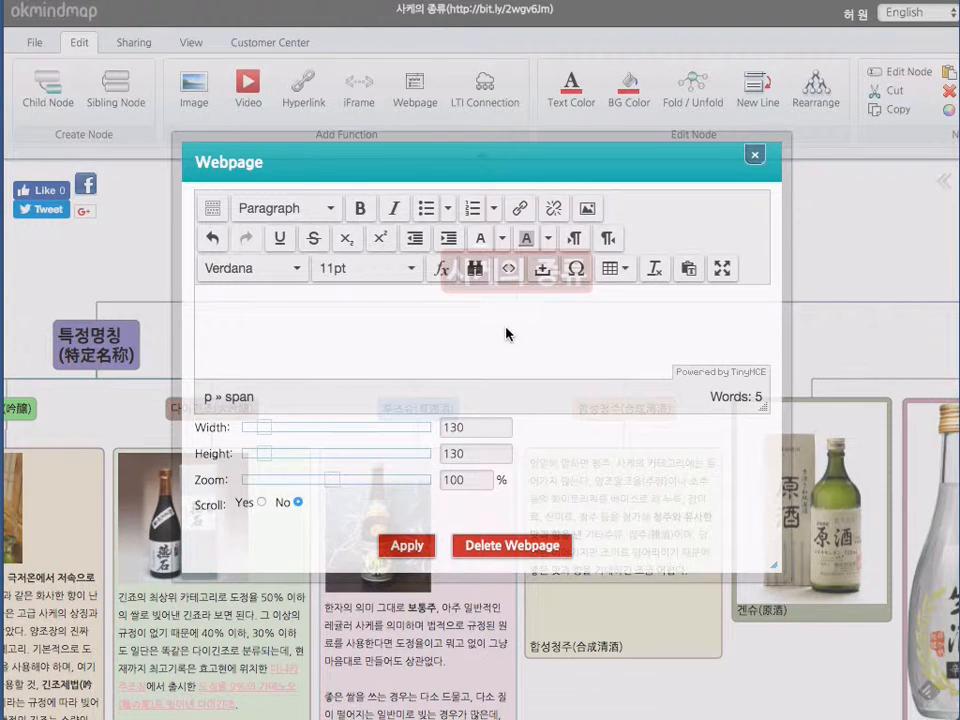
{"action": "mouse_move", "coordinate": [606, 268]}
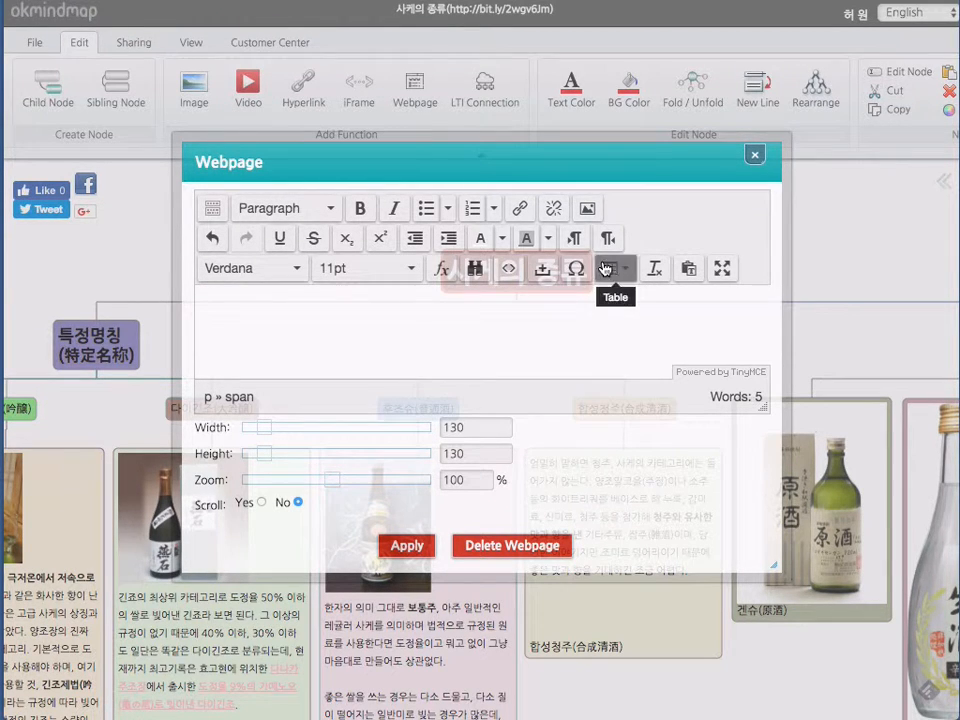
{"action": "mouse_move", "coordinate": [588, 208]}
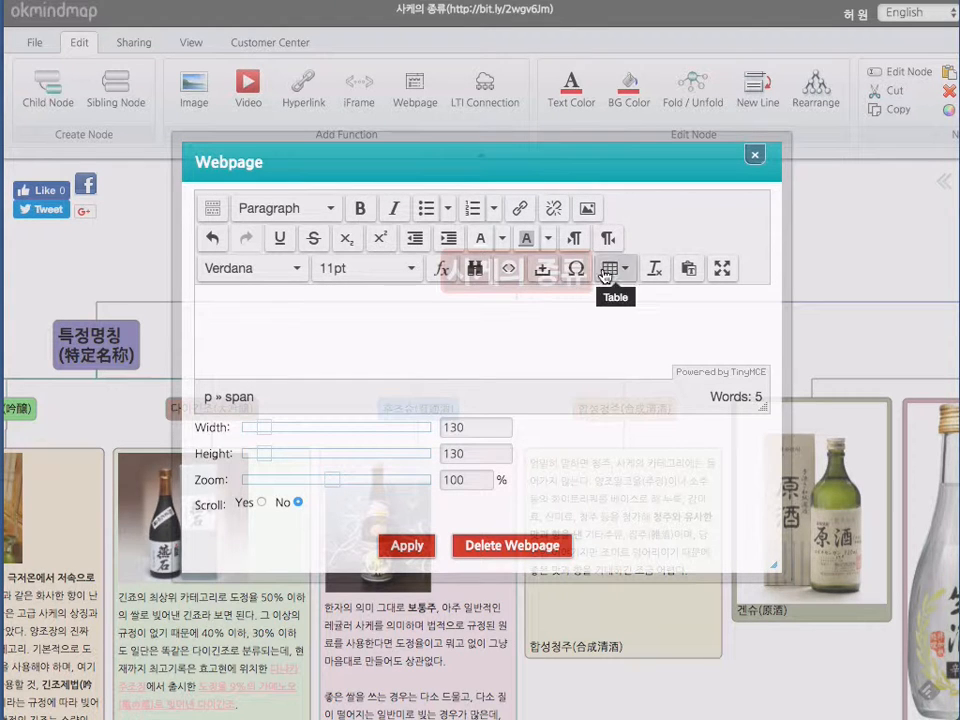
{"action": "mouse_move", "coordinate": [524, 298]}
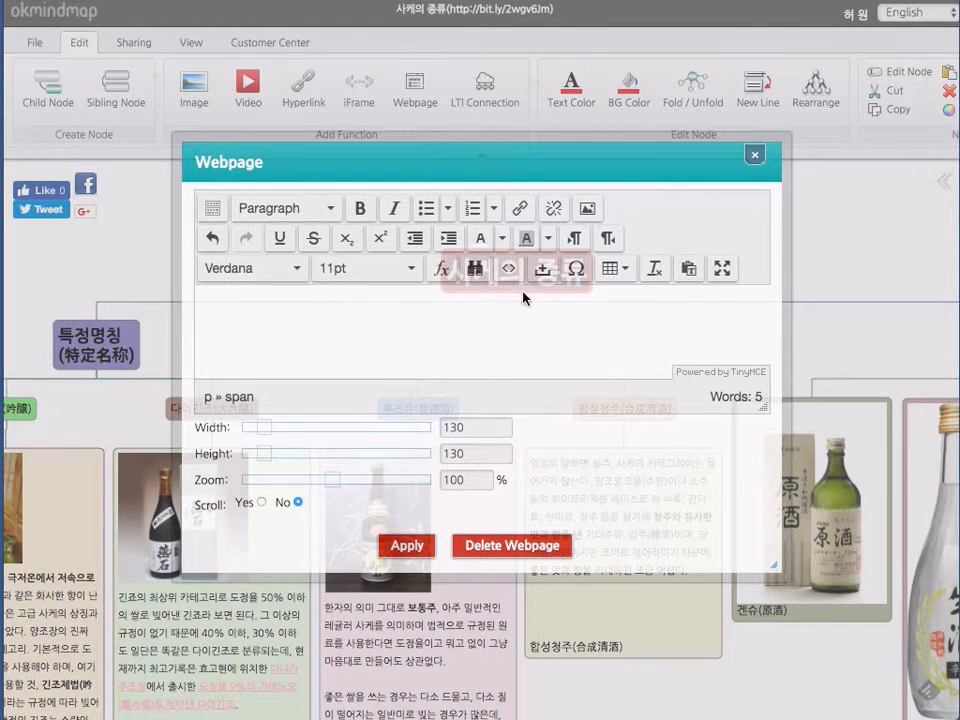
{"action": "mouse_move", "coordinate": [653, 268]}
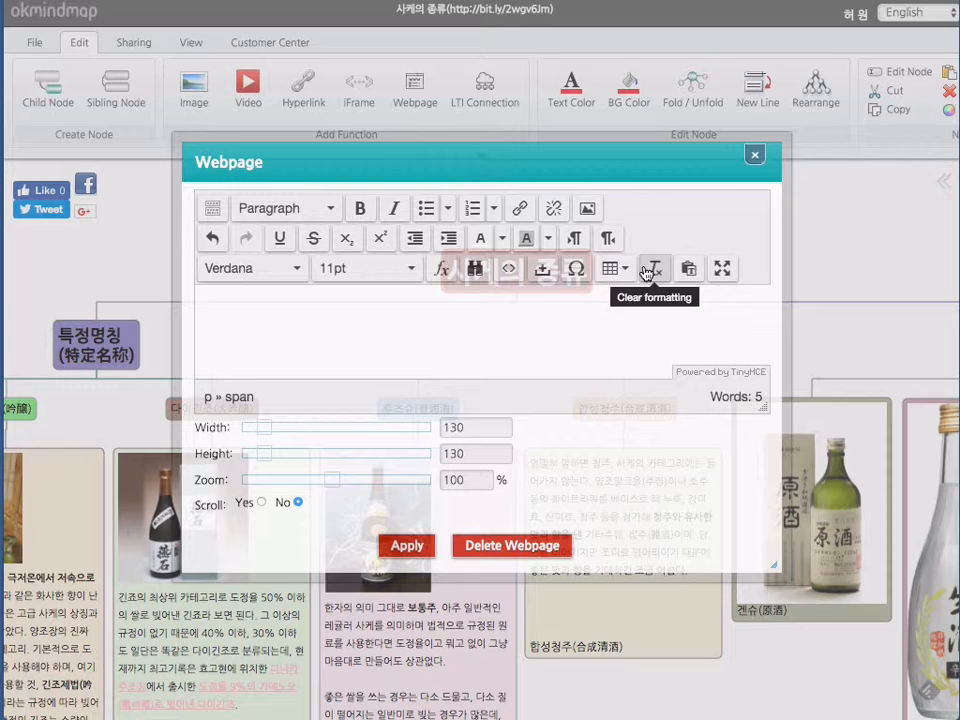
{"action": "mouse_move", "coordinate": [660, 360]}
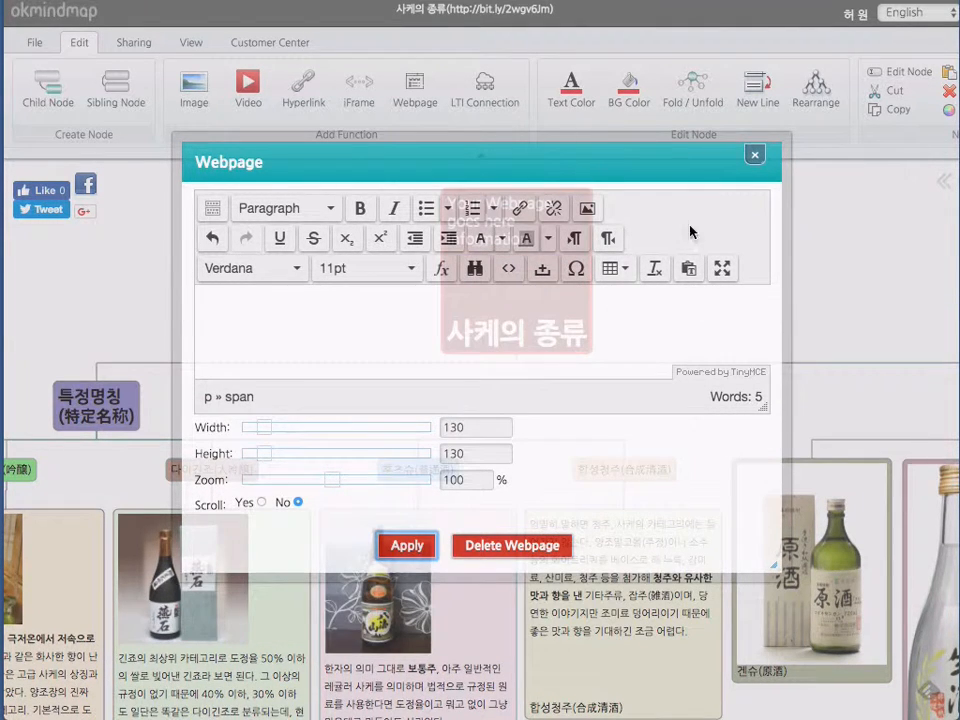
{"action": "left_click", "coordinate": [754, 155]}
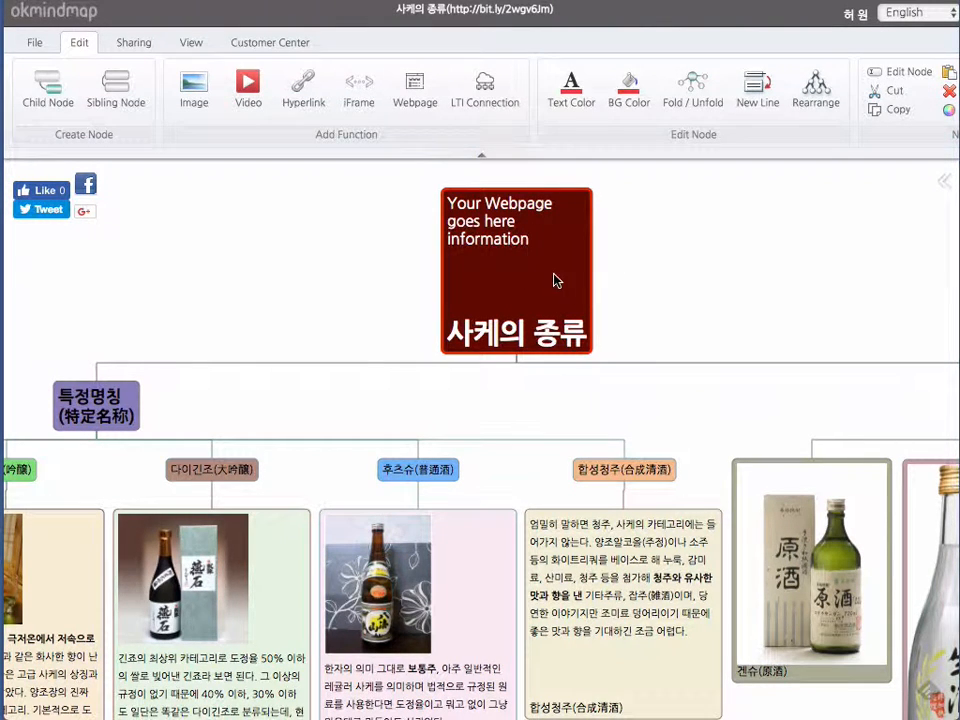
{"action": "mouse_move", "coordinate": [365, 145]}
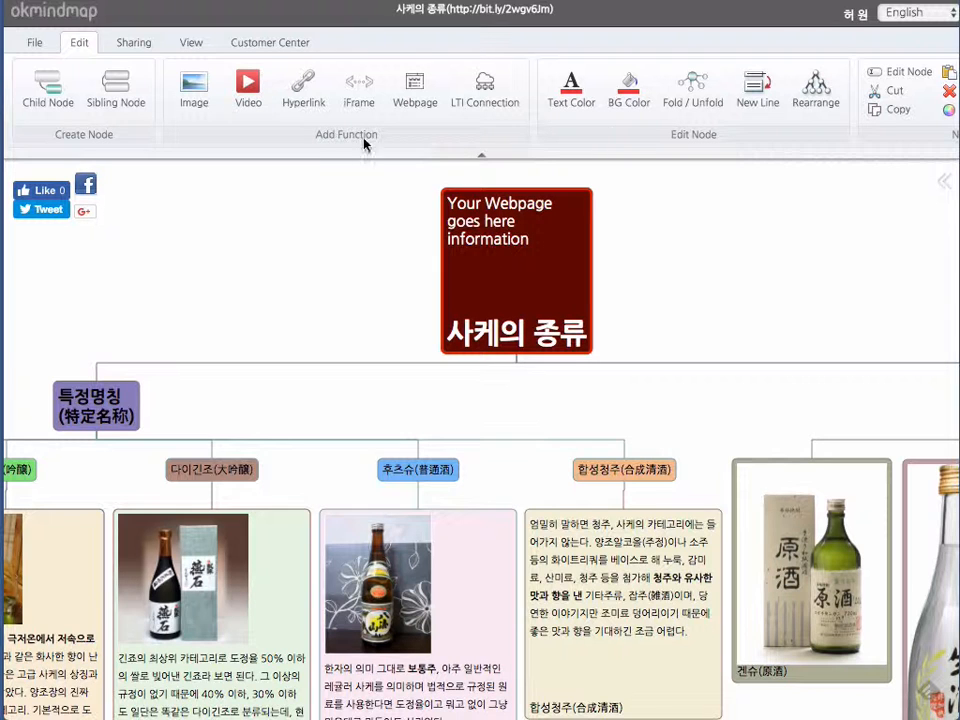
{"action": "mouse_move", "coordinate": [414, 88]}
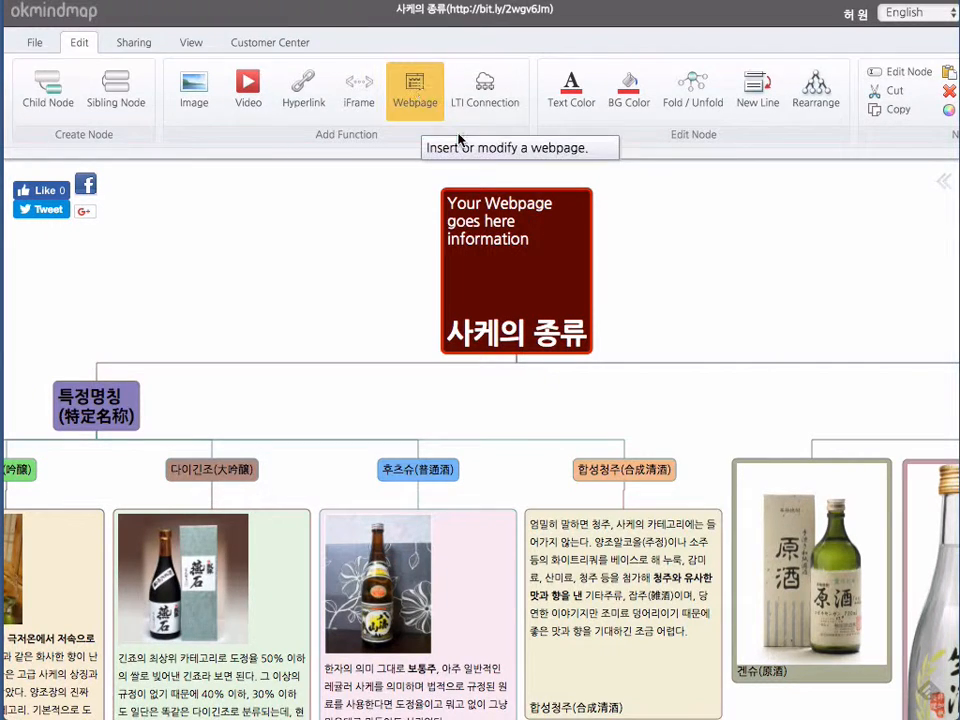
Delete the embedded webpage from the 사케의 종류 root node.
{"action": "left_click", "coordinate": [414, 88]}
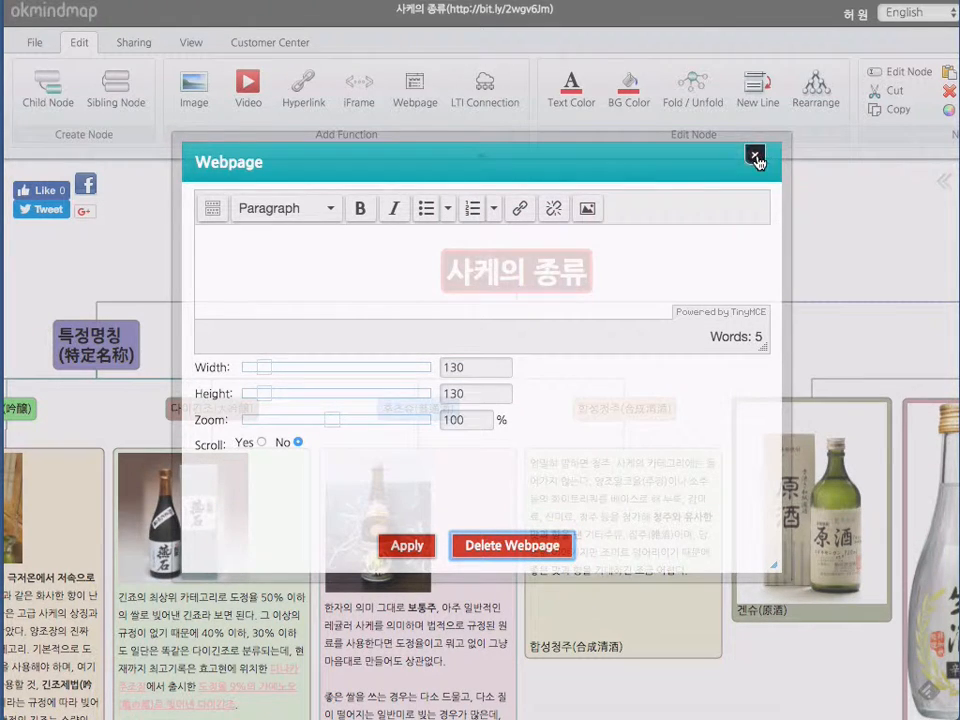
{"action": "left_click", "coordinate": [756, 157]}
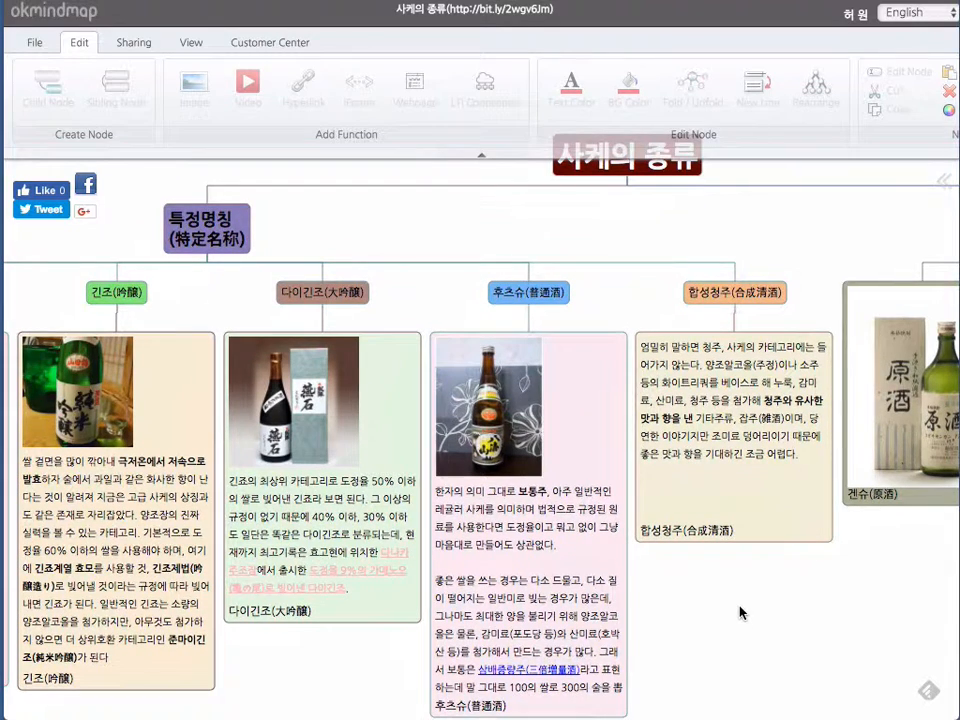
{"action": "mouse_move", "coordinate": [437, 310]}
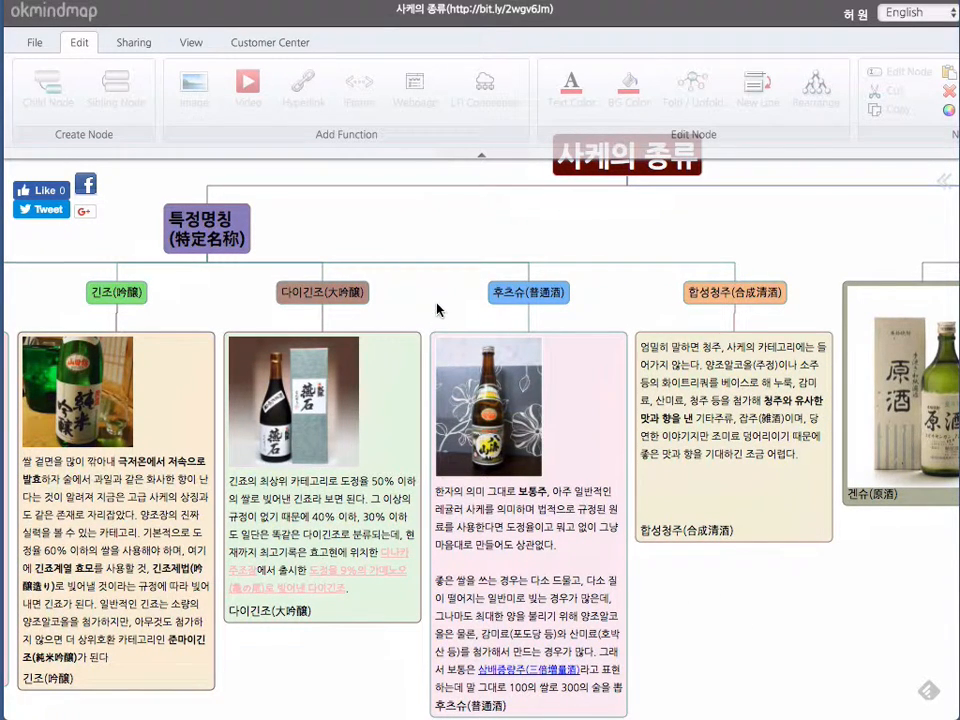
Link 다나카주조장 in the 다이긴조 node's webpage, opening in a new window.
{"action": "left_click", "coordinate": [322, 450]}
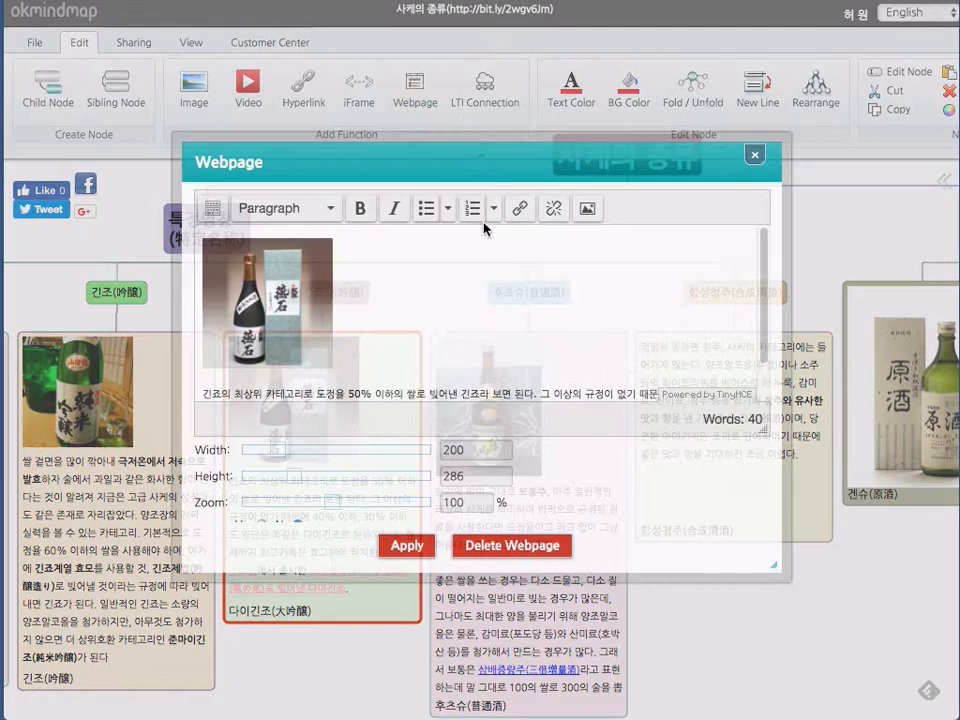
{"action": "scroll", "scroll_direction": "down", "scroll_amount": 3}
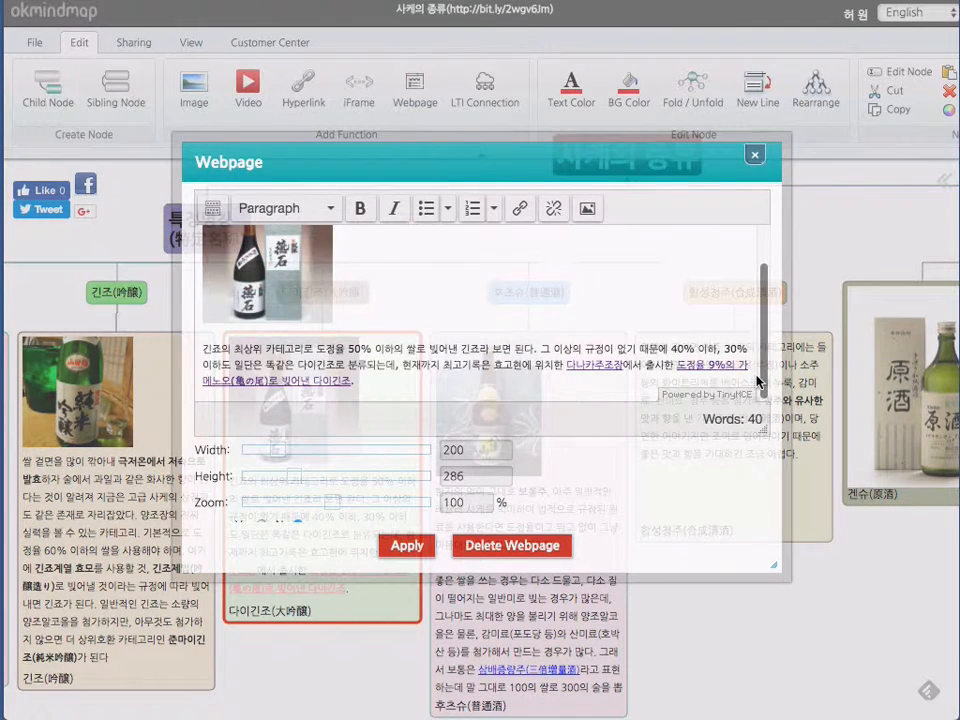
{"action": "left_click", "coordinate": [592, 378]}
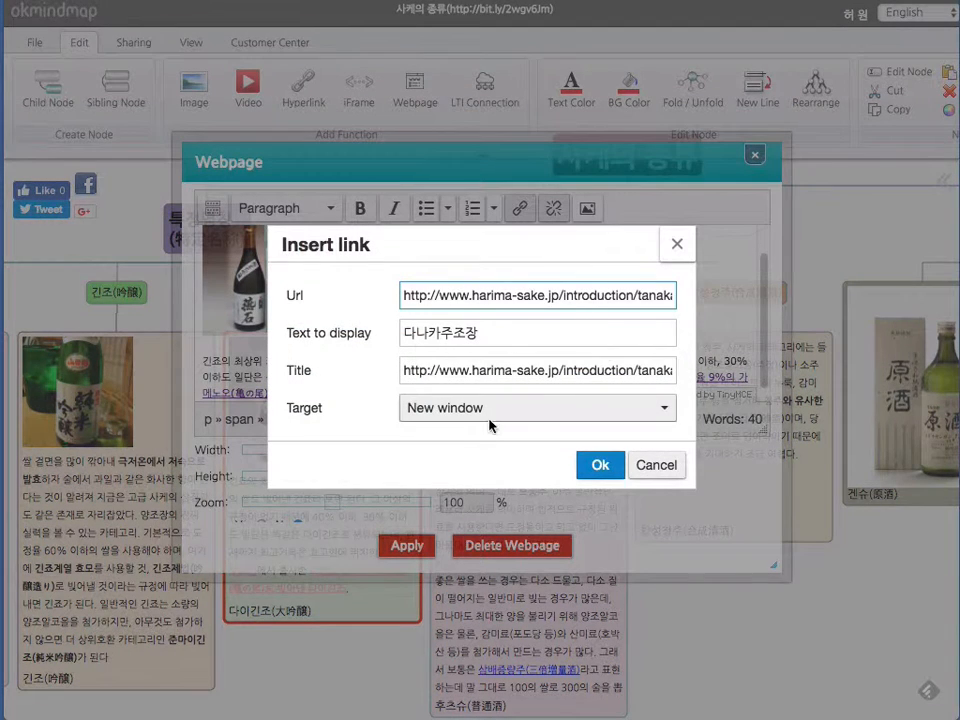
{"action": "mouse_move", "coordinate": [658, 244]}
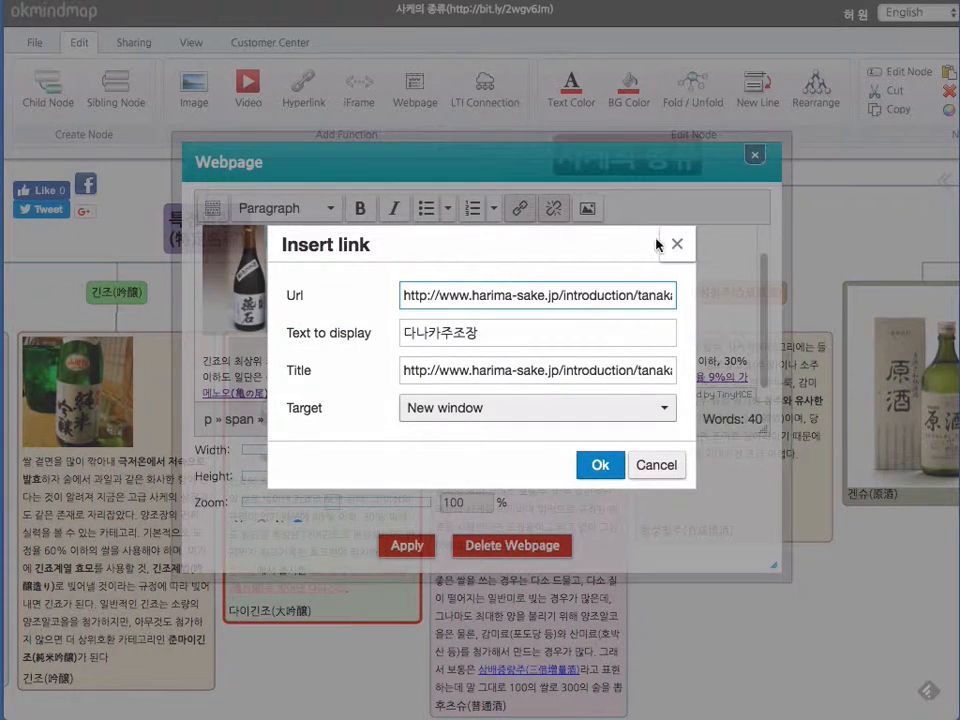
{"action": "left_click", "coordinate": [600, 464]}
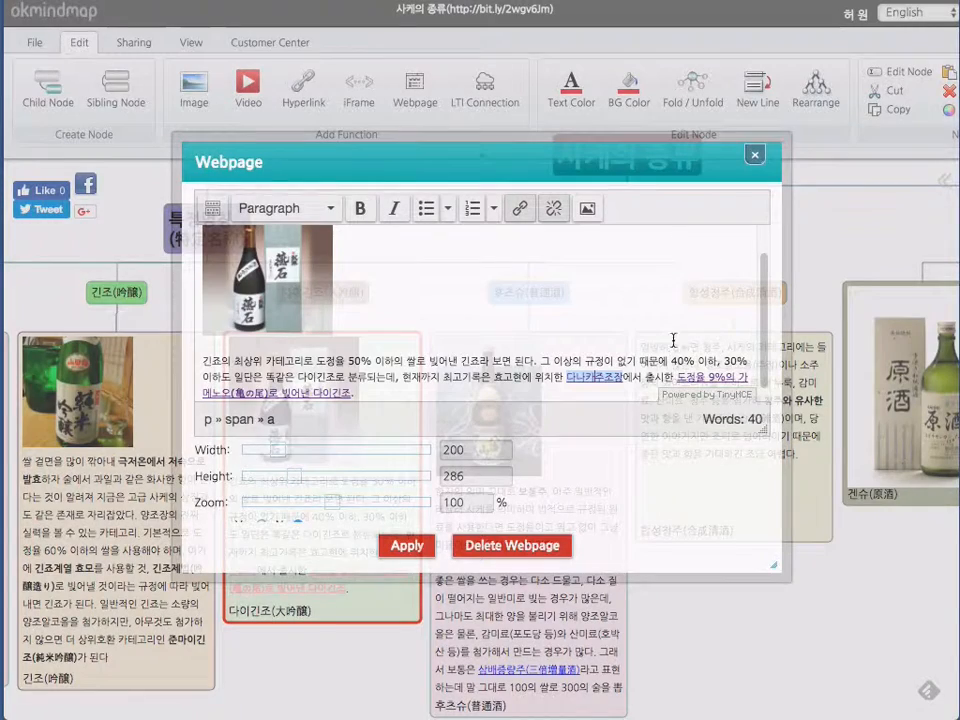
{"action": "mouse_move", "coordinate": [648, 360]}
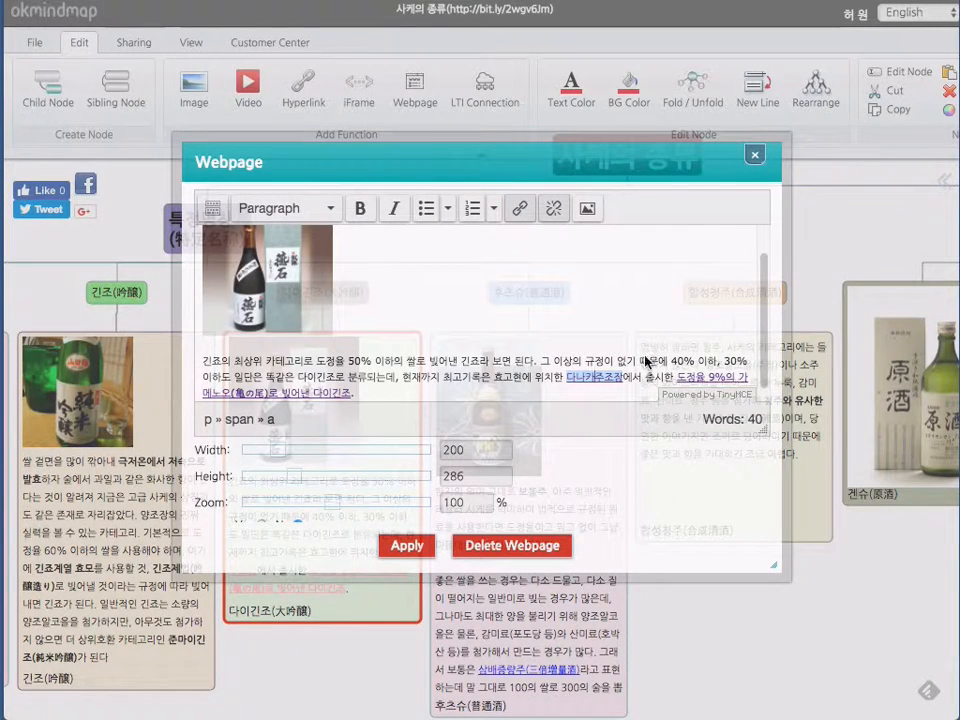
{"action": "left_click", "coordinate": [754, 154]}
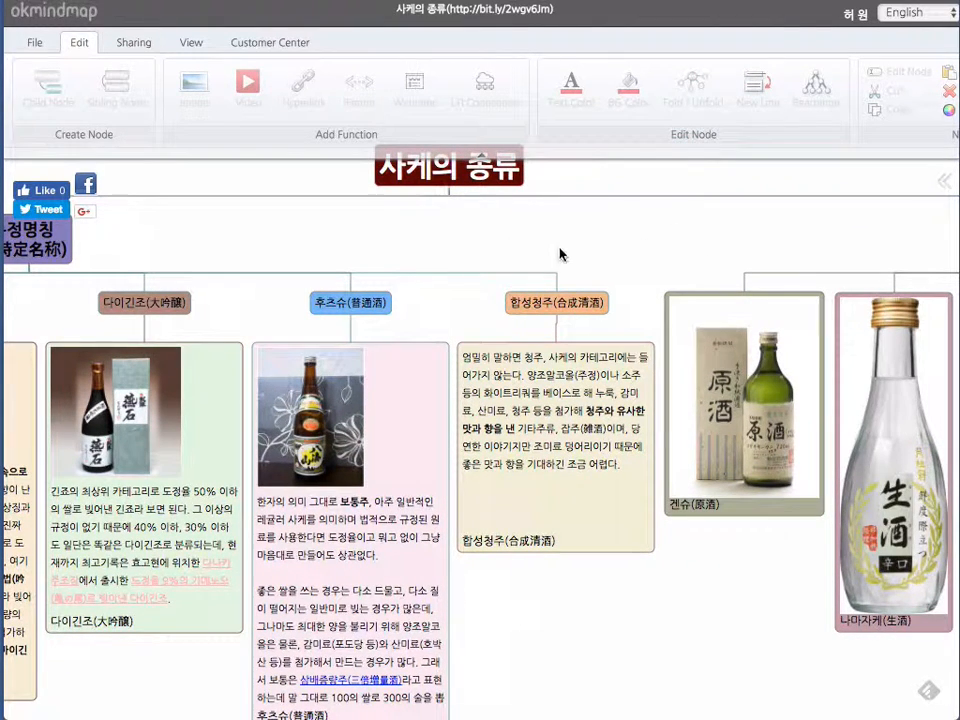
{"action": "mouse_move", "coordinate": [525, 212]}
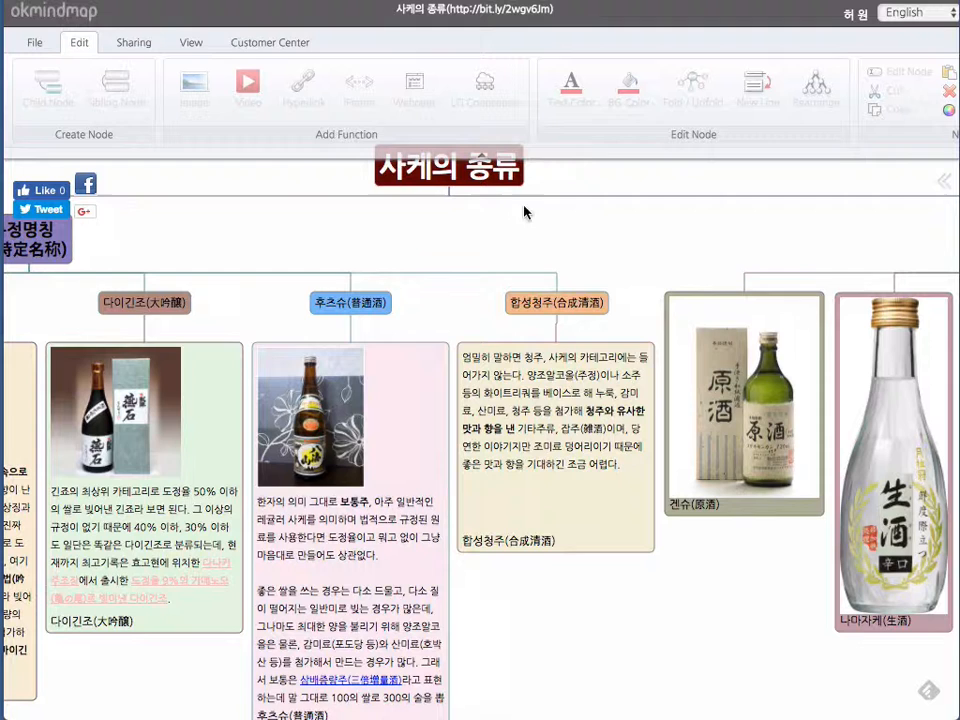
Select the 후츠슈(普通酒) node.
{"action": "left_click", "coordinate": [350, 302]}
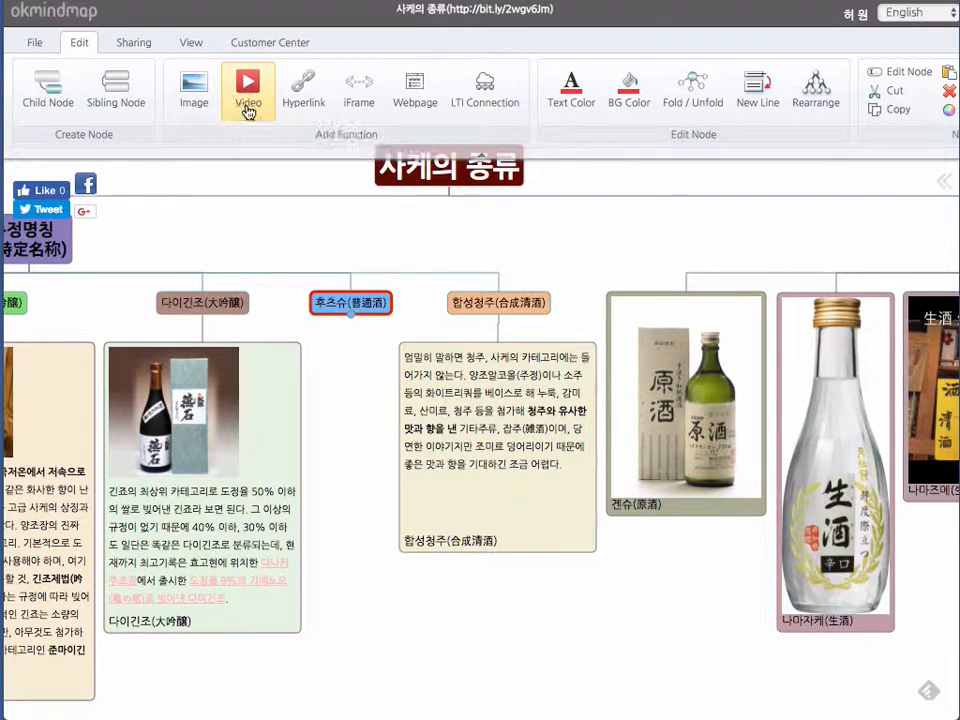
{"action": "mouse_move", "coordinate": [358, 90]}
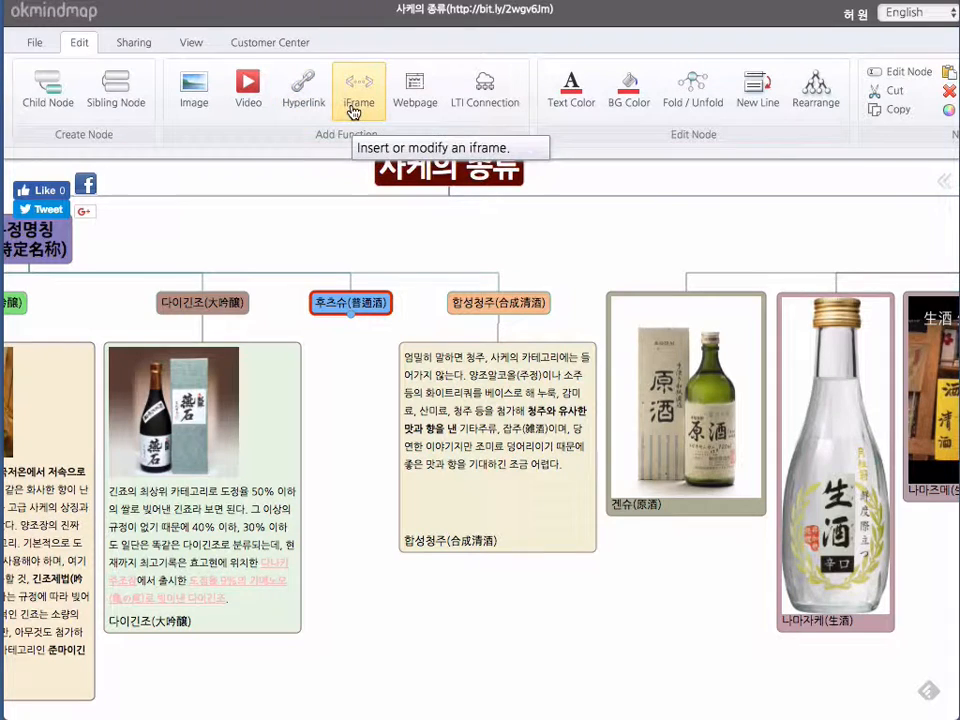
{"action": "mouse_move", "coordinate": [421, 128]}
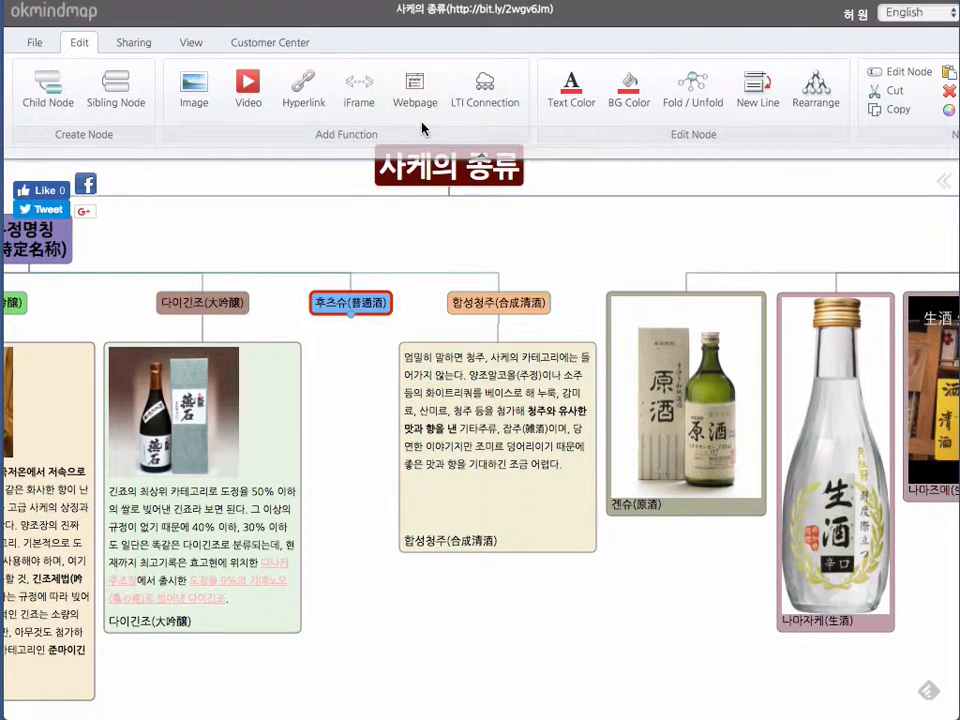
{"action": "mouse_move", "coordinate": [414, 88]}
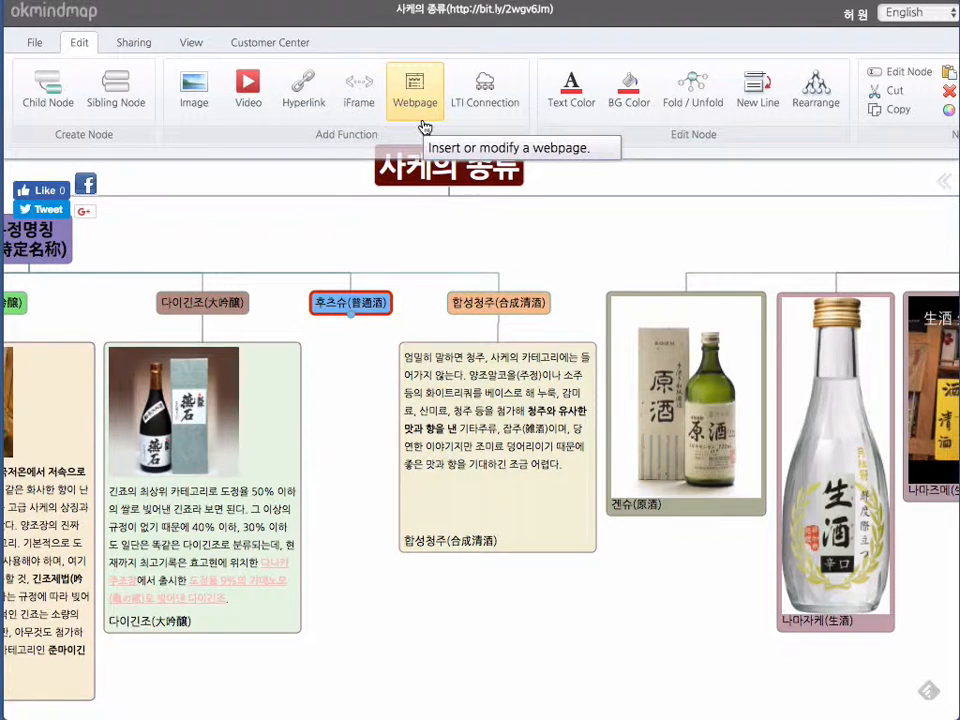
{"action": "mouse_move", "coordinate": [685, 236]}
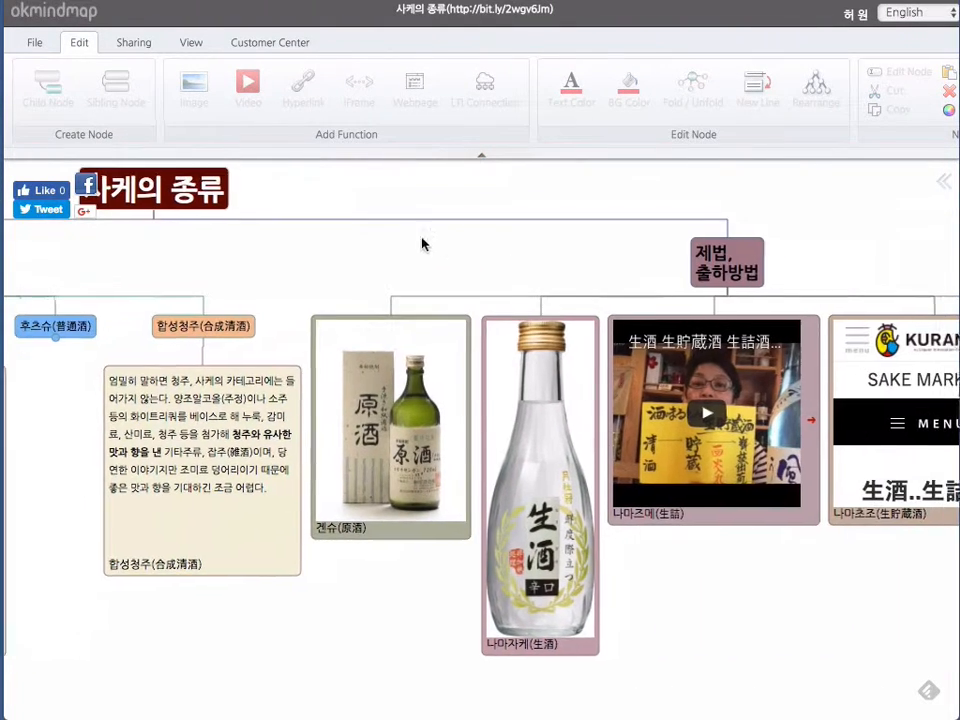
Scroll the map right to reveal the Quiz Test by LTI and Check Grade nodes.
{"action": "scroll", "scroll_direction": "right", "scroll_amount": 3}
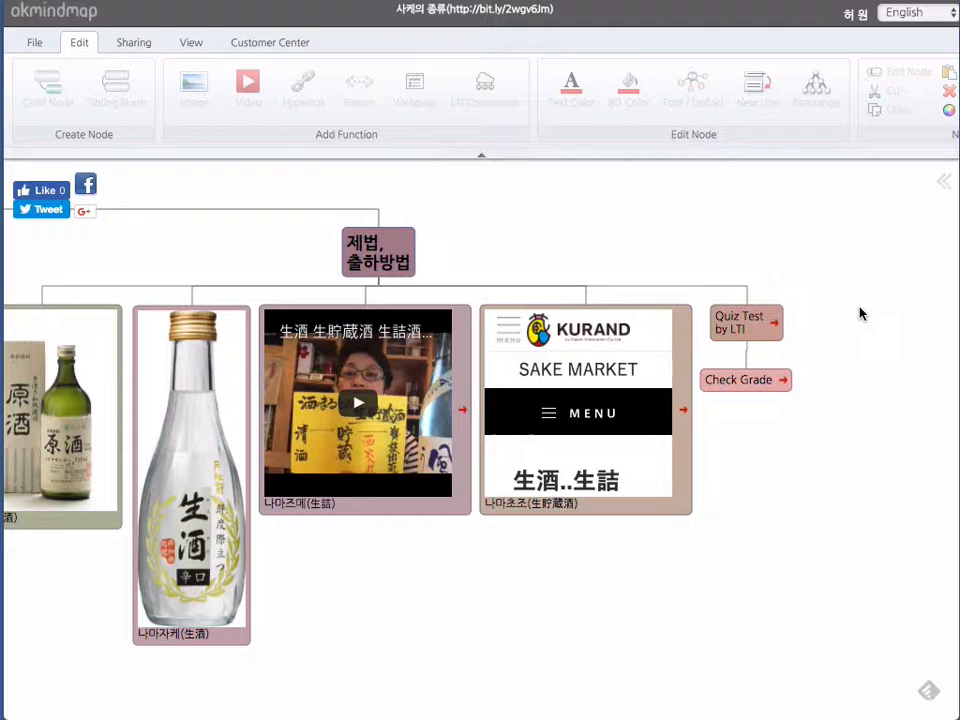
{"action": "mouse_move", "coordinate": [715, 370]}
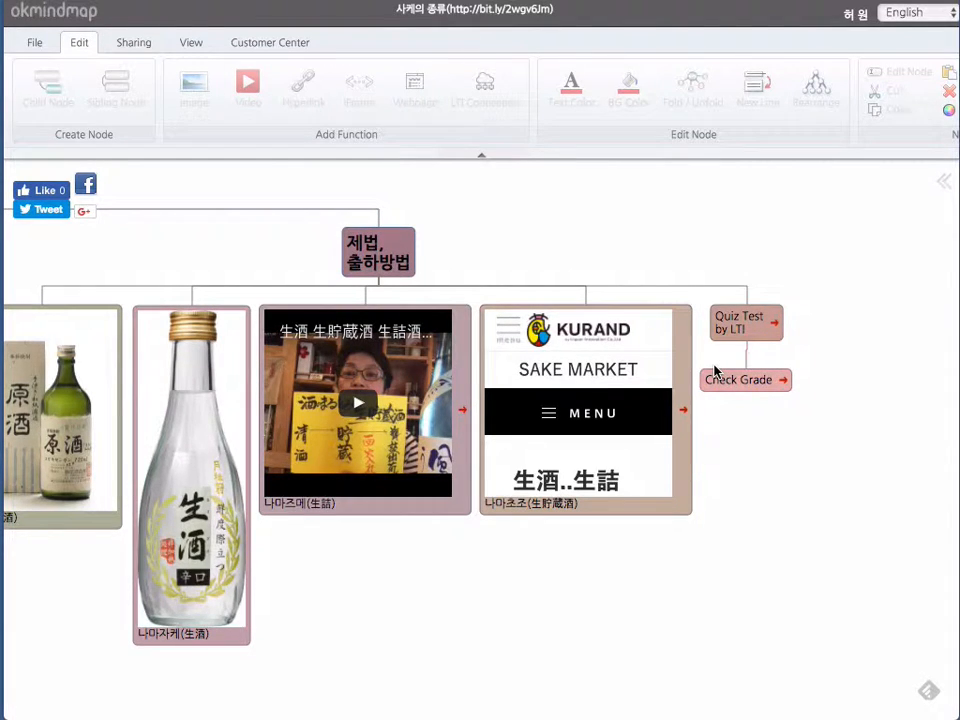
{"action": "mouse_move", "coordinate": [840, 367]}
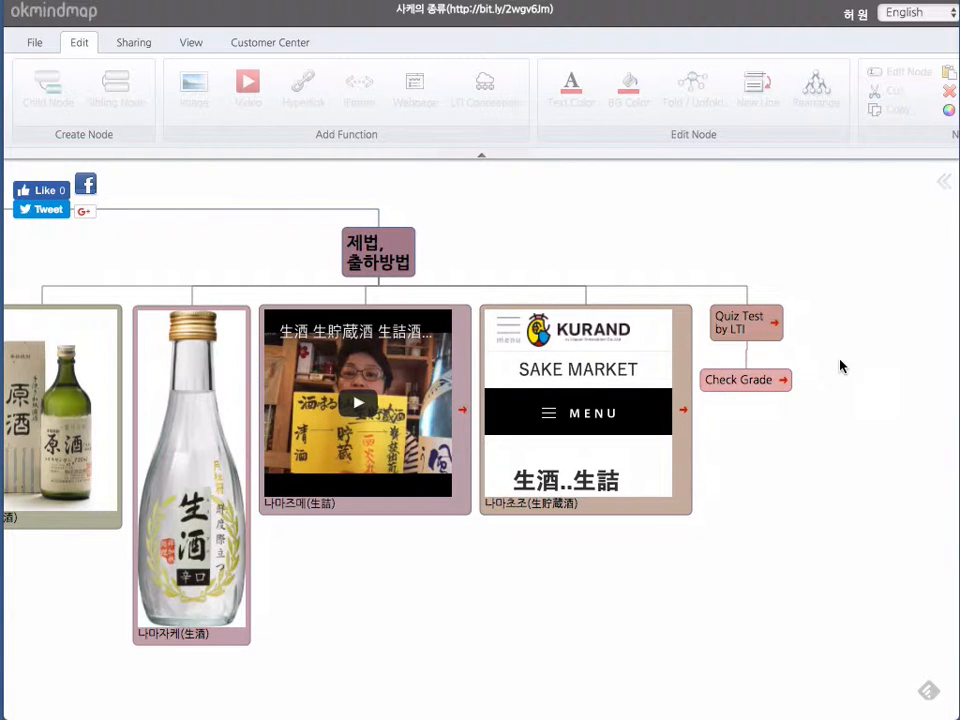
{"action": "mouse_move", "coordinate": [857, 286]}
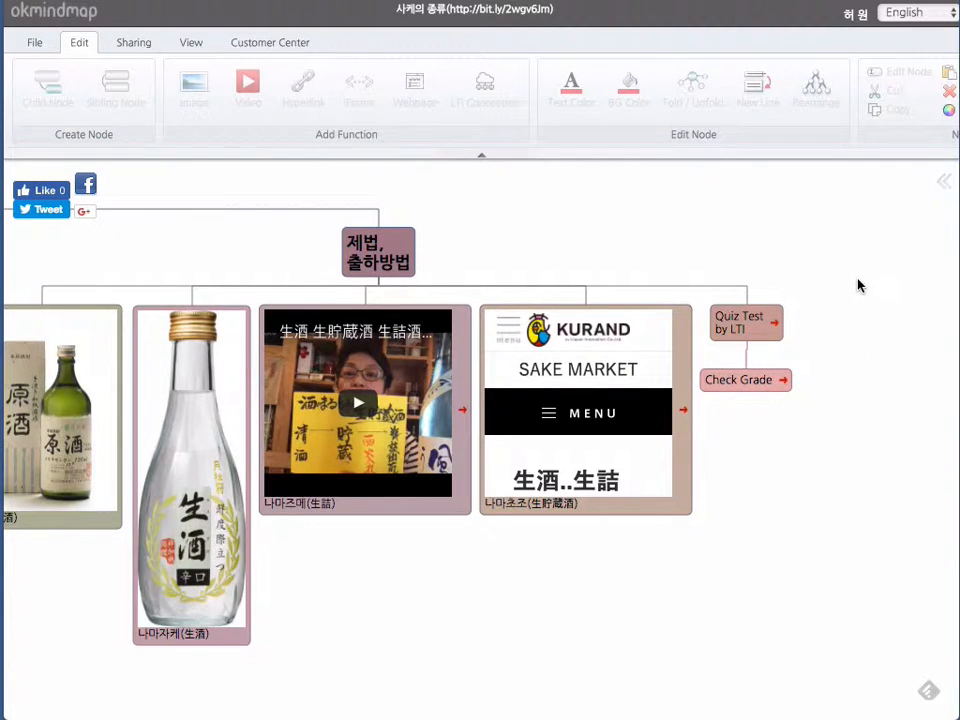
{"action": "mouse_move", "coordinate": [875, 264]}
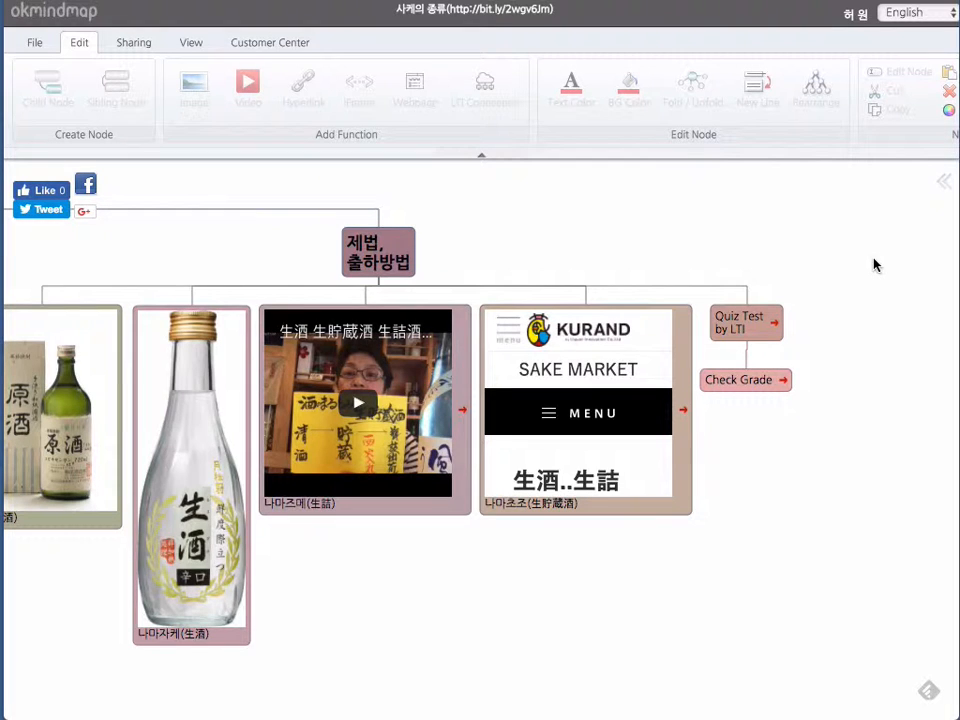
{"action": "mouse_move", "coordinate": [898, 245]}
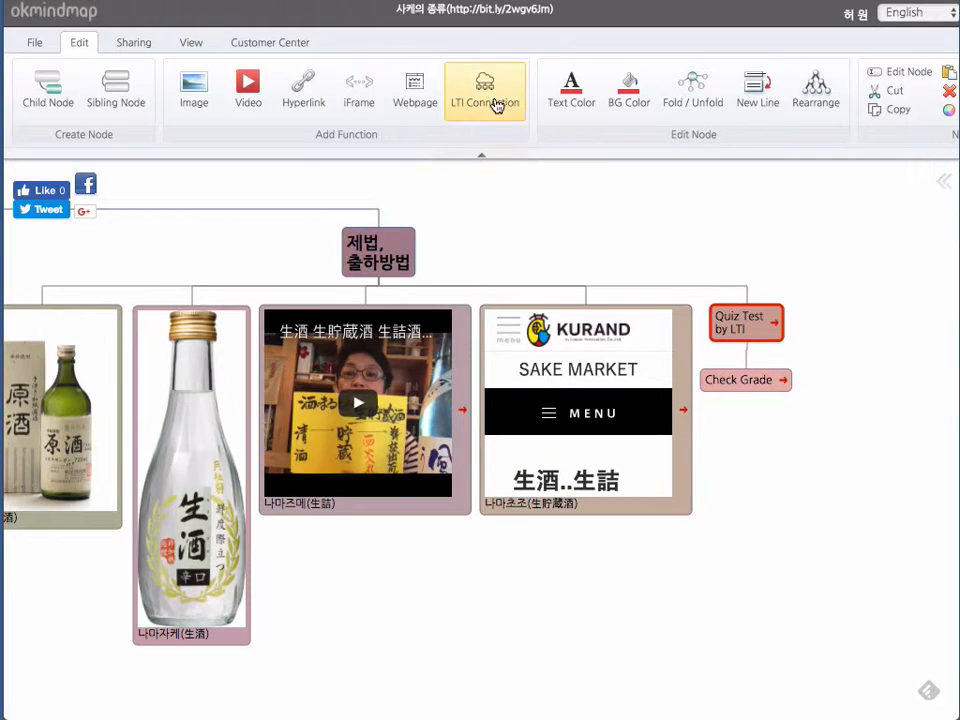
{"action": "left_click", "coordinate": [485, 88]}
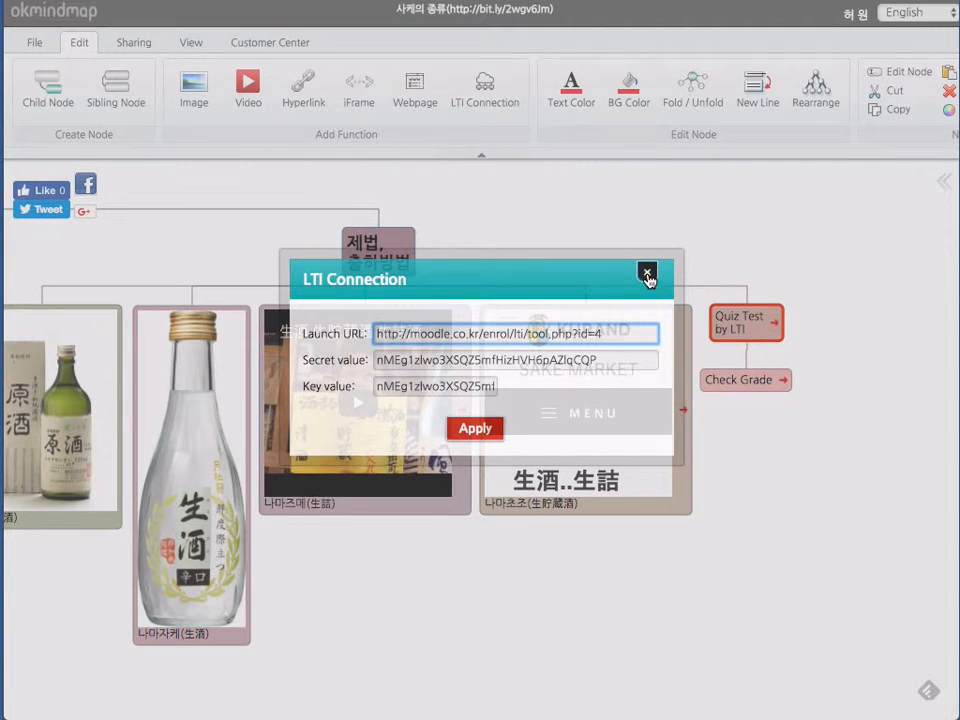
{"action": "left_click", "coordinate": [647, 273]}
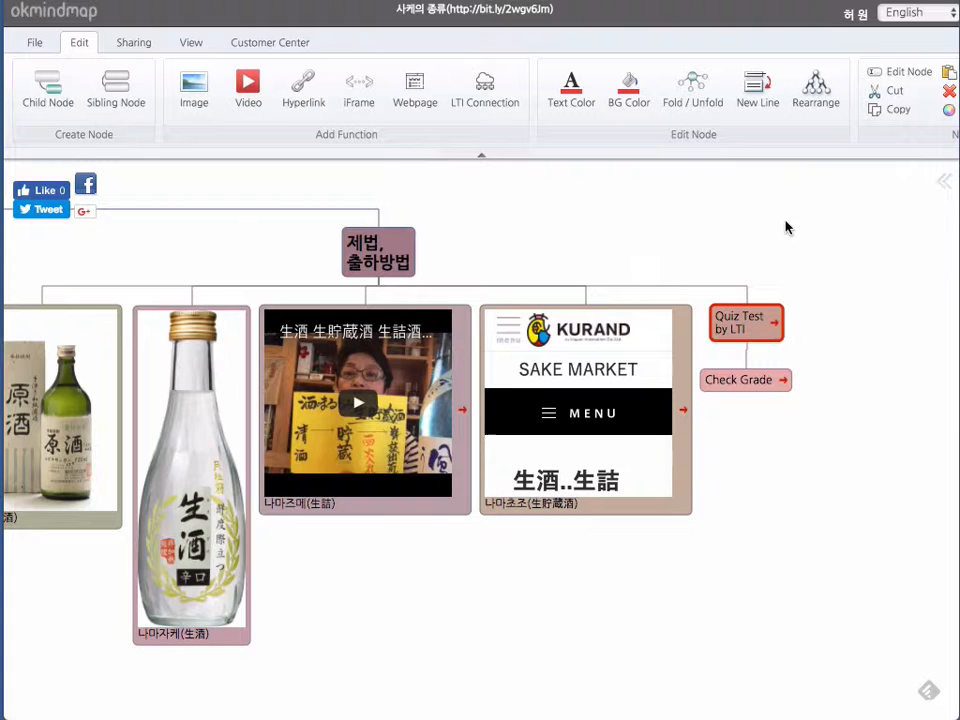
{"action": "mouse_move", "coordinate": [830, 296]}
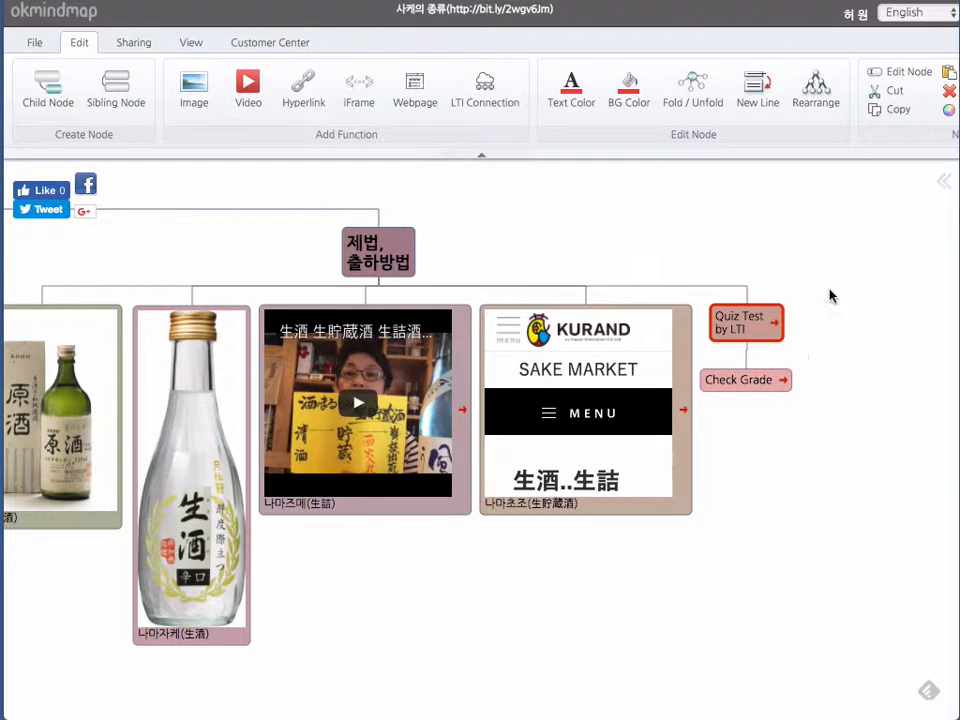
{"action": "mouse_move", "coordinate": [778, 330]}
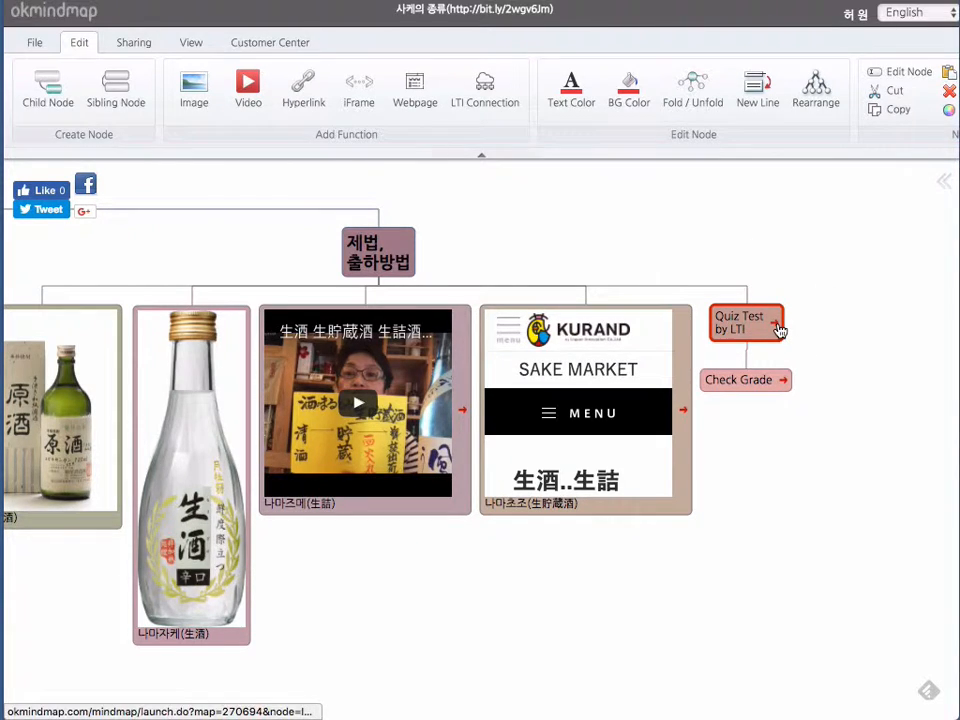
Launch the Quiz Test by LTI tool and start a new Moodle Quiz (C4) attempt.
{"action": "left_click", "coordinate": [745, 323]}
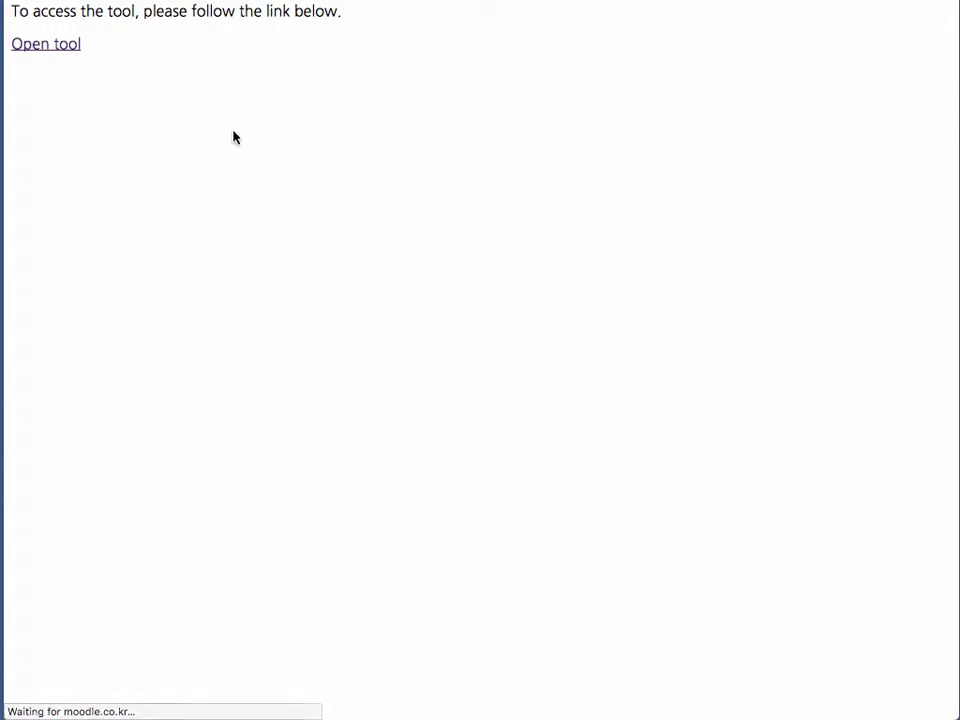
{"action": "left_click", "coordinate": [46, 43]}
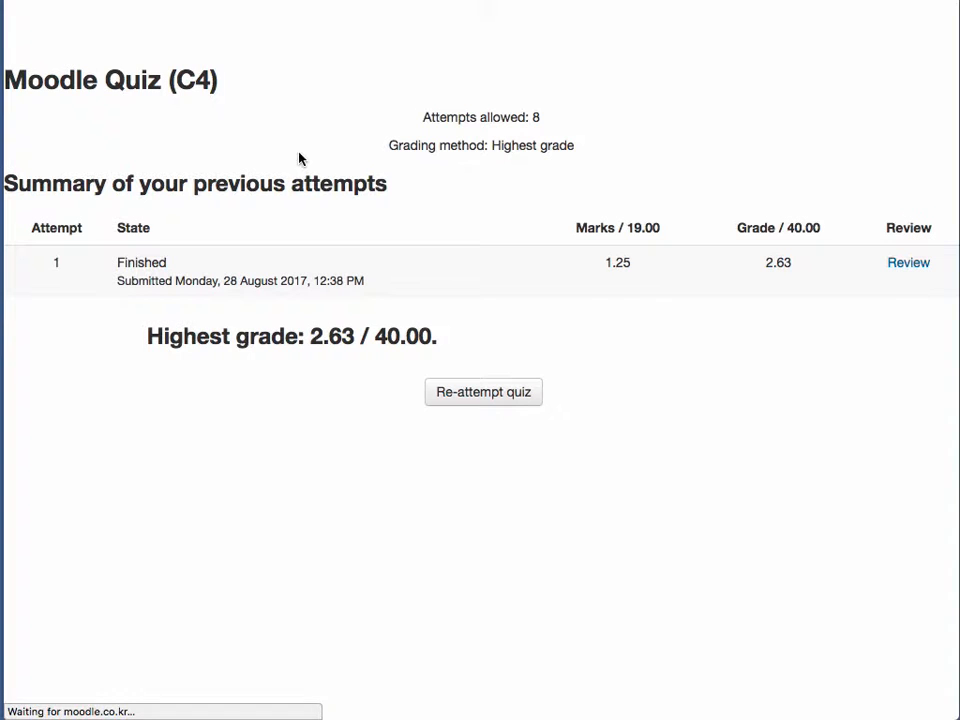
{"action": "mouse_move", "coordinate": [500, 340]}
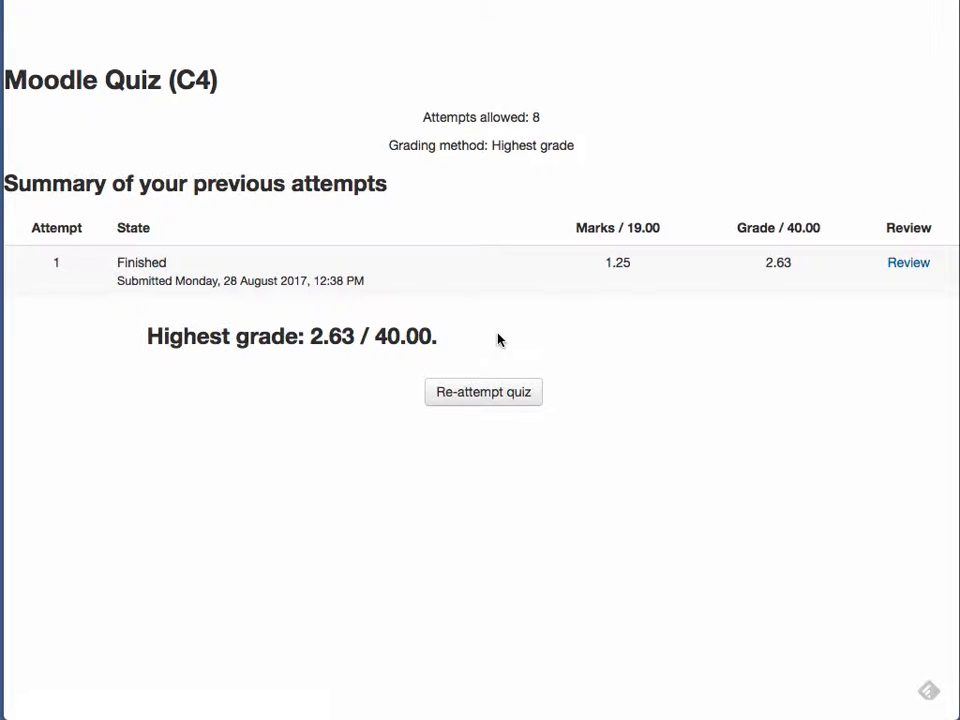
{"action": "mouse_move", "coordinate": [575, 355]}
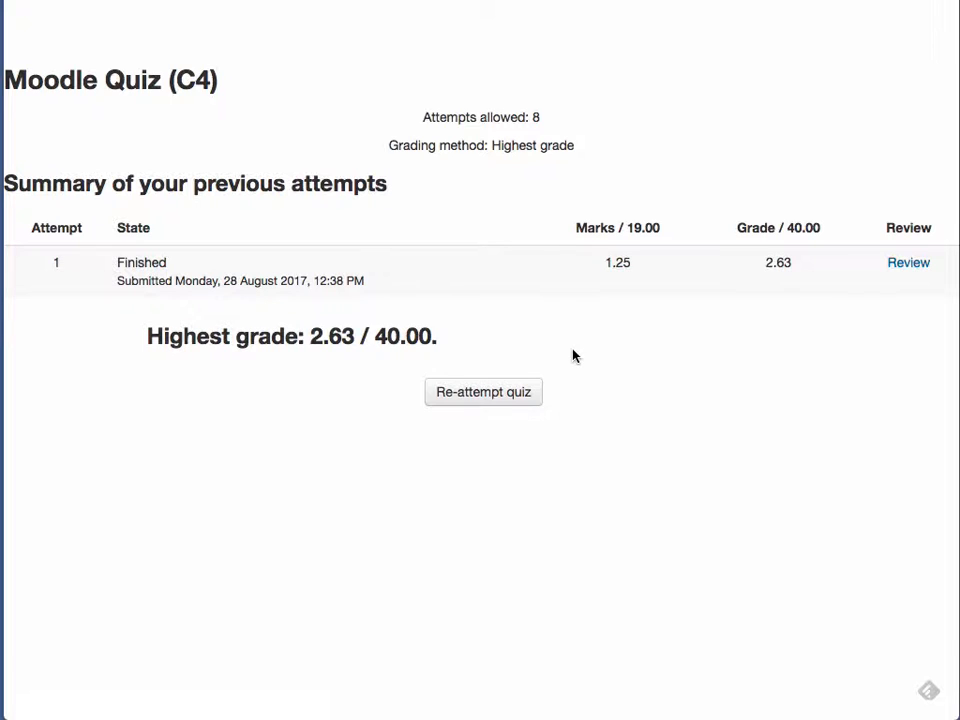
{"action": "mouse_move", "coordinate": [483, 391]}
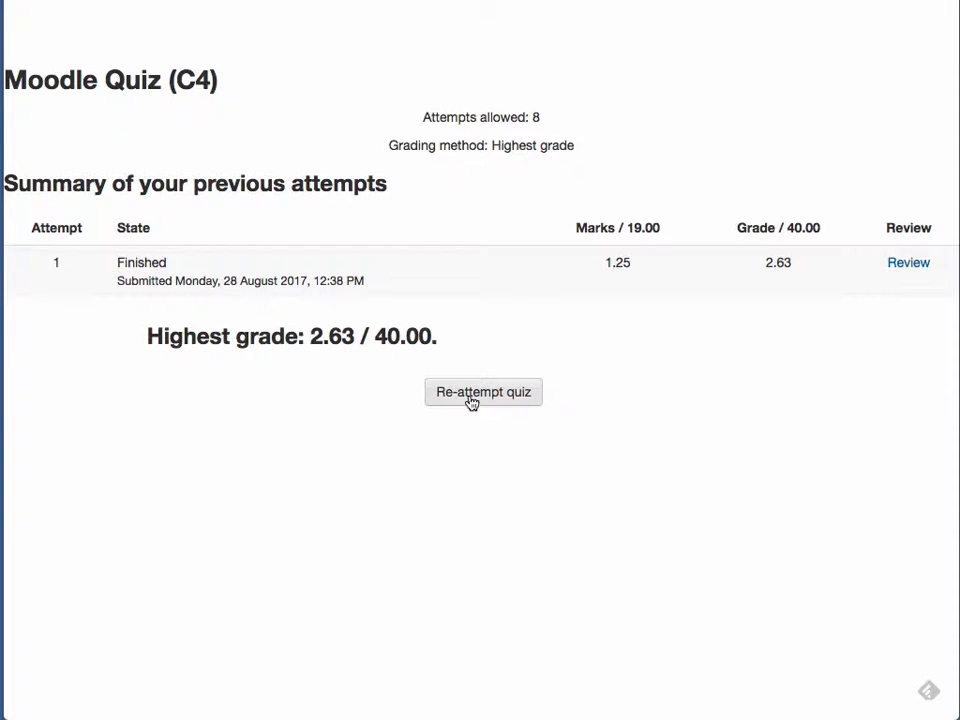
{"action": "left_click", "coordinate": [483, 392]}
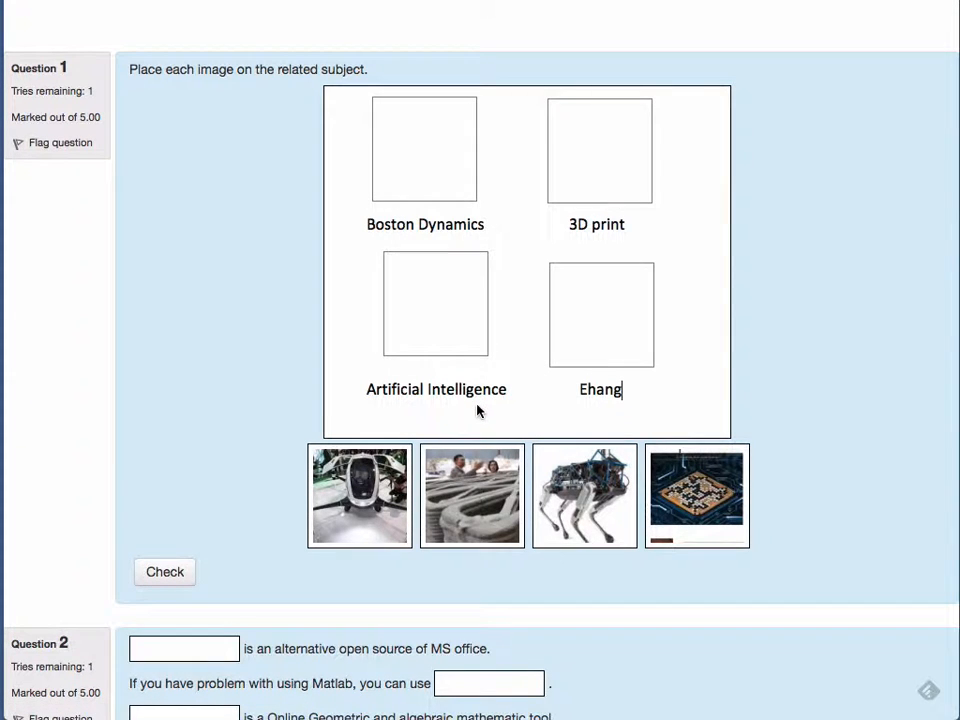
Place the drone, 3D-print, robot dog and circuit images on Boston Dynamics, 3D print, AI, Ehang.
{"action": "left_click_drag", "start_coordinate": [359, 495], "coordinate": [422, 170]}
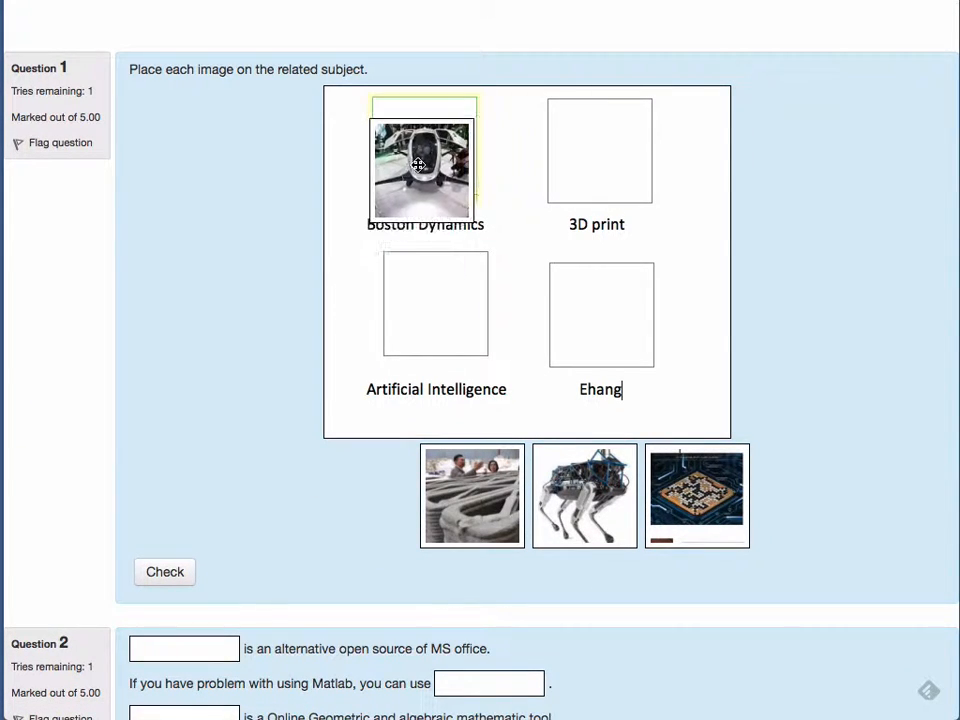
{"action": "left_click_drag", "start_coordinate": [472, 495], "coordinate": [598, 150]}
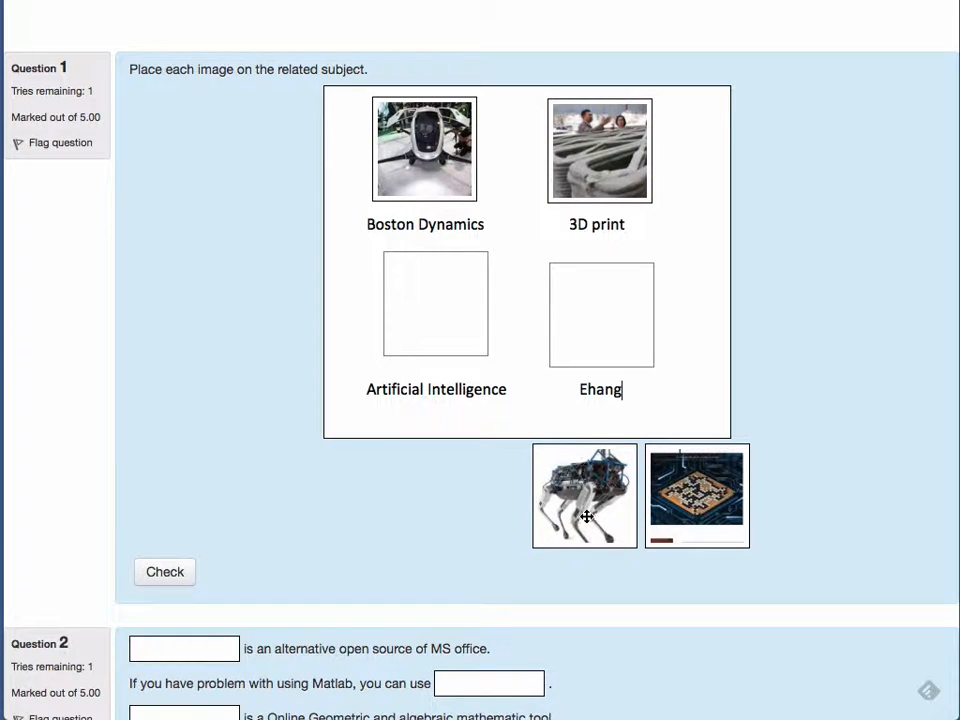
{"action": "left_click_drag", "start_coordinate": [585, 496], "coordinate": [435, 304]}
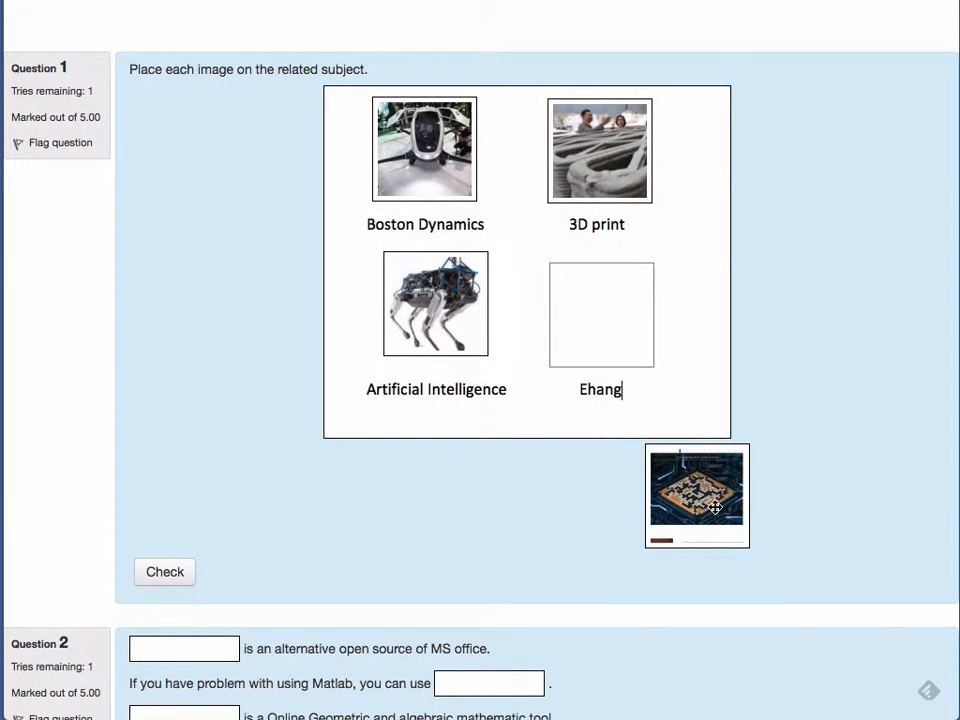
{"action": "left_click_drag", "start_coordinate": [697, 495], "coordinate": [601, 314]}
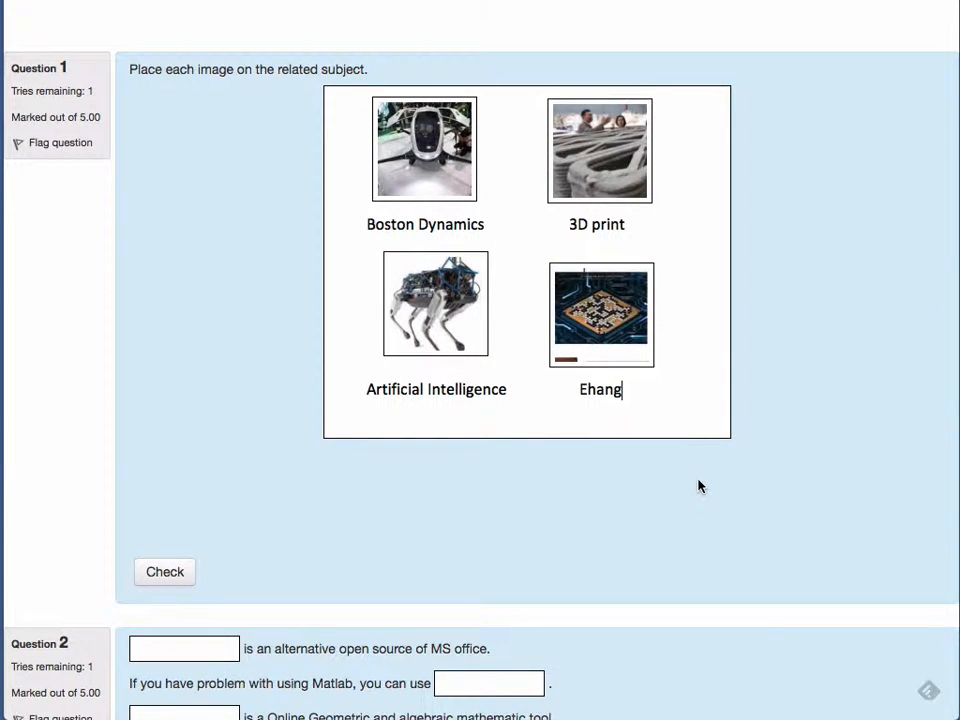
{"action": "mouse_move", "coordinate": [710, 500]}
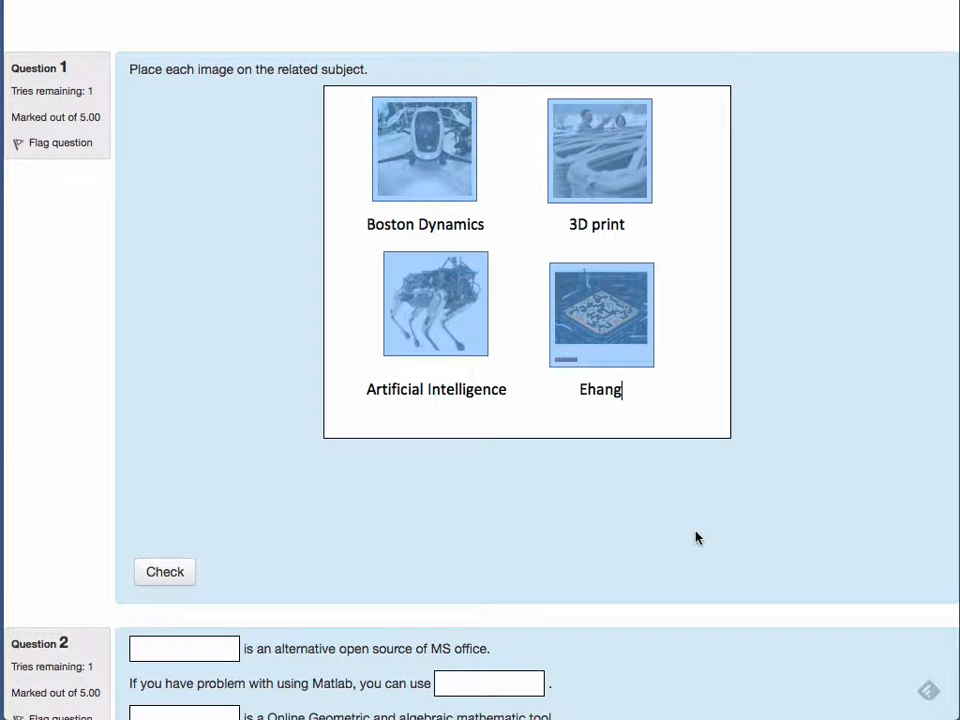
{"action": "scroll", "scroll_direction": "down", "scroll_amount": 3}
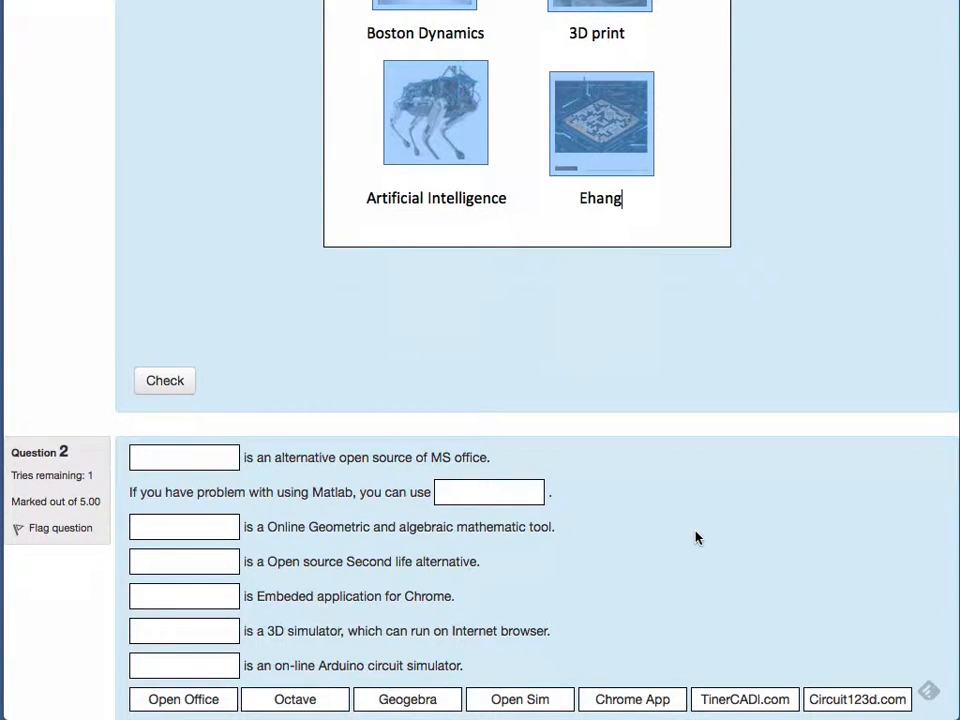
{"action": "scroll", "scroll_direction": "down", "scroll_amount": 3}
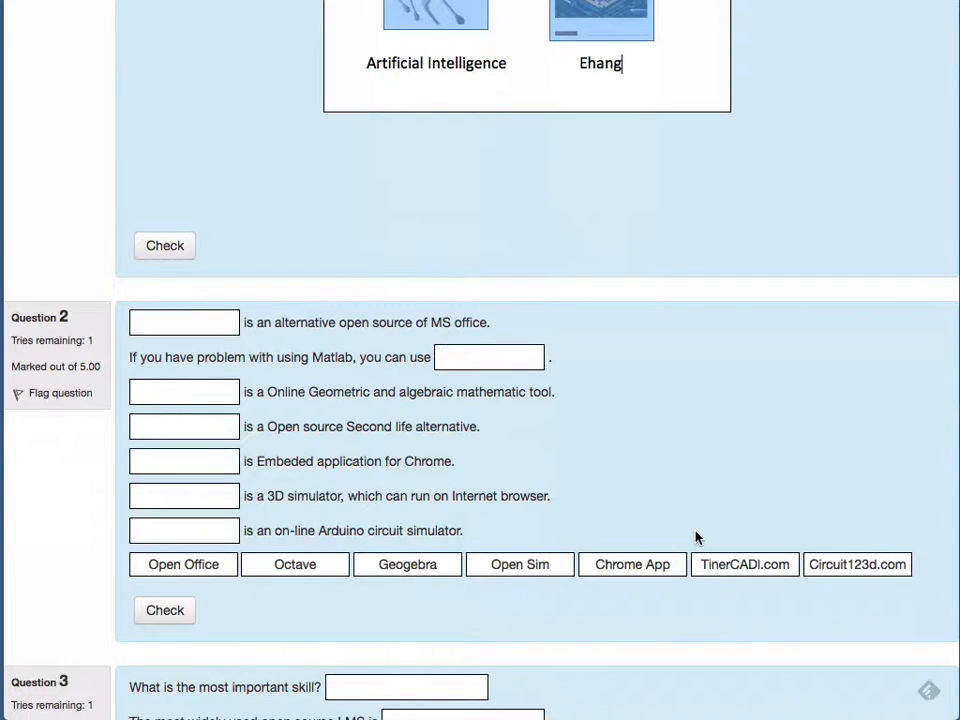
{"action": "scroll", "scroll_direction": "down", "scroll_amount": 3}
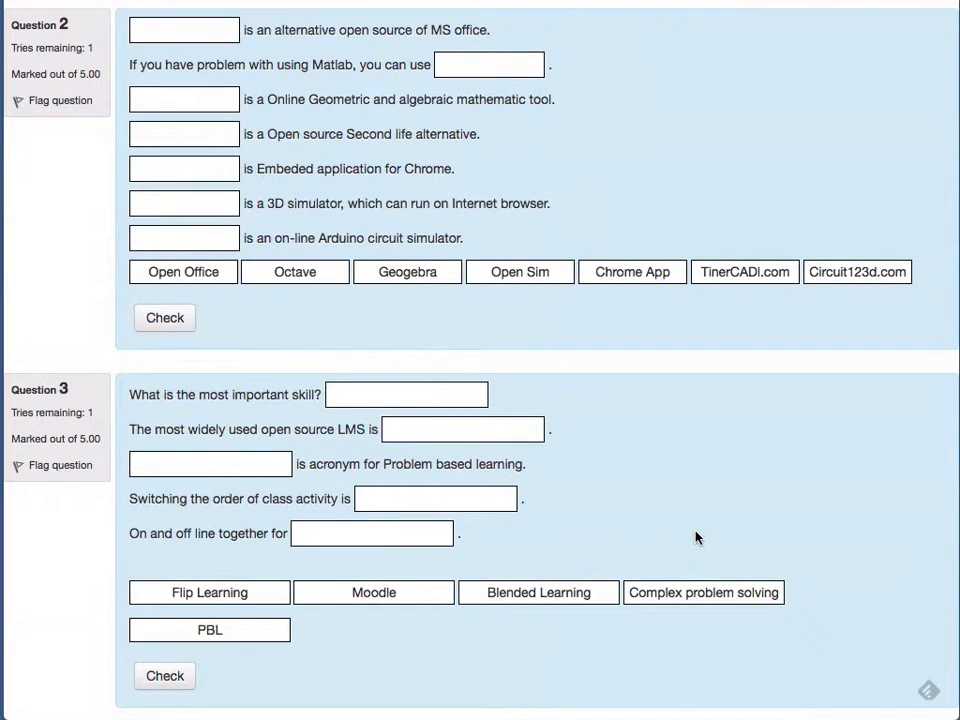
{"action": "scroll", "scroll_direction": "down", "scroll_amount": 3}
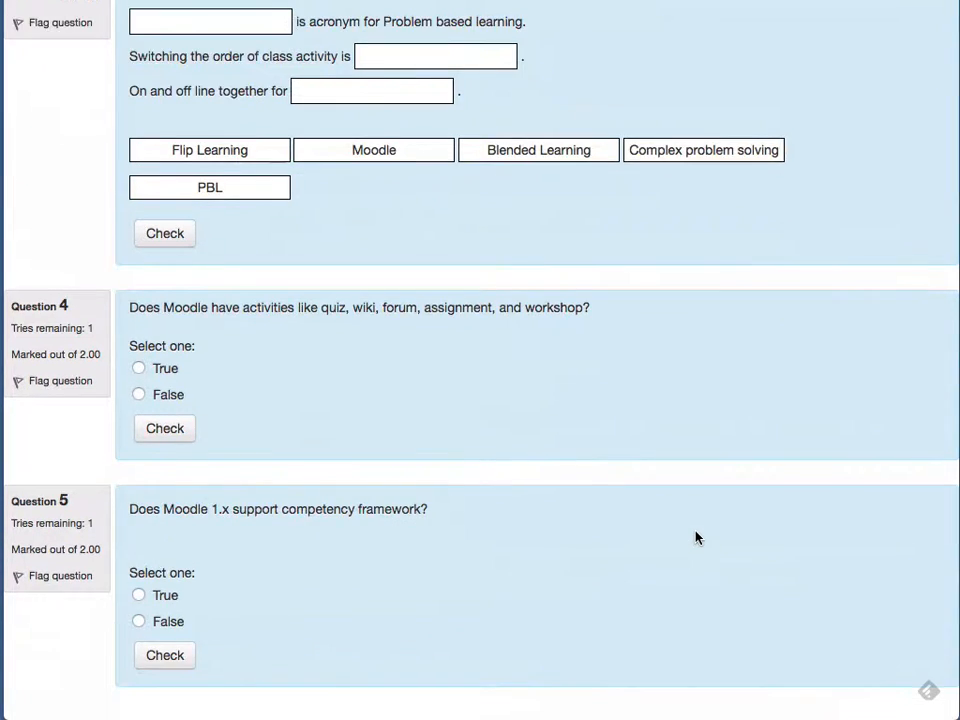
{"action": "scroll", "scroll_direction": "up", "scroll_amount": 3}
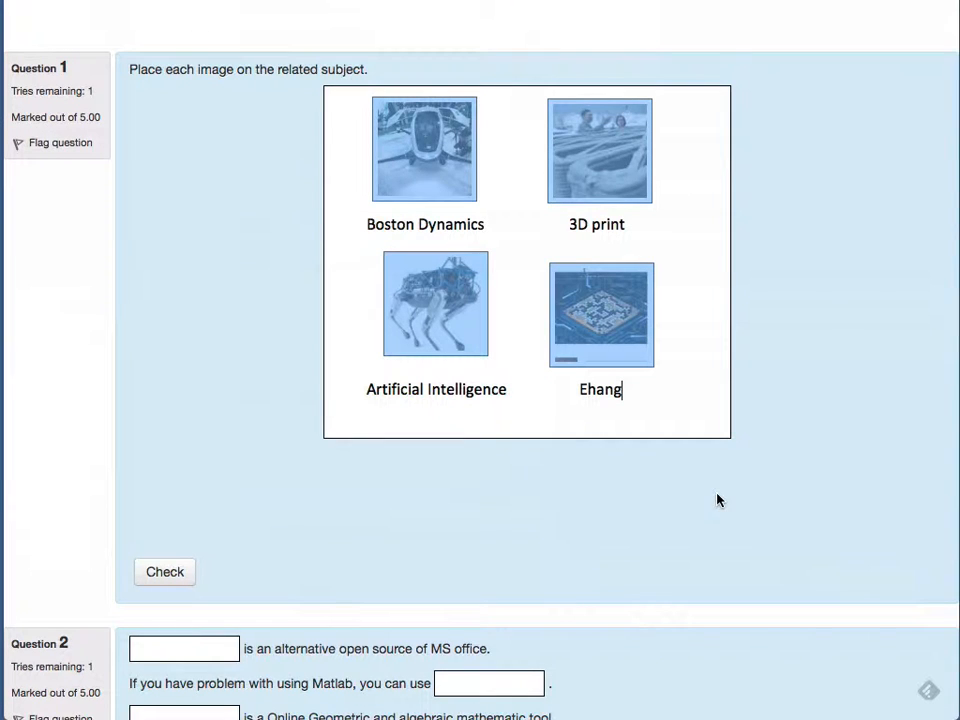
{"action": "mouse_move", "coordinate": [763, 317]}
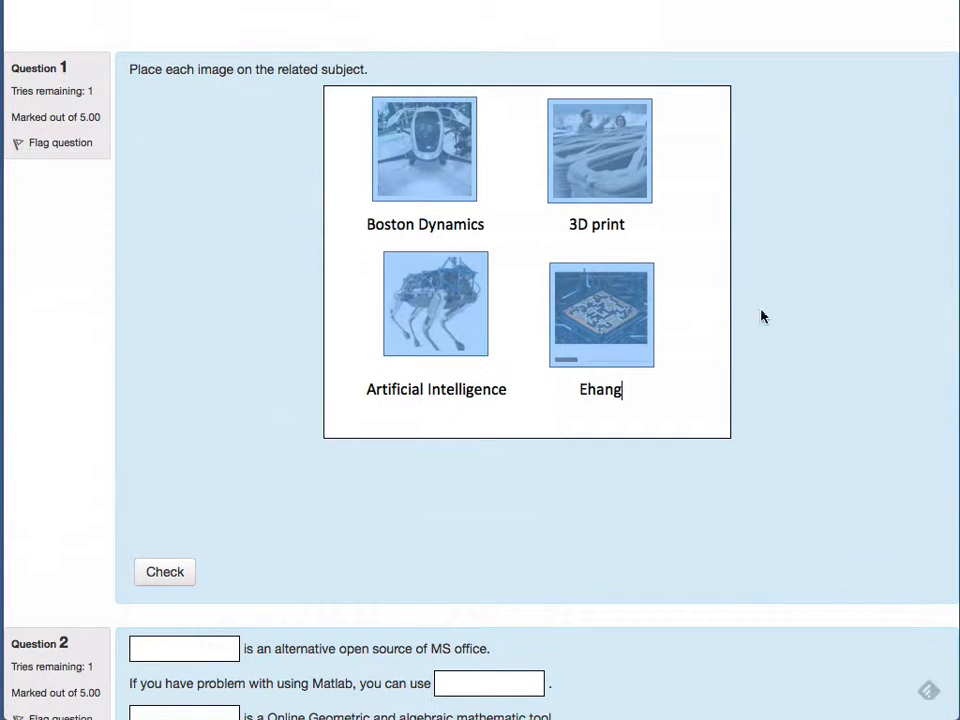
{"action": "scroll", "scroll_direction": "down", "scroll_amount": 3}
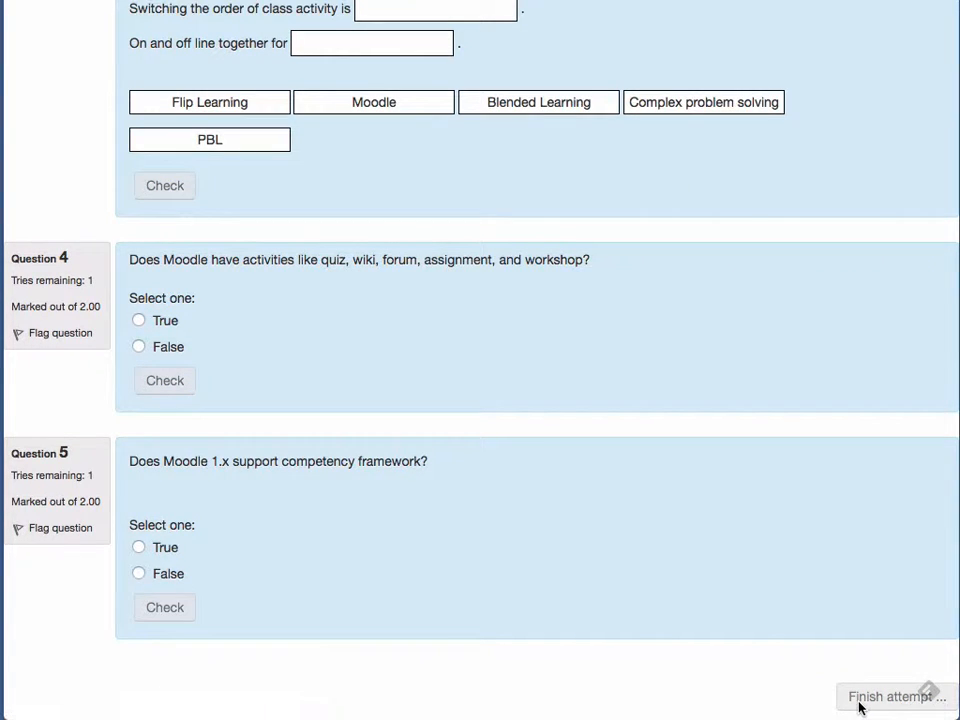
Finish the quiz attempt and confirm Submit all and finish.
{"action": "left_click", "coordinate": [891, 696]}
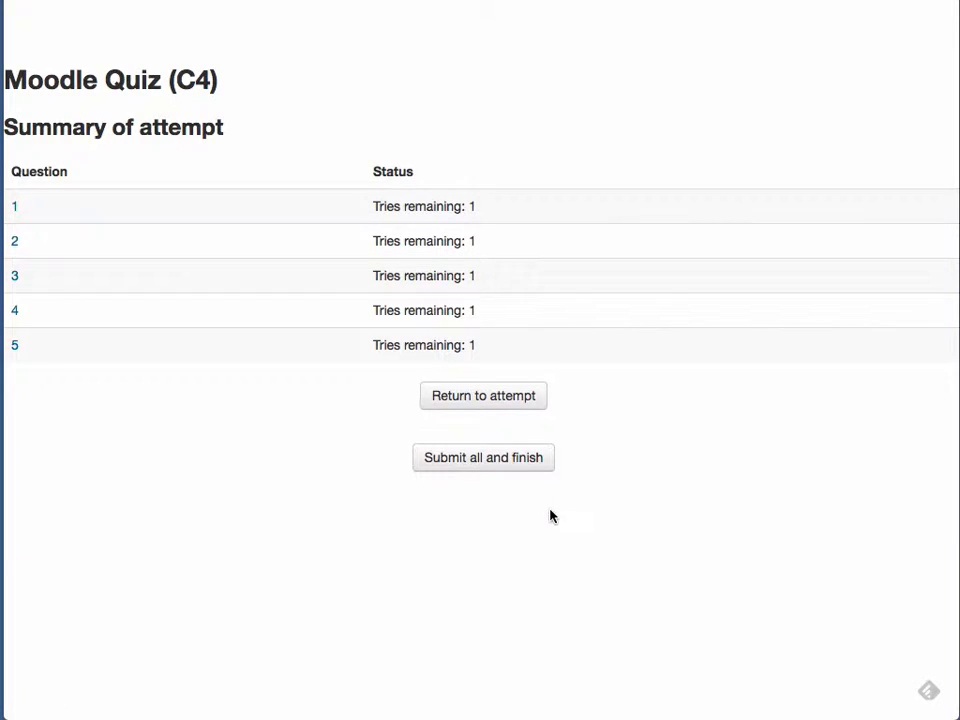
{"action": "left_click", "coordinate": [483, 457]}
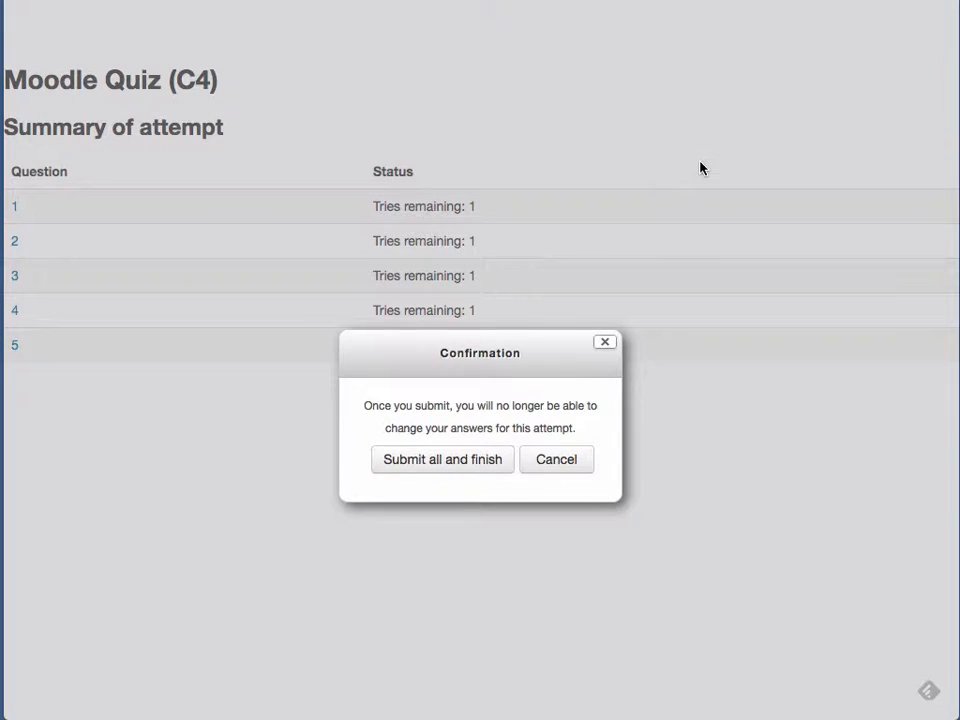
{"action": "mouse_move", "coordinate": [530, 407]}
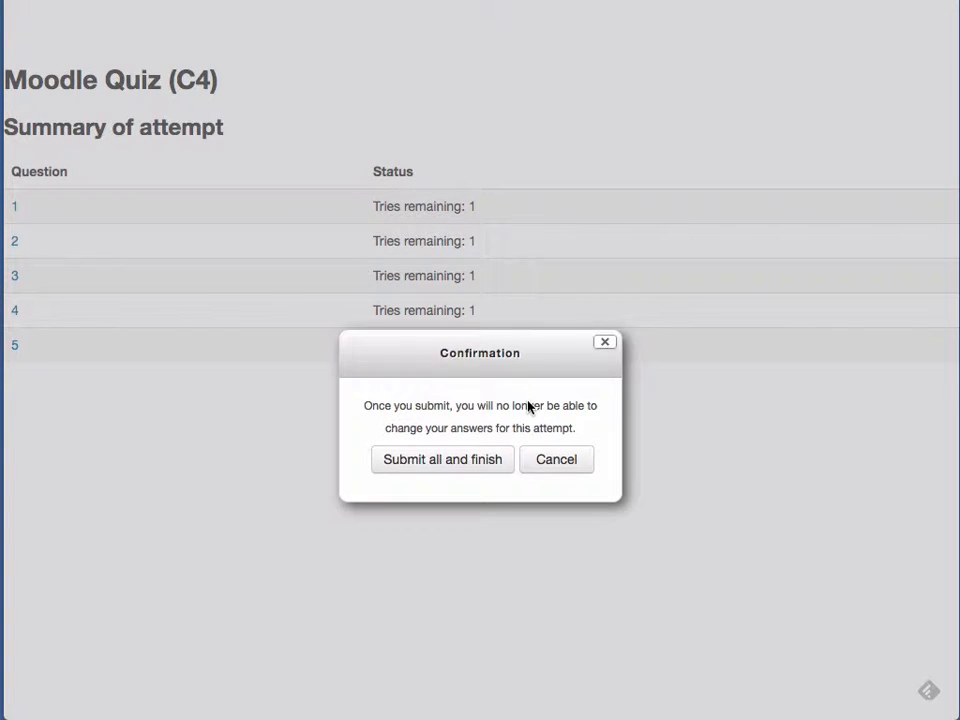
{"action": "left_click", "coordinate": [442, 459]}
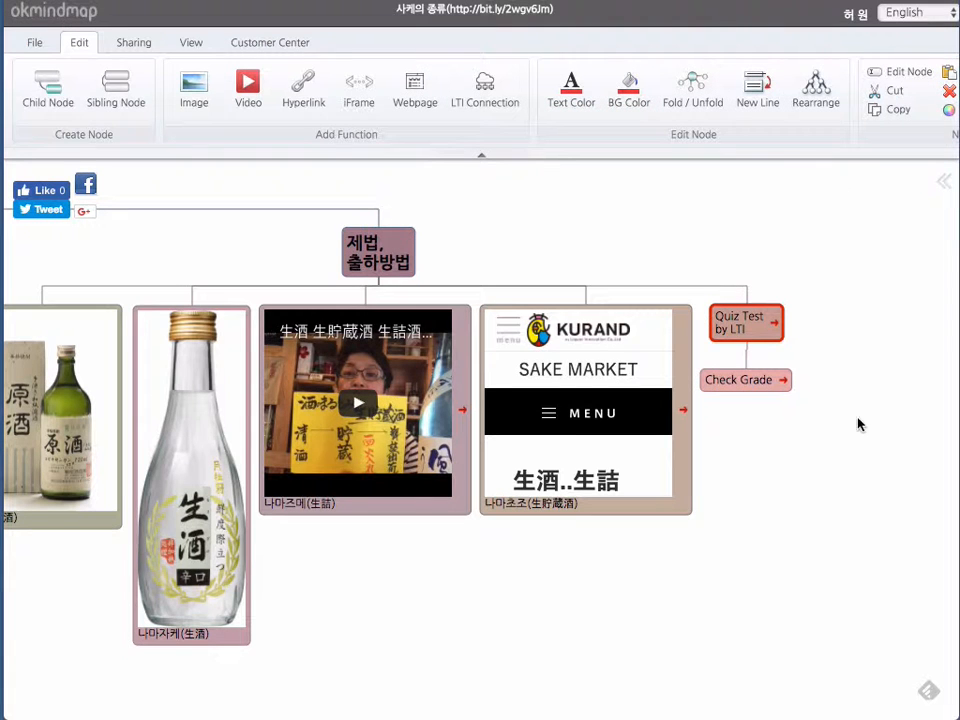
{"action": "mouse_move", "coordinate": [783, 427]}
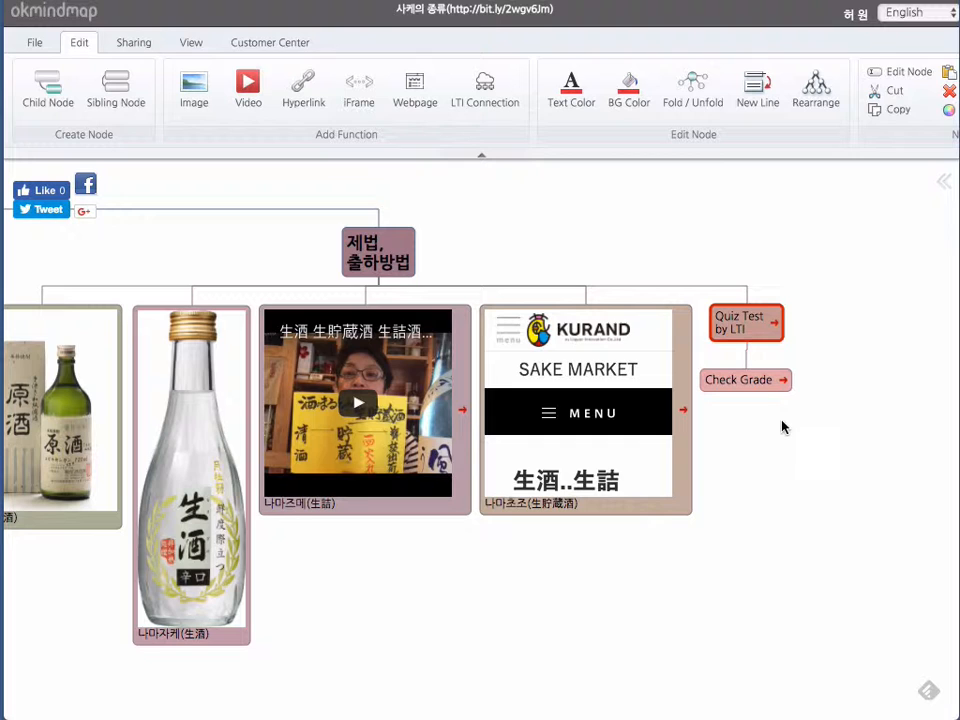
{"action": "mouse_move", "coordinate": [785, 381]}
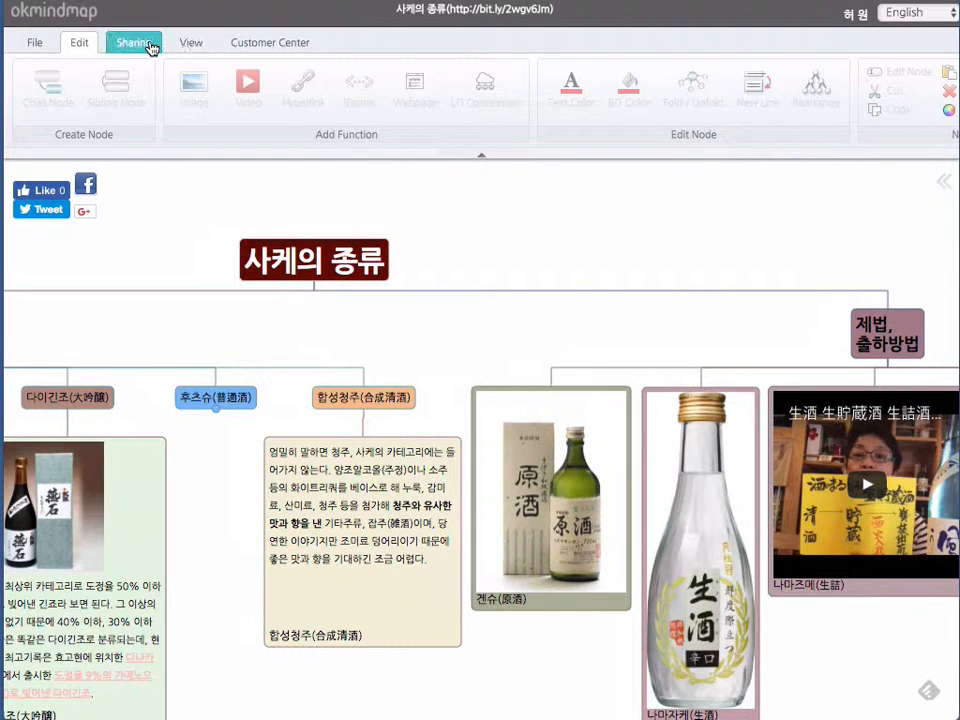
Bring up the View tab's Map Style options for the sake-types map.
{"action": "left_click", "coordinate": [190, 42]}
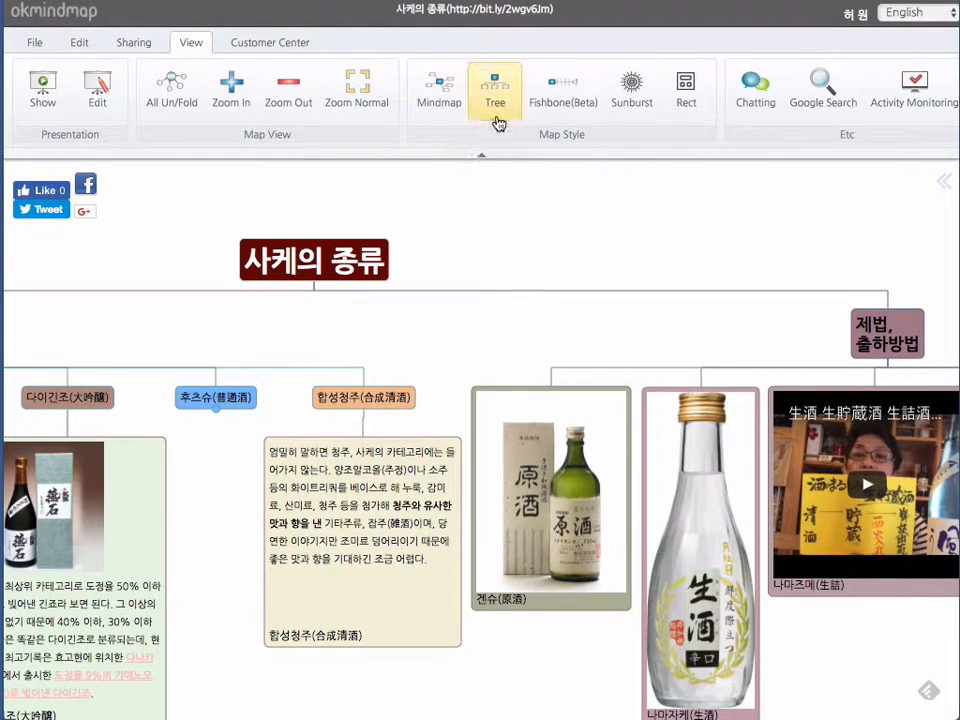
{"action": "mouse_move", "coordinate": [563, 90]}
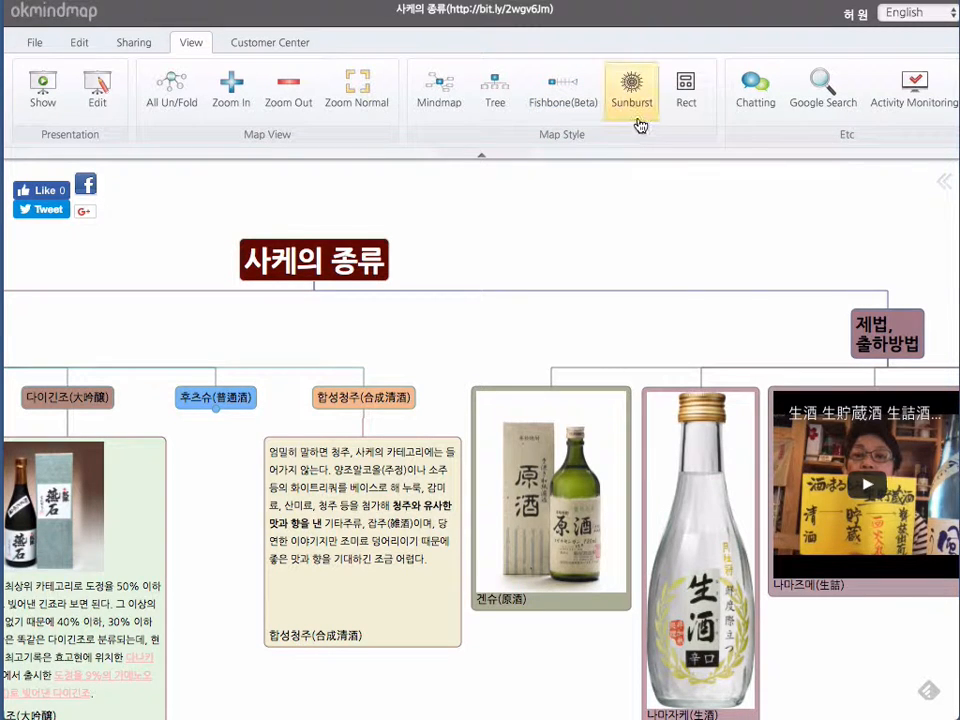
{"action": "mouse_move", "coordinate": [686, 88]}
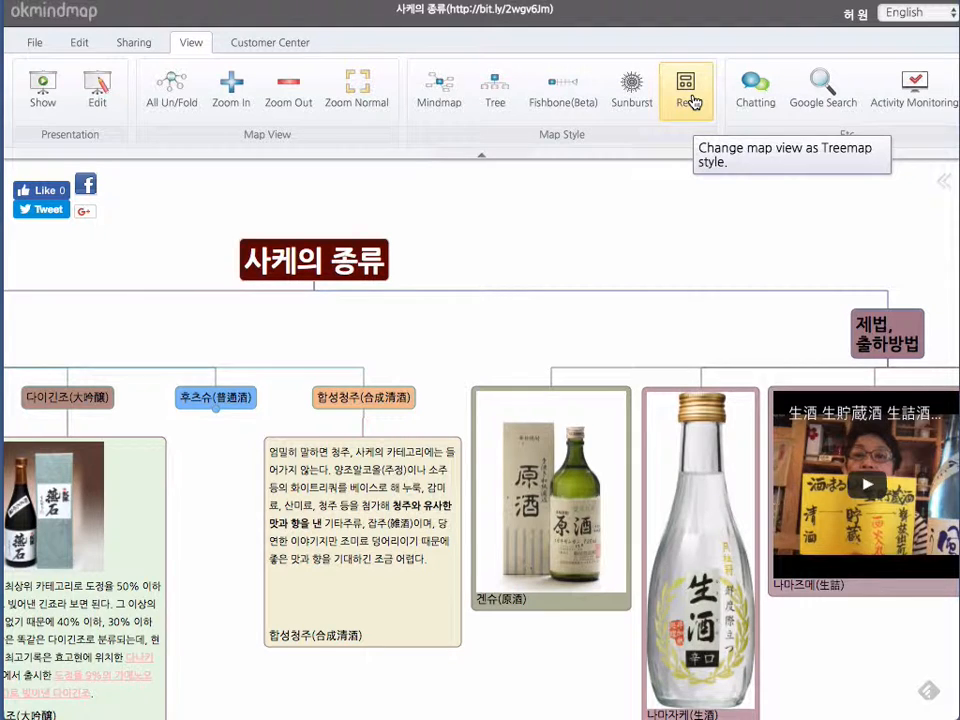
{"action": "mouse_move", "coordinate": [630, 252]}
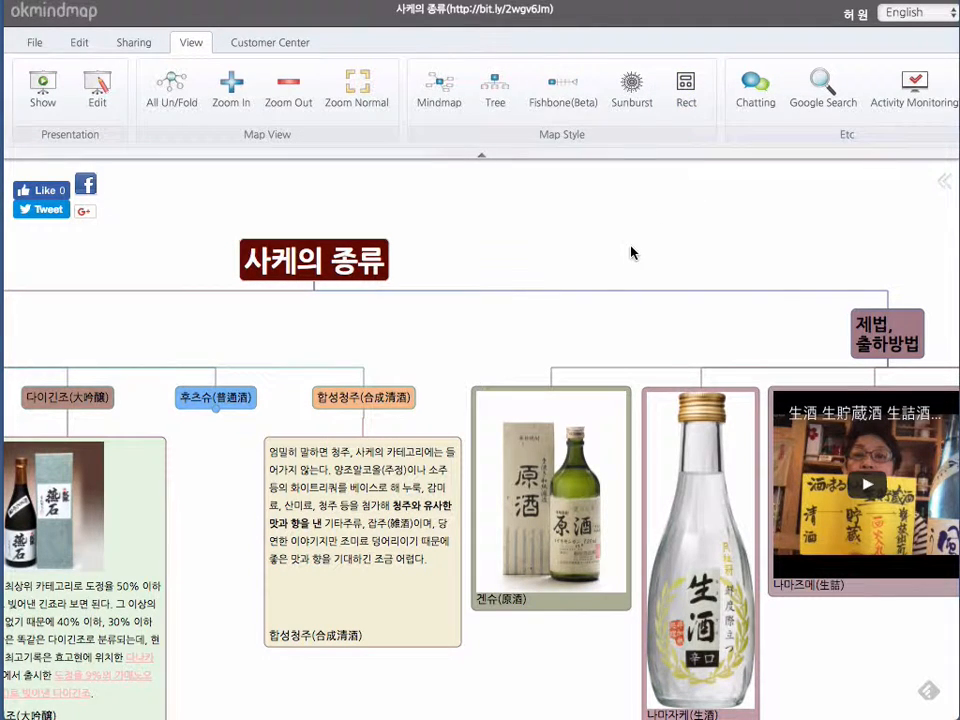
Switch the sake-types map to the Sunburst map style.
{"action": "left_click", "coordinate": [631, 87]}
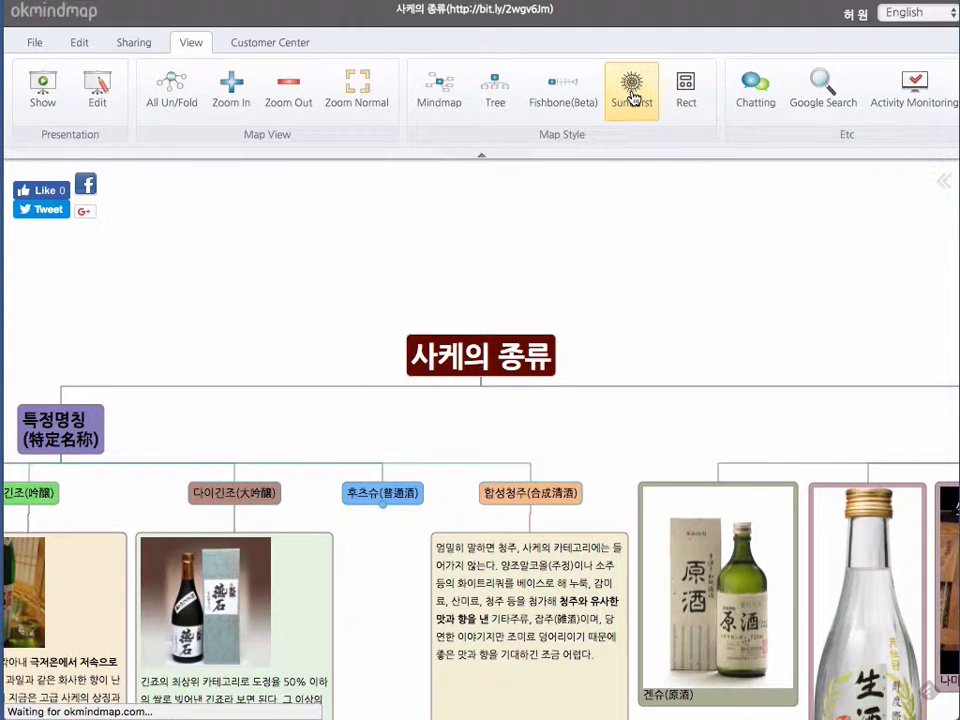
{"action": "left_click", "coordinate": [631, 88]}
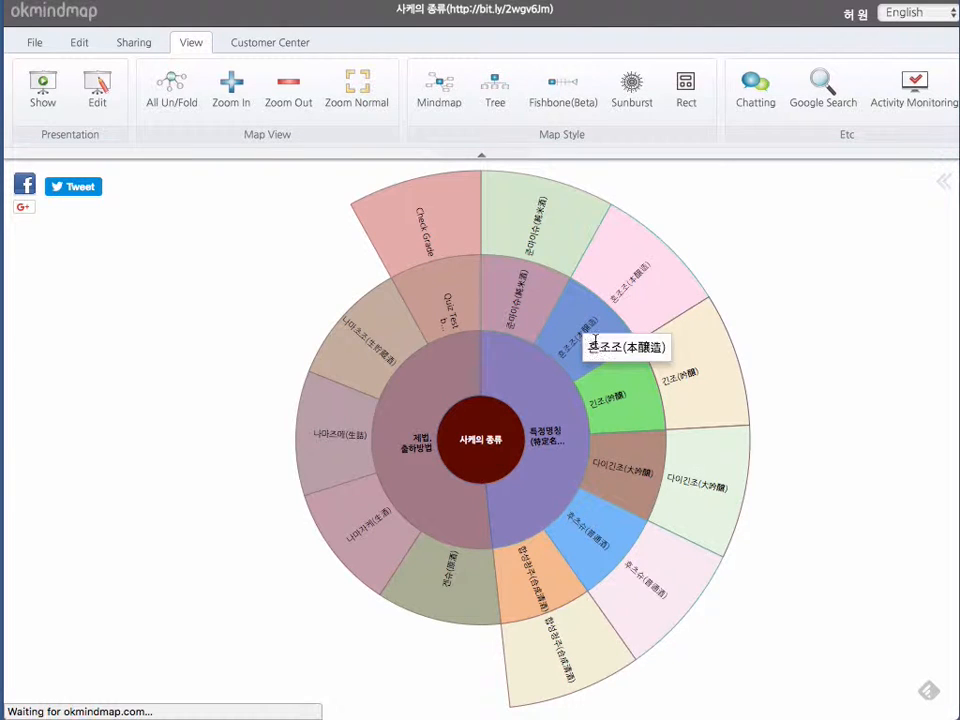
{"action": "mouse_move", "coordinate": [545, 437]}
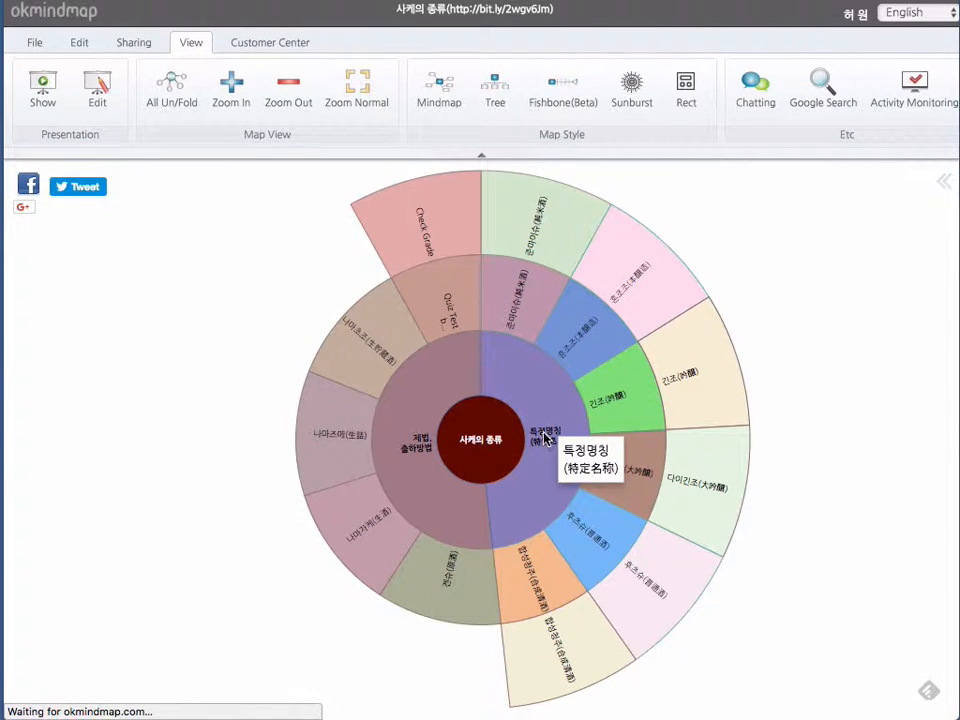
{"action": "mouse_move", "coordinate": [583, 328]}
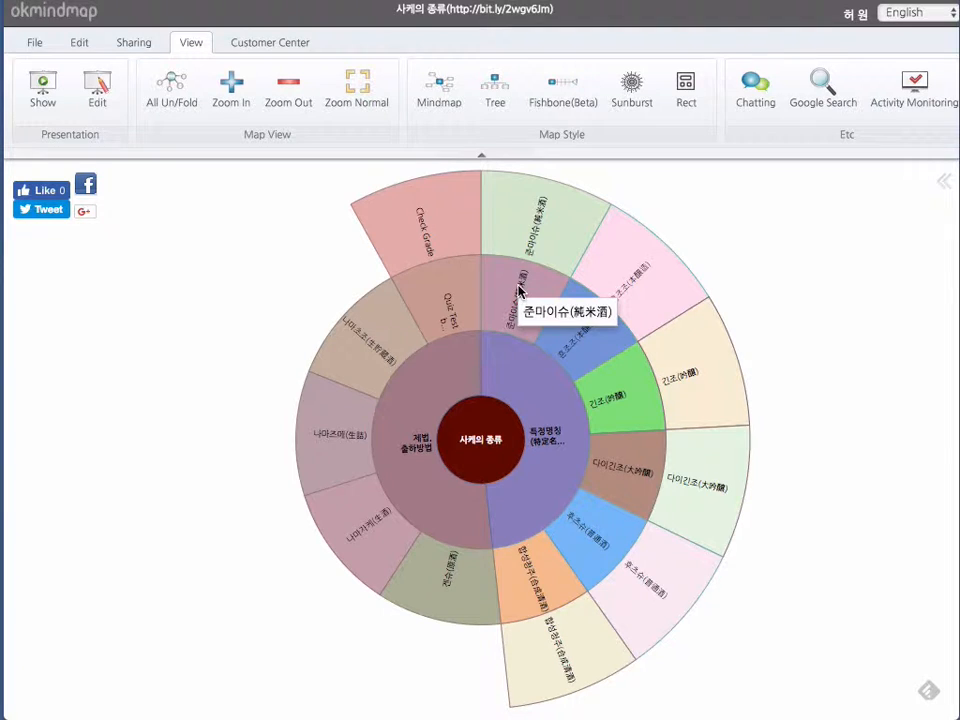
{"action": "mouse_move", "coordinate": [610, 452]}
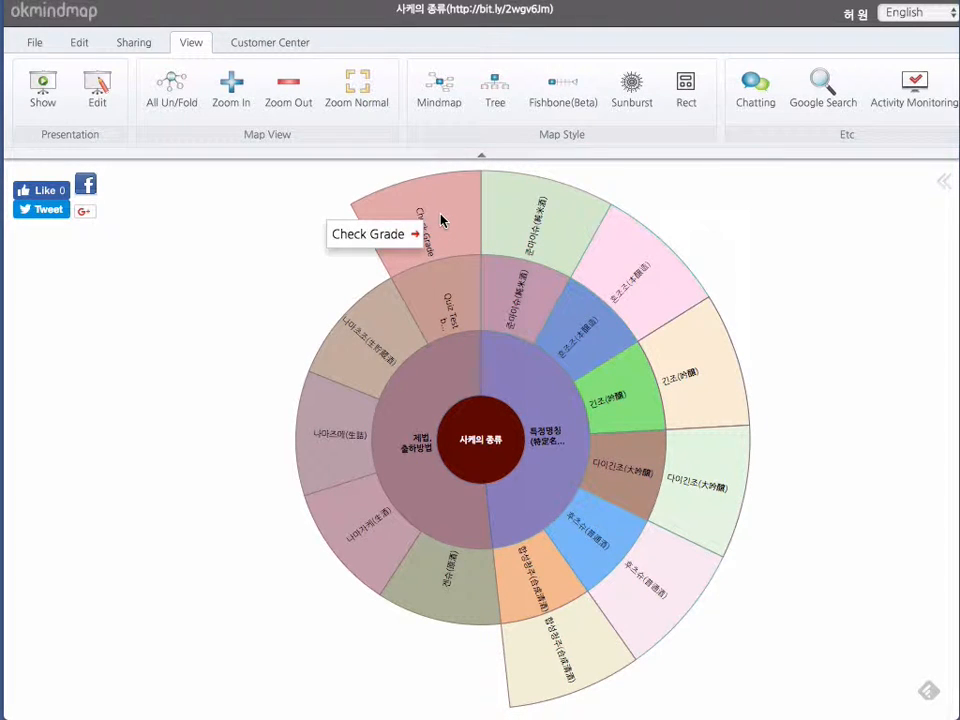
{"action": "mouse_move", "coordinate": [450, 315]}
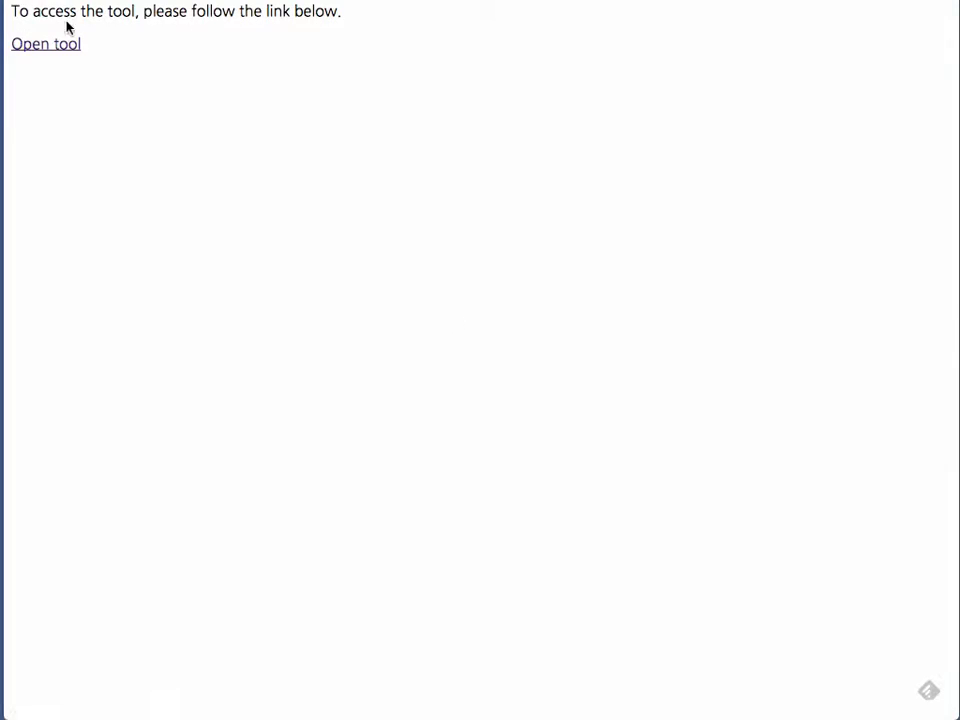
Visit the Check Grade node's external grading tool page.
{"action": "left_click", "coordinate": [46, 43]}
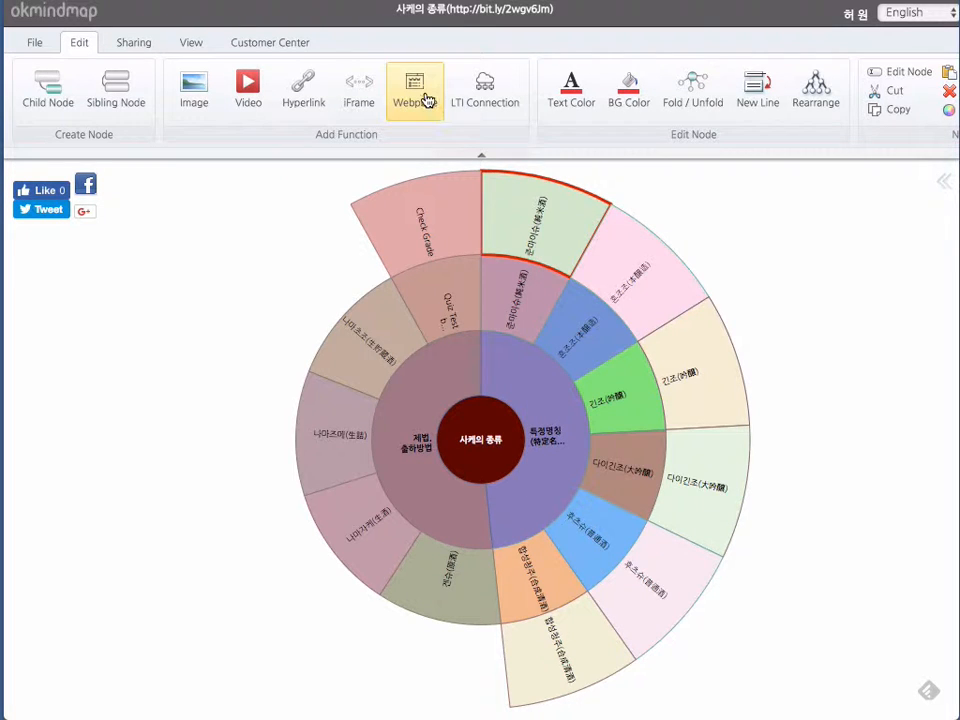
View and close 준마이슈(純米酒)'s attached webpage, then bring up the View options.
{"action": "left_click", "coordinate": [414, 85]}
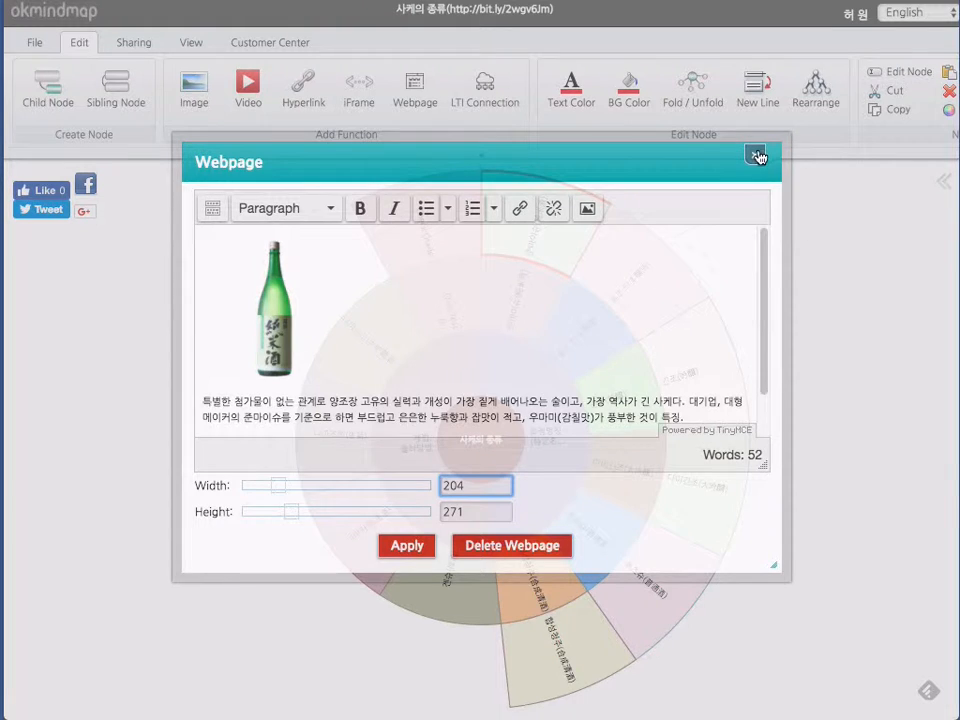
{"action": "left_click", "coordinate": [758, 156]}
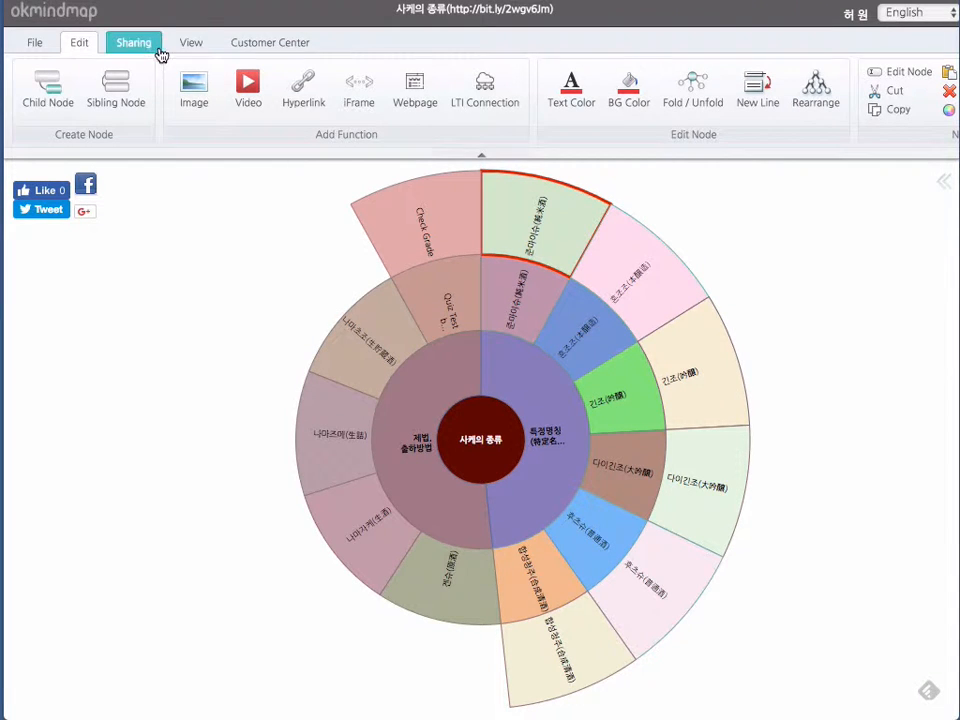
{"action": "left_click", "coordinate": [190, 42]}
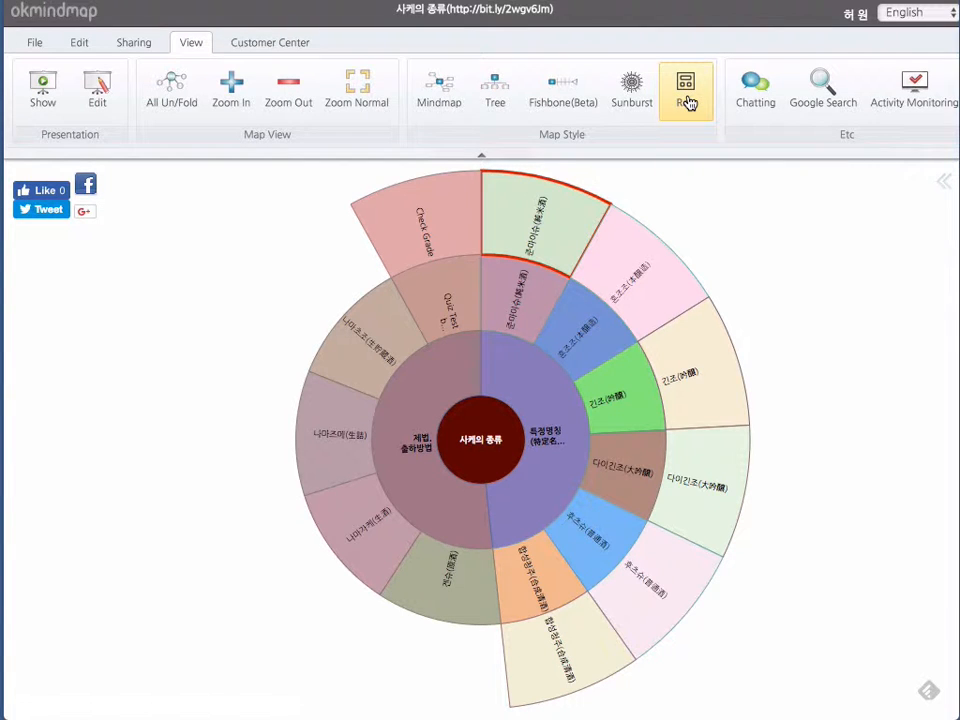
Lay out the sake map as a Rect treemap and show the File options.
{"action": "left_click", "coordinate": [686, 85]}
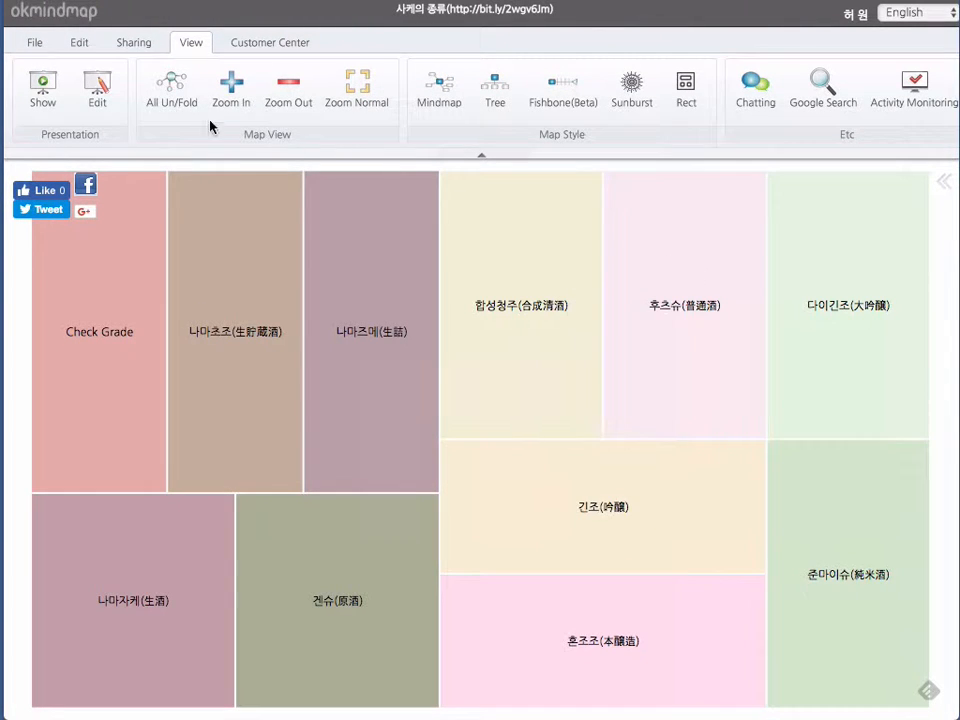
{"action": "left_click", "coordinate": [34, 42]}
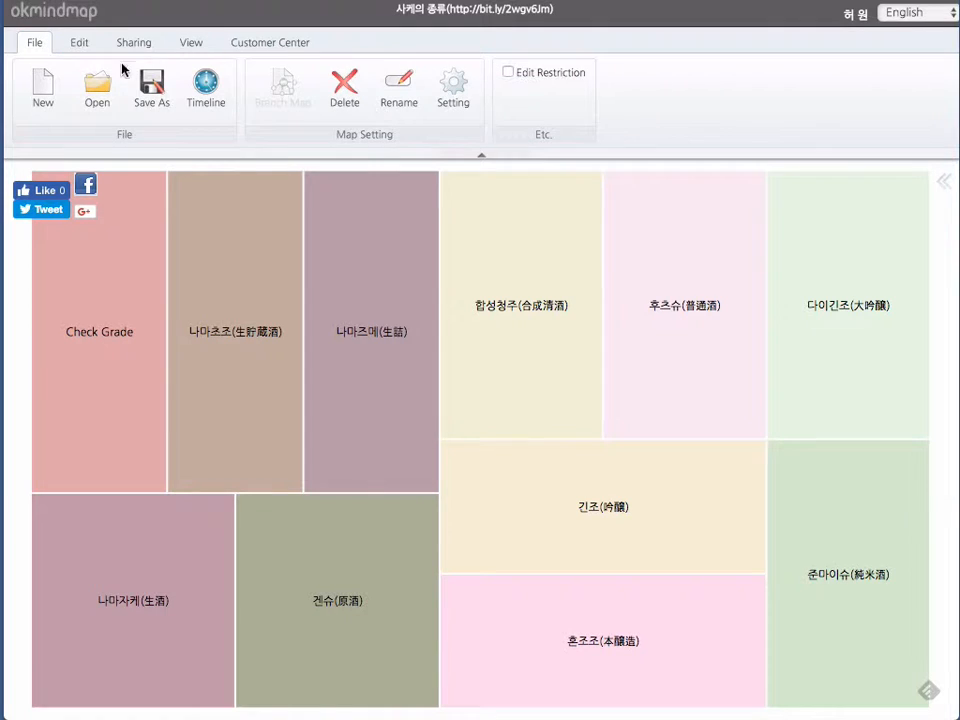
Open the saved 200TOOL map and bring up its map style options.
{"action": "left_click", "coordinate": [97, 88]}
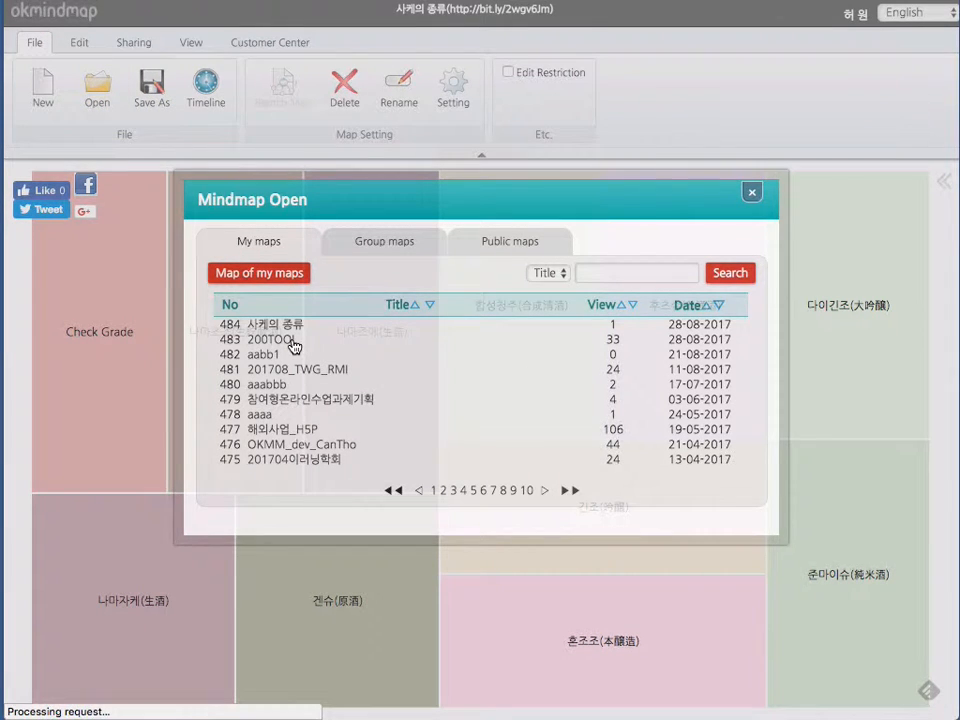
{"action": "double_click", "coordinate": [266, 339]}
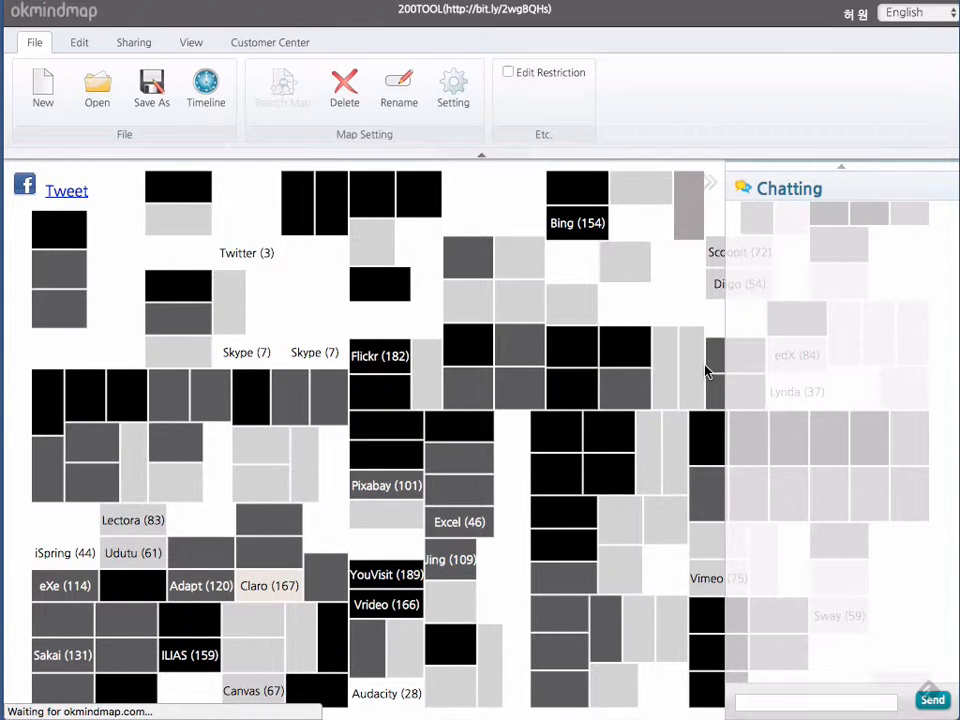
{"action": "mouse_move", "coordinate": [705, 363]}
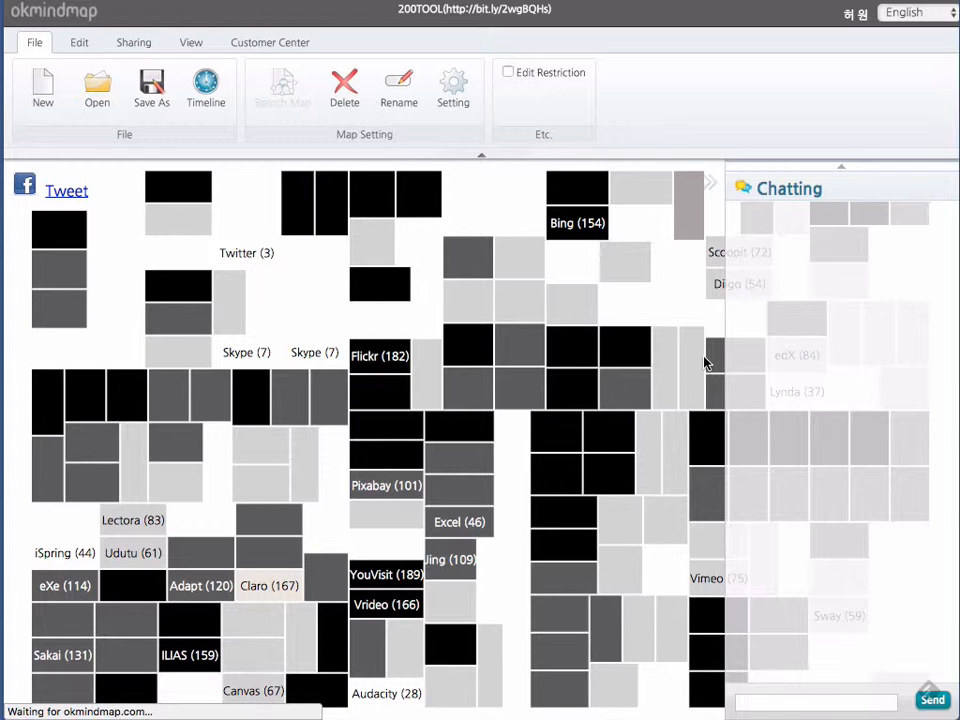
{"action": "left_click", "coordinate": [944, 181]}
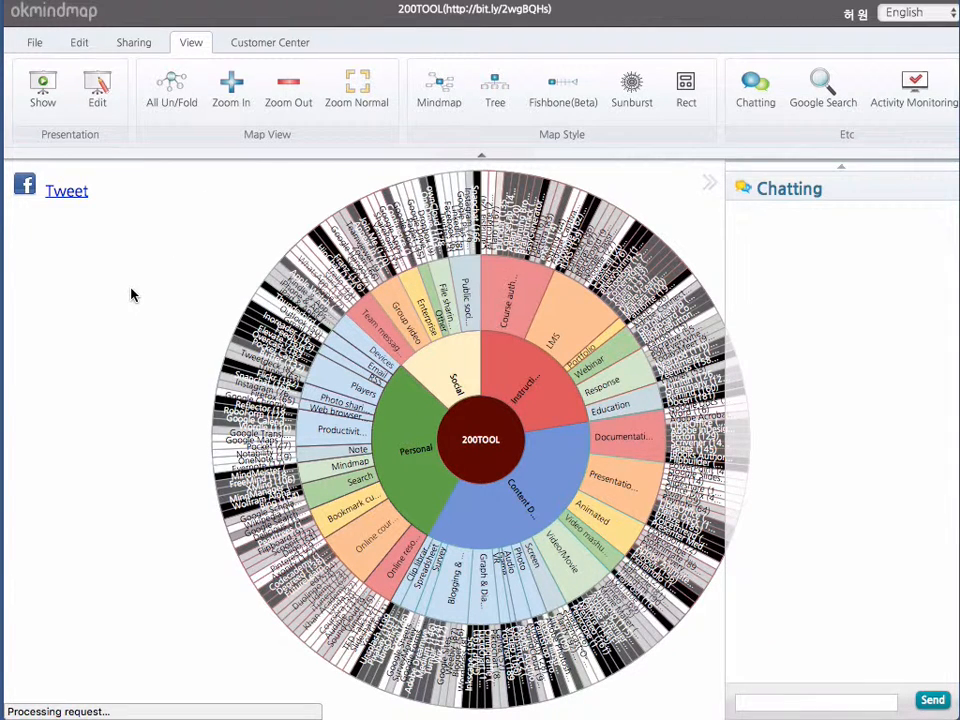
{"action": "mouse_move", "coordinate": [192, 360]}
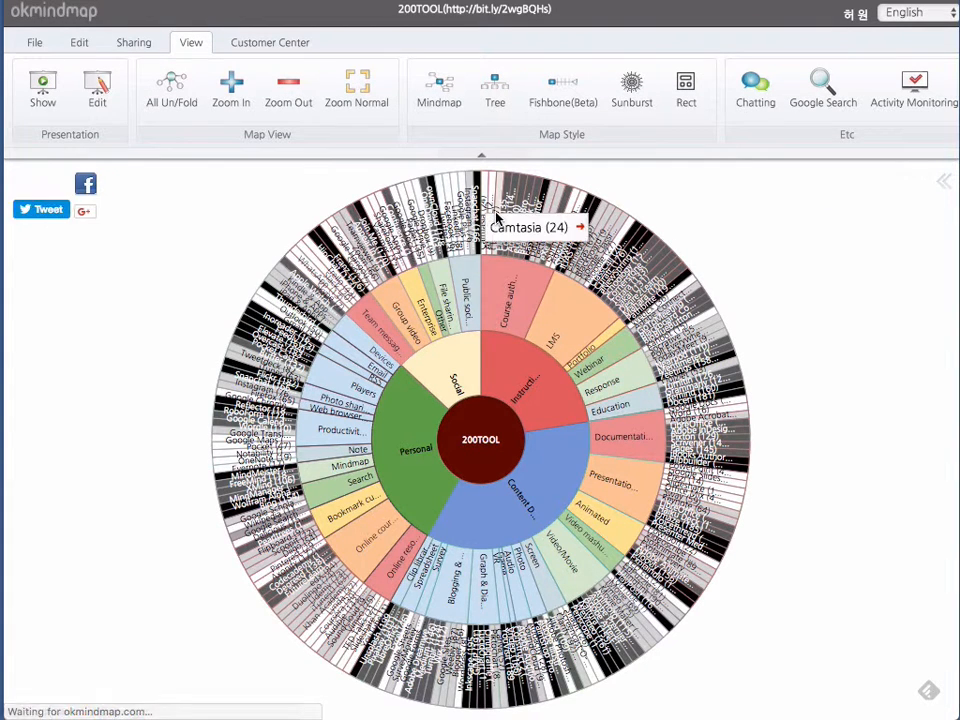
{"action": "mouse_move", "coordinate": [300, 307]}
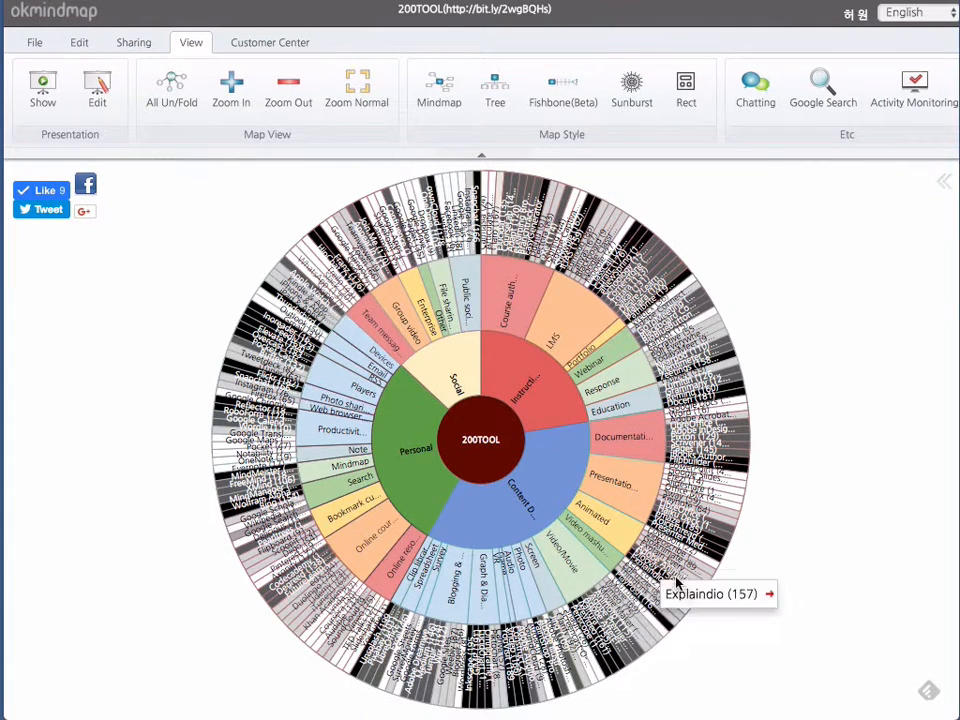
{"action": "mouse_move", "coordinate": [705, 408]}
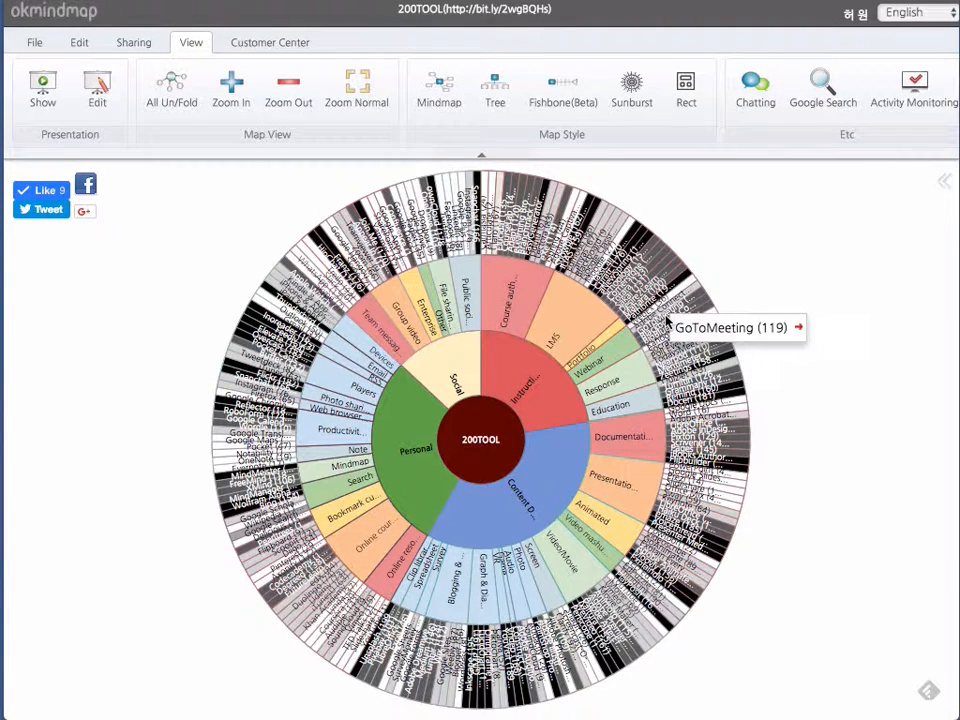
{"action": "mouse_move", "coordinate": [700, 330]}
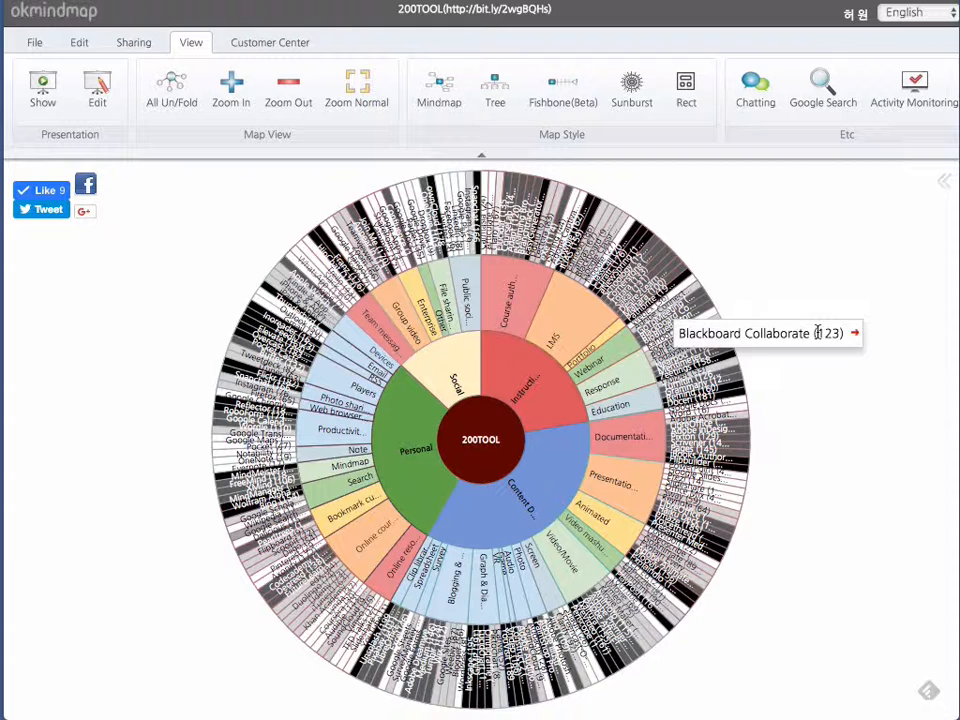
Close the chat pane beside the 200TOOL sunburst chart.
{"action": "left_click", "coordinate": [853, 333]}
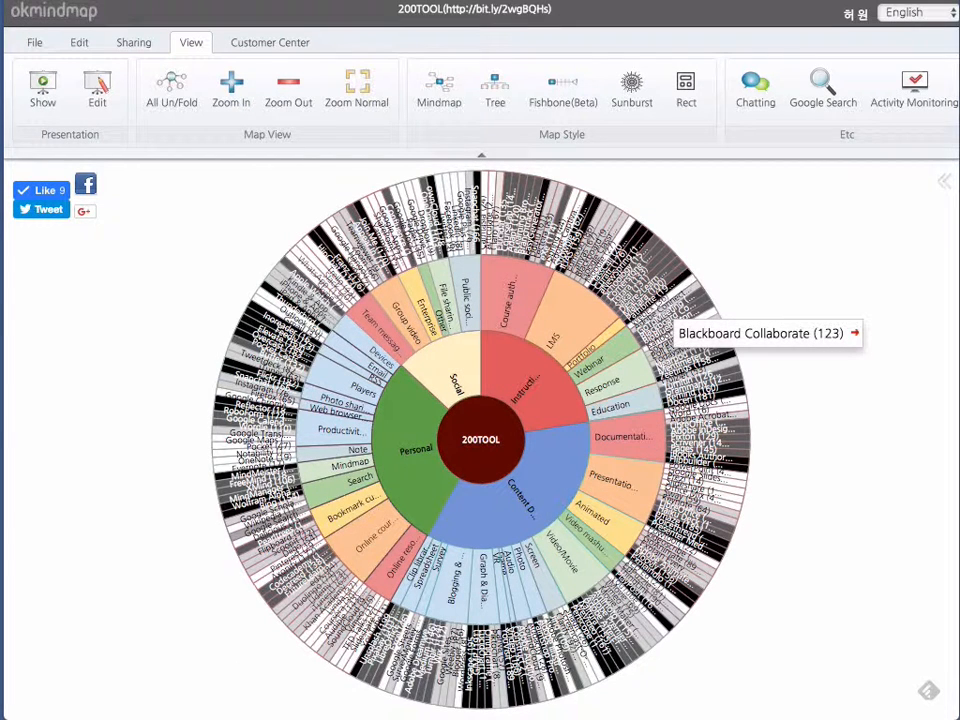
{"action": "mouse_move", "coordinate": [790, 177]}
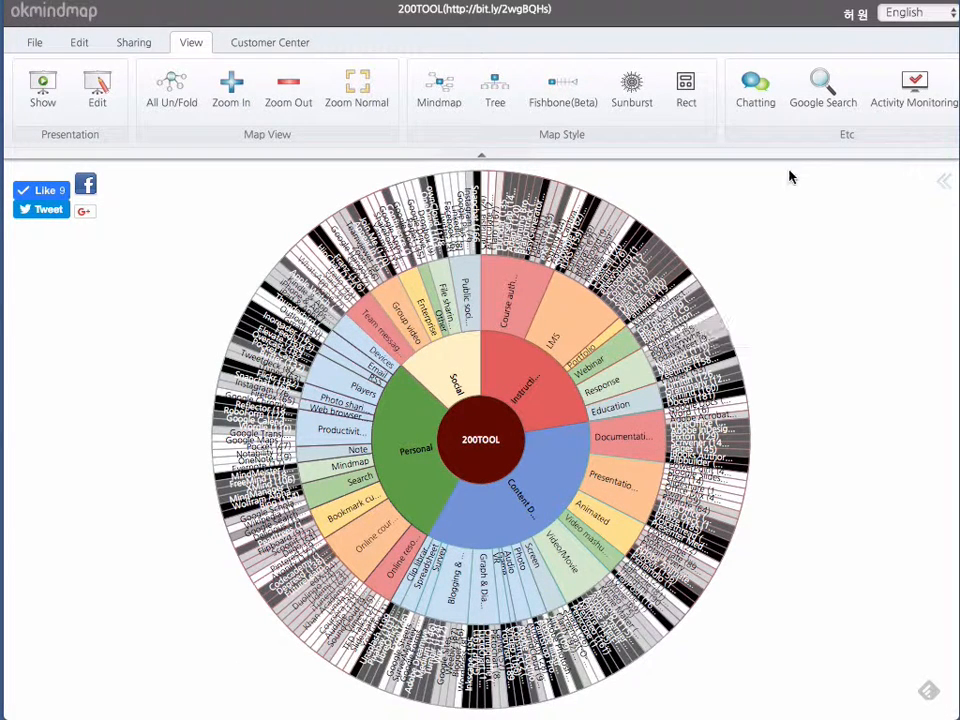
{"action": "mouse_move", "coordinate": [686, 88]}
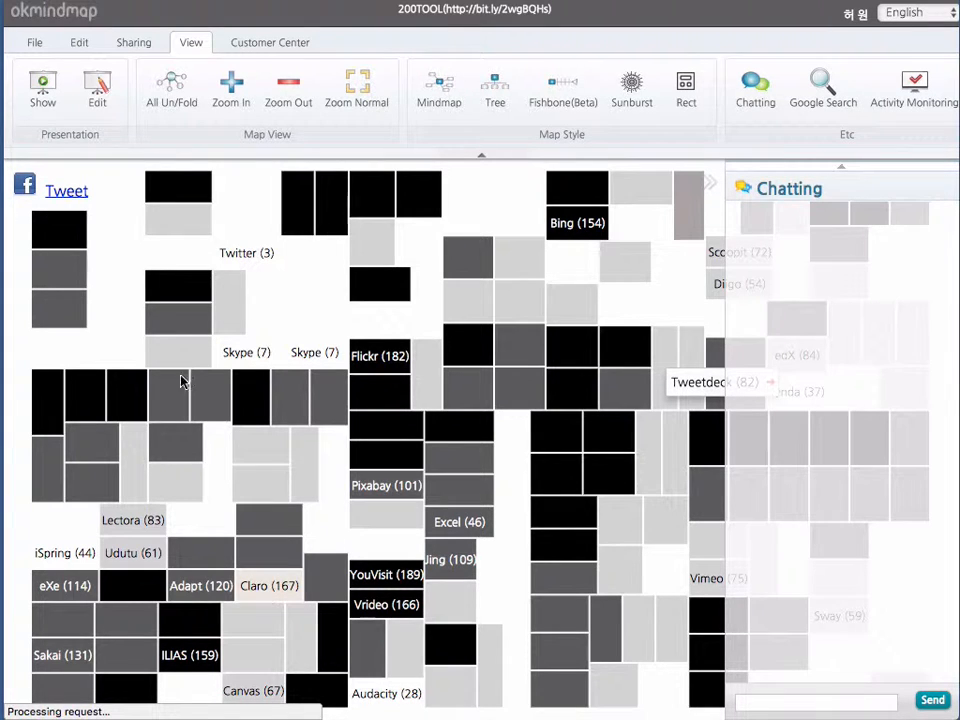
{"action": "mouse_move", "coordinate": [714, 225]}
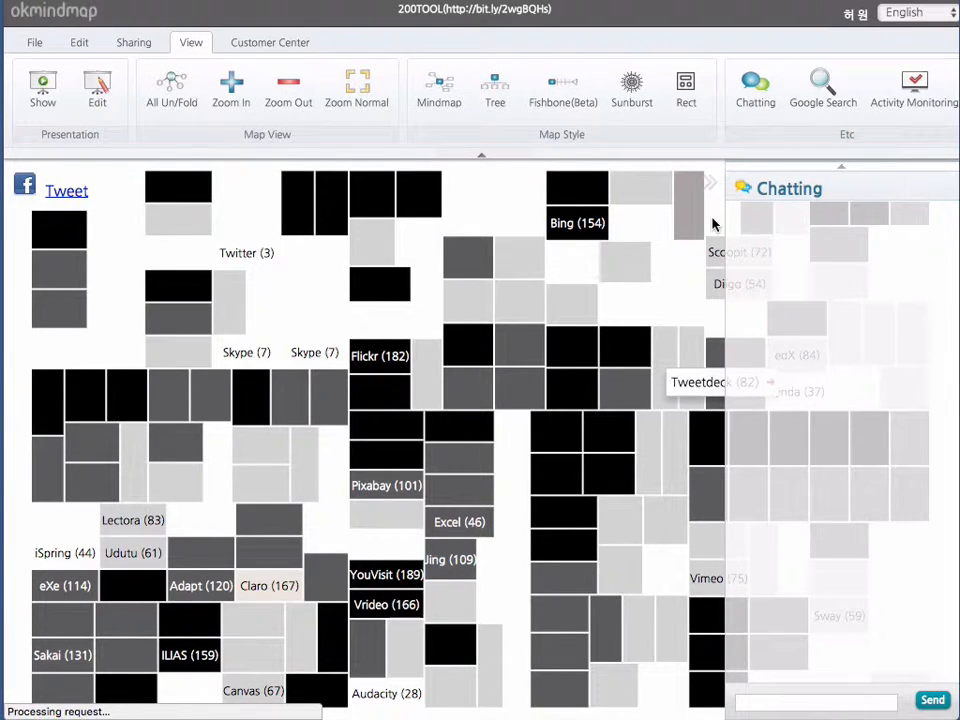
{"action": "mouse_move", "coordinate": [223, 424]}
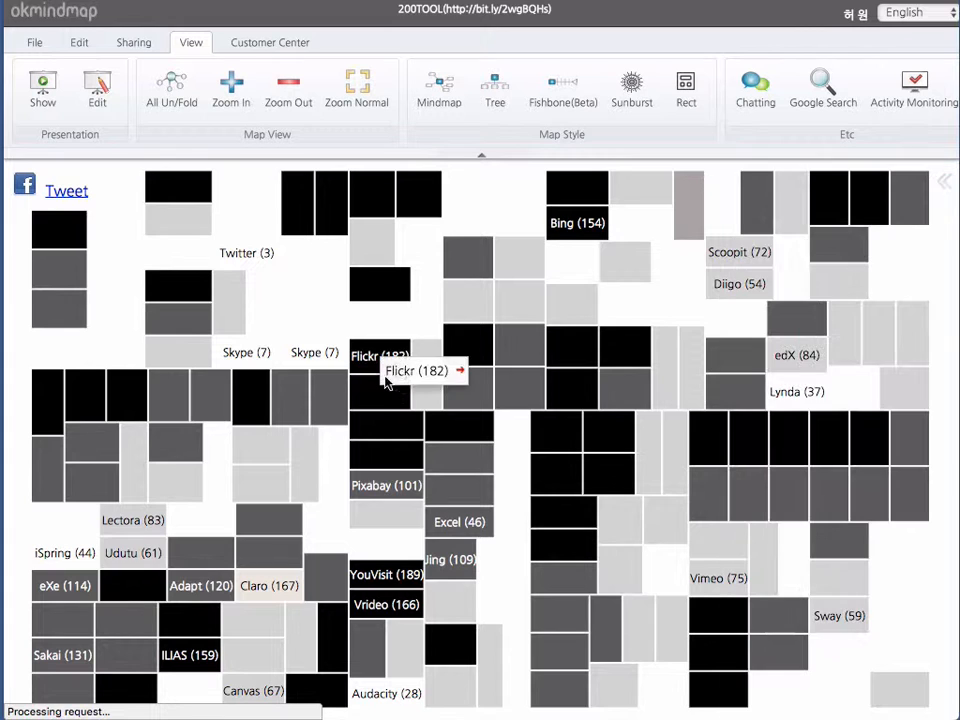
Switch the 200TOOL map to the Rect treemap style.
{"action": "left_click", "coordinate": [288, 87]}
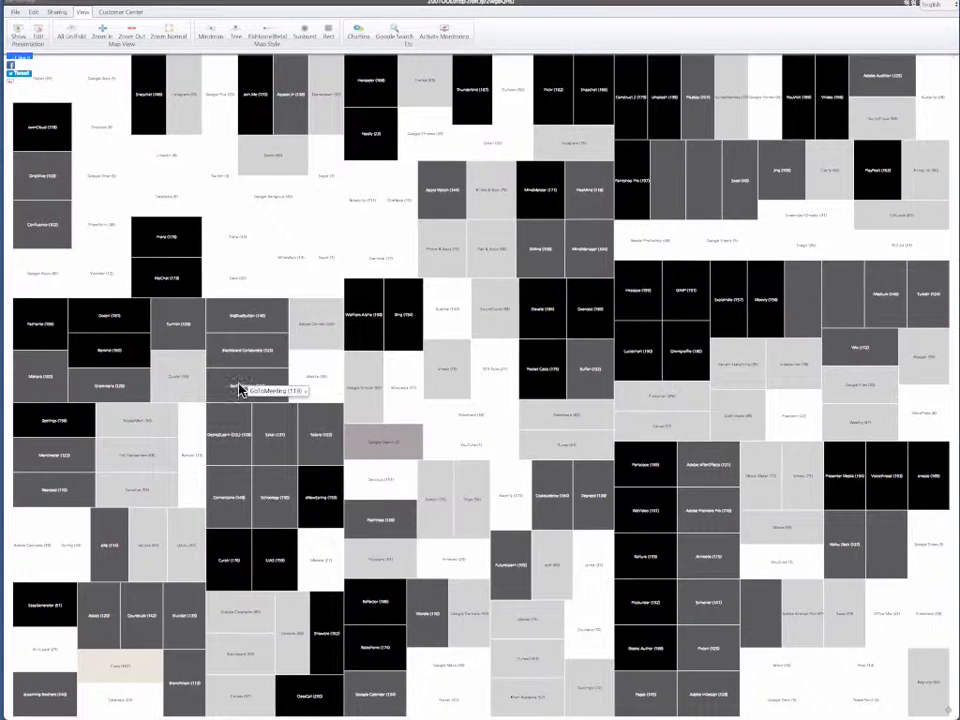
{"action": "mouse_move", "coordinate": [635, 398]}
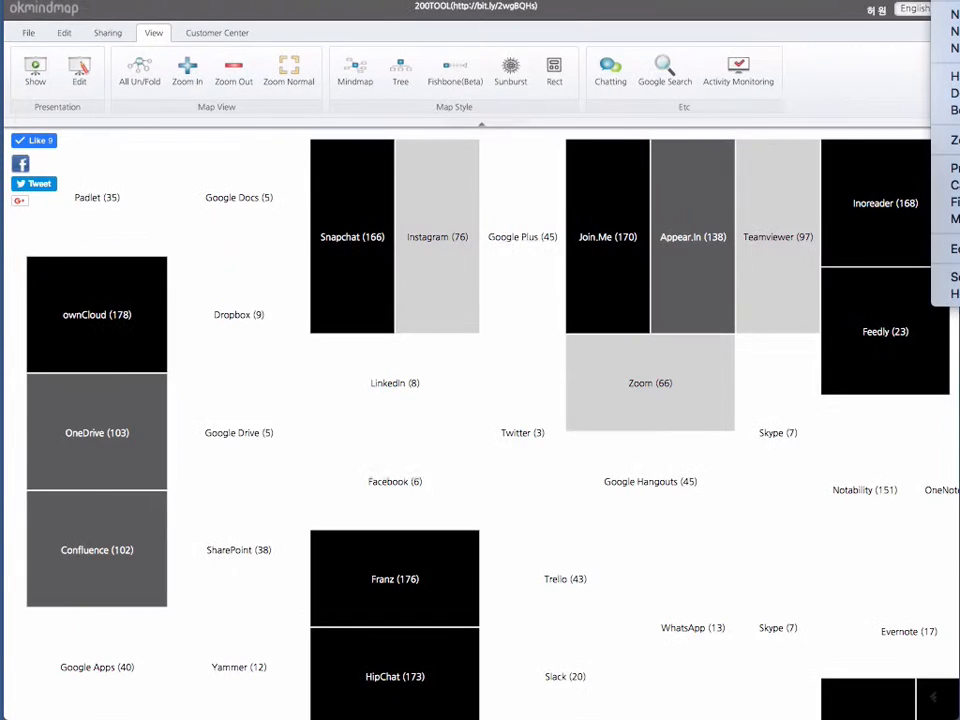
{"action": "left_click", "coordinate": [230, 80]}
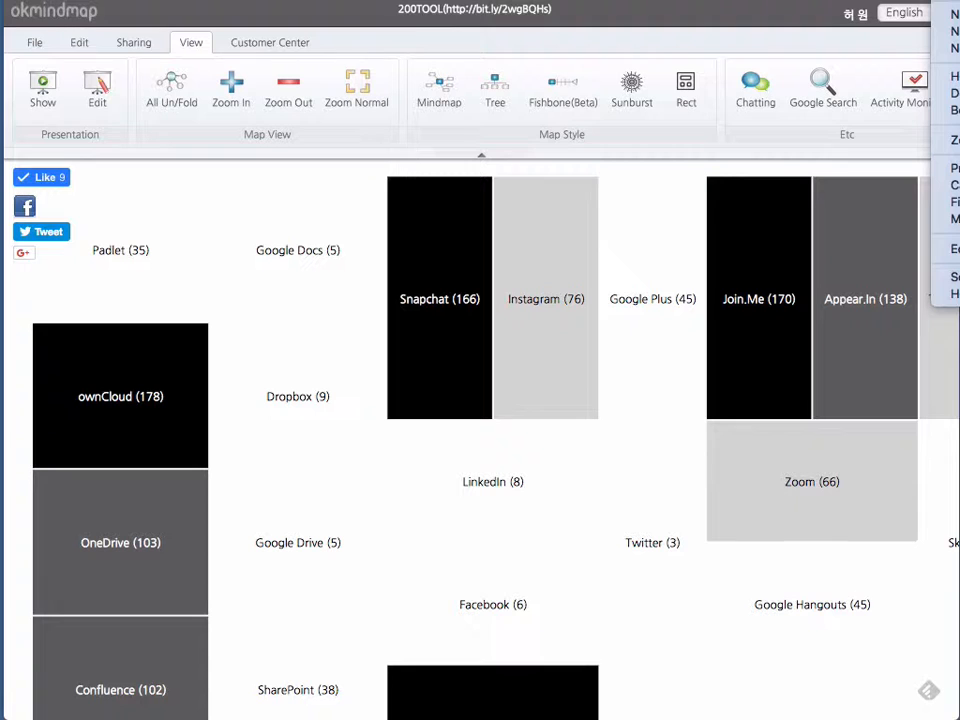
{"action": "mouse_move", "coordinate": [388, 191]}
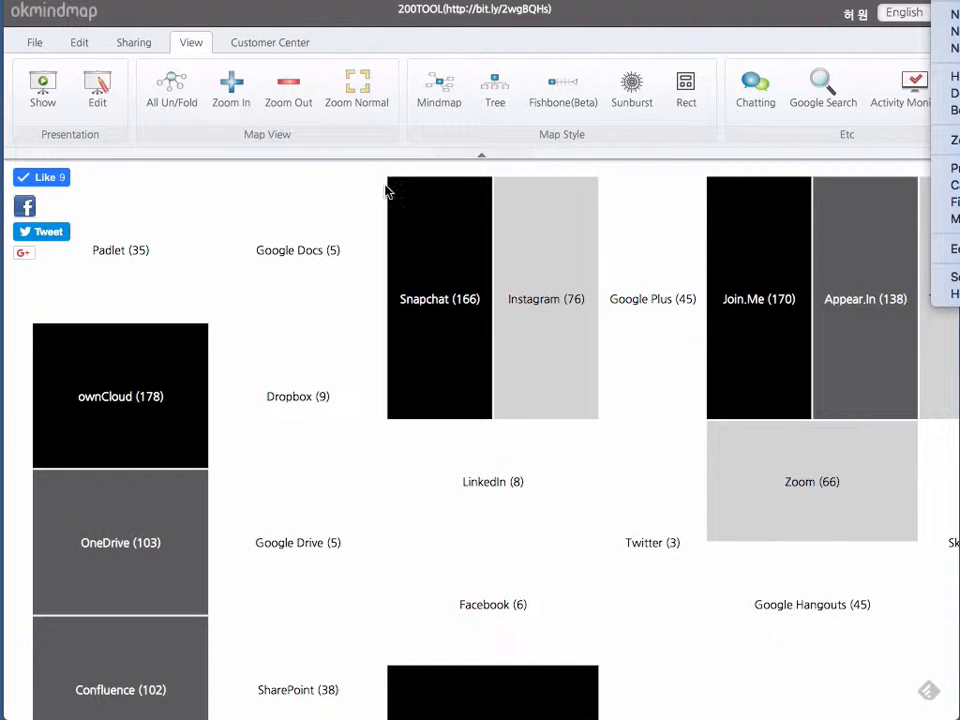
{"action": "left_click", "coordinate": [631, 87]}
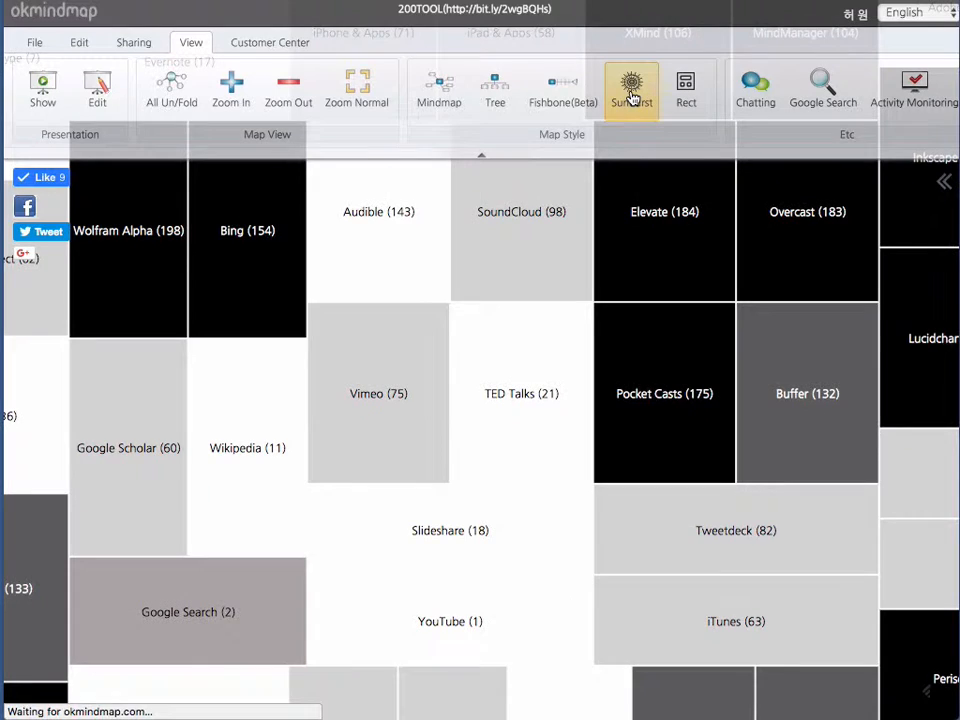
Switch the 200TOOL map back to the Sunburst style.
{"action": "left_click", "coordinate": [631, 88]}
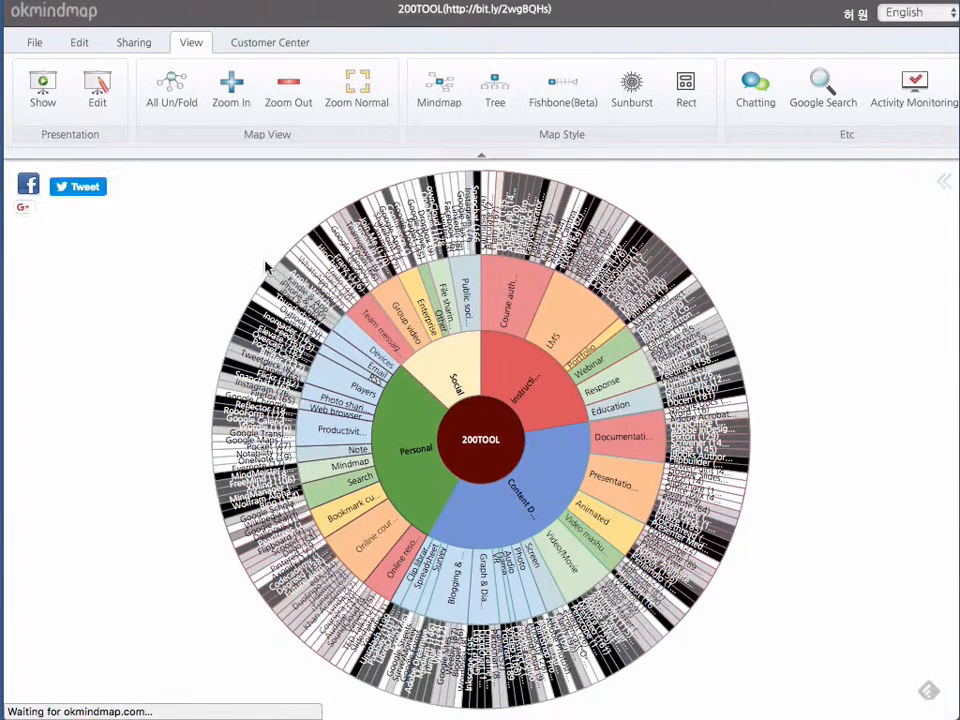
{"action": "mouse_move", "coordinate": [528, 328]}
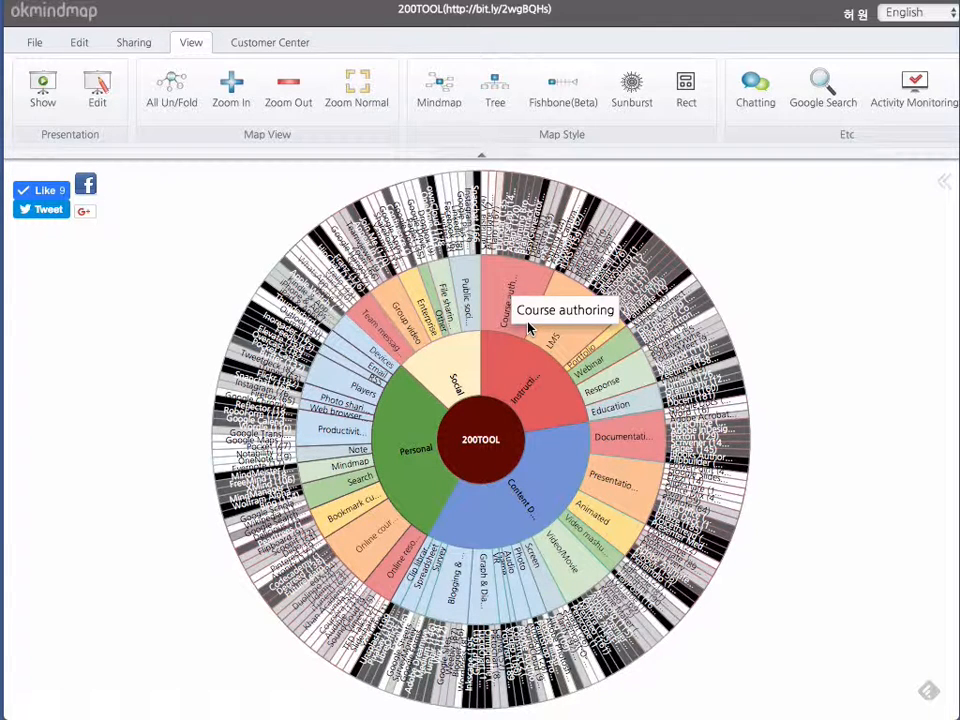
{"action": "mouse_move", "coordinate": [756, 207]}
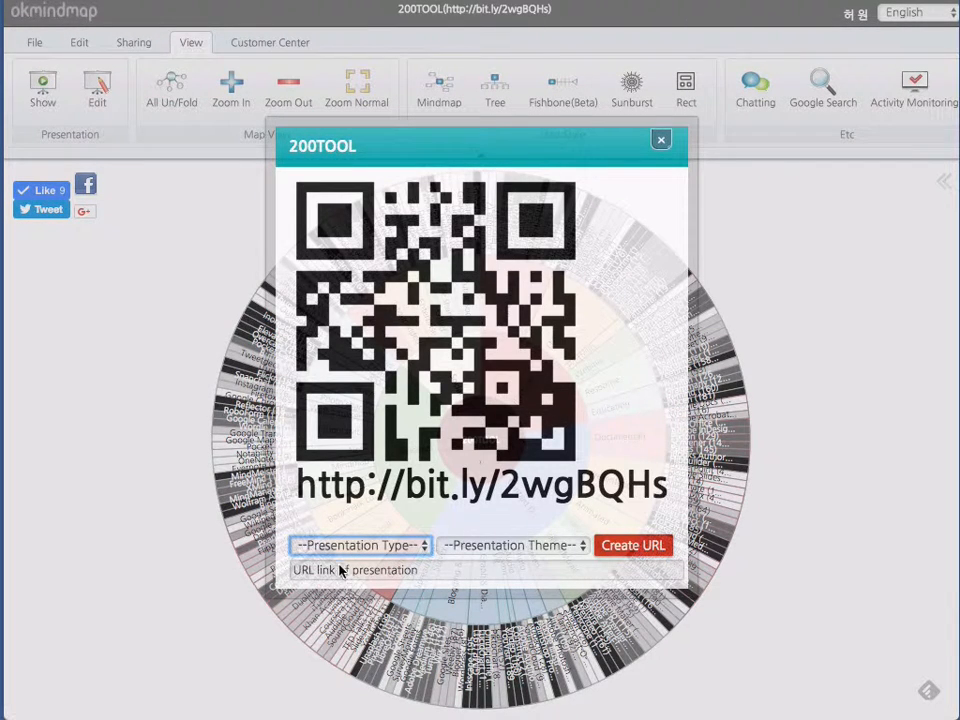
{"action": "mouse_move", "coordinate": [435, 550]}
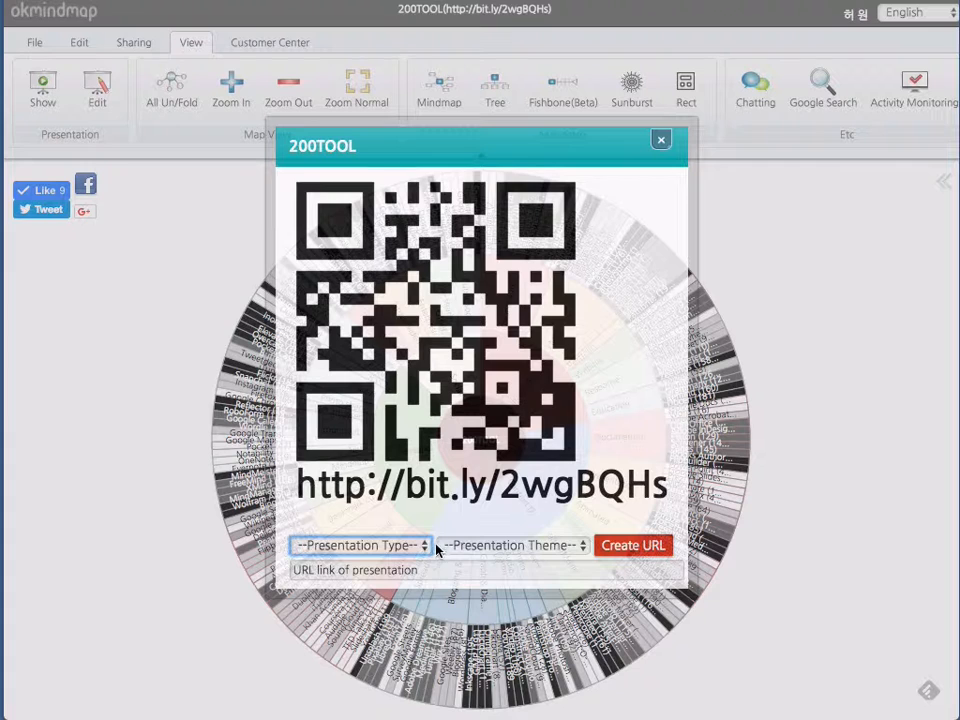
Create a Box-type, BlackLabel-themed presentation URL and dismiss the link-copied notice.
{"action": "left_click", "coordinate": [360, 545]}
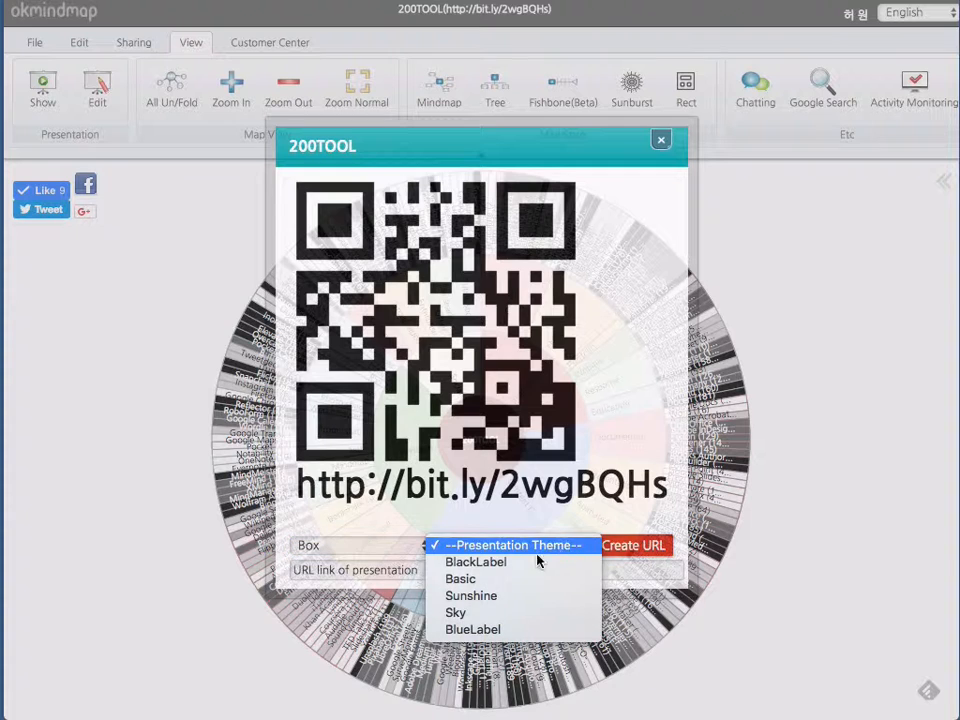
{"action": "left_click", "coordinate": [476, 561]}
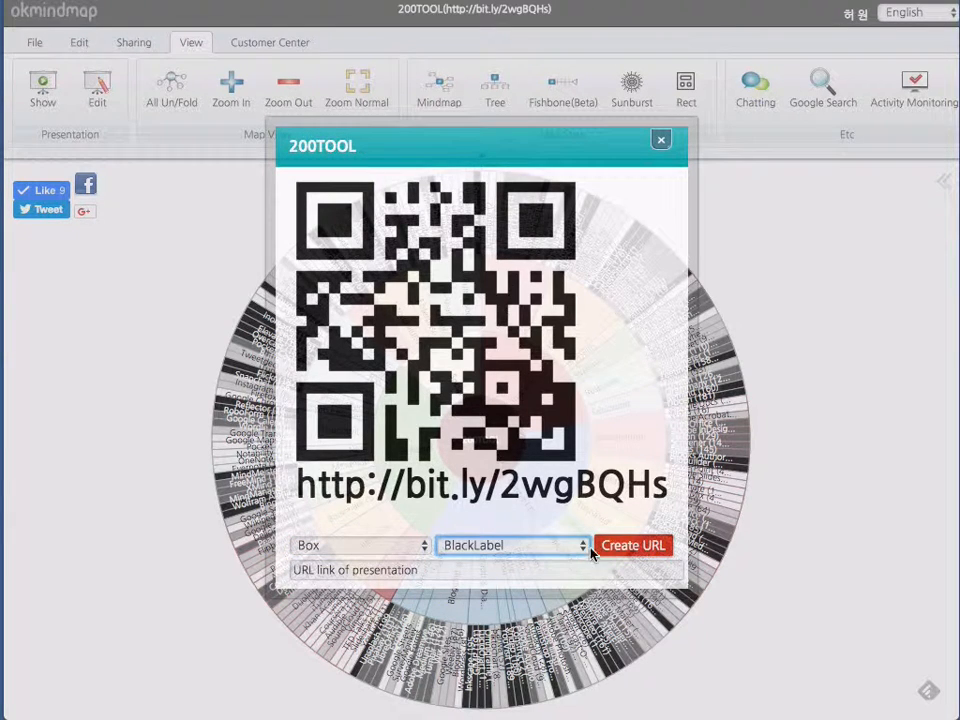
{"action": "left_click", "coordinate": [633, 545]}
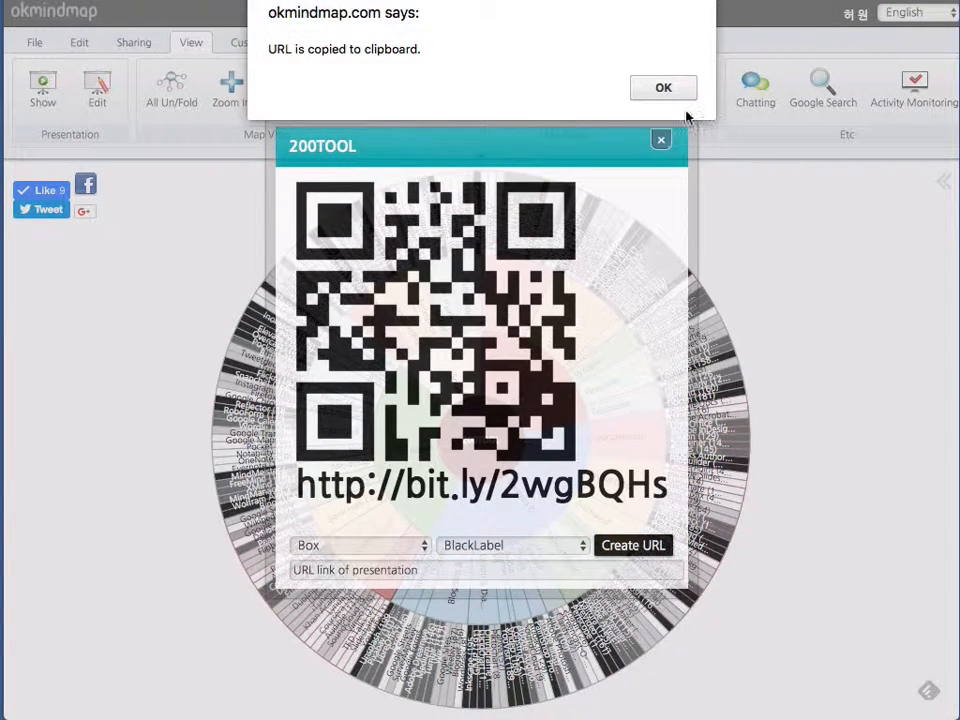
{"action": "left_click", "coordinate": [663, 87]}
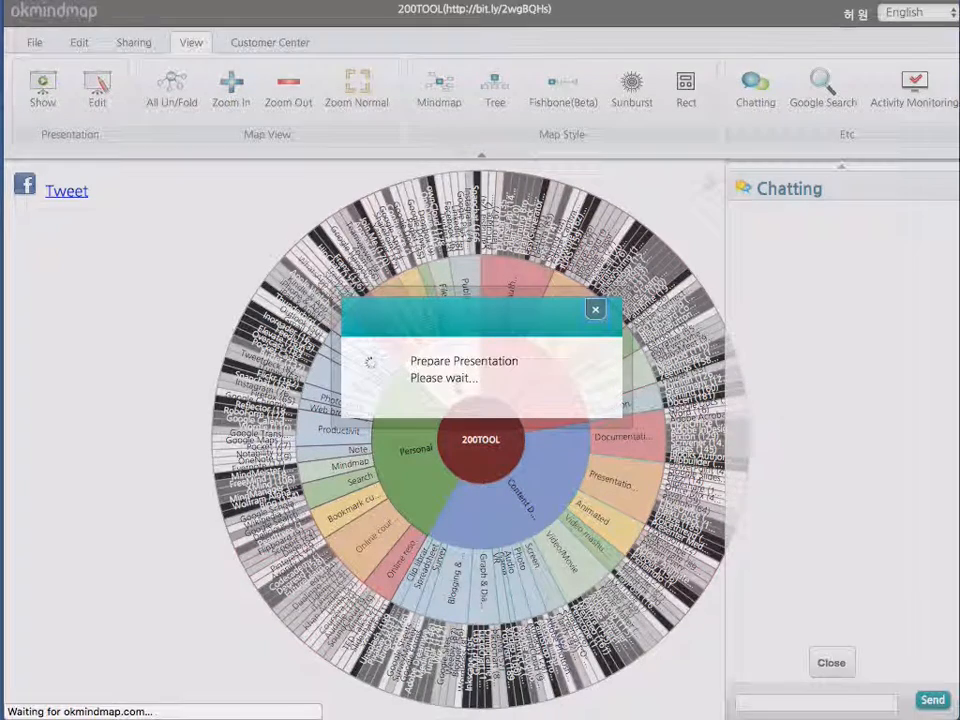
Start the 200TOOL presentation and advance three slides to the Response tools list.
{"action": "left_click", "coordinate": [42, 88]}
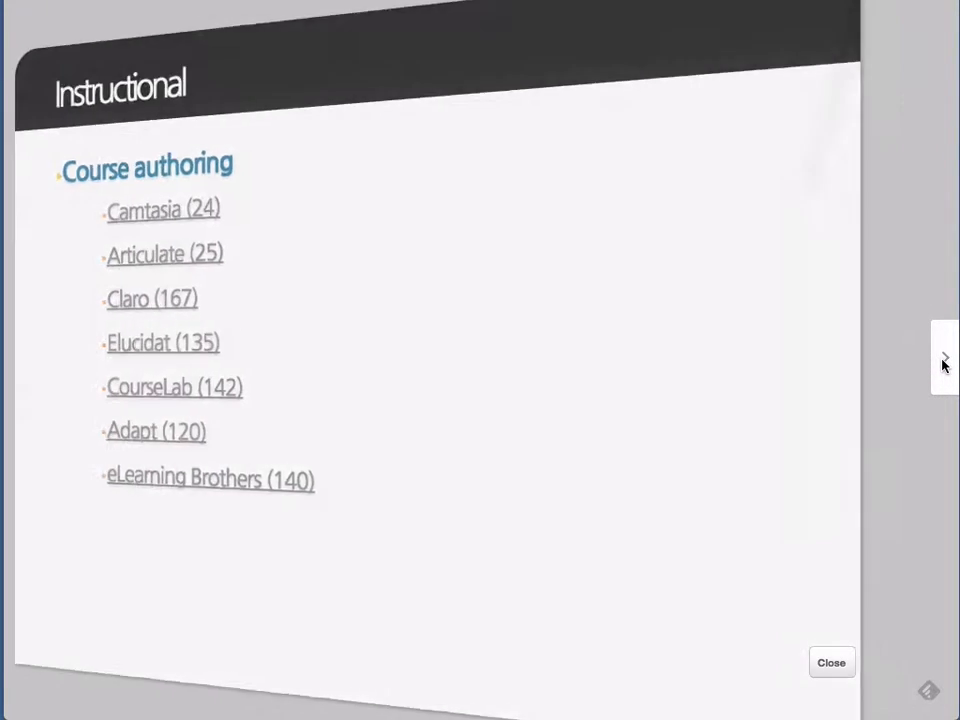
{"action": "left_click", "coordinate": [940, 358]}
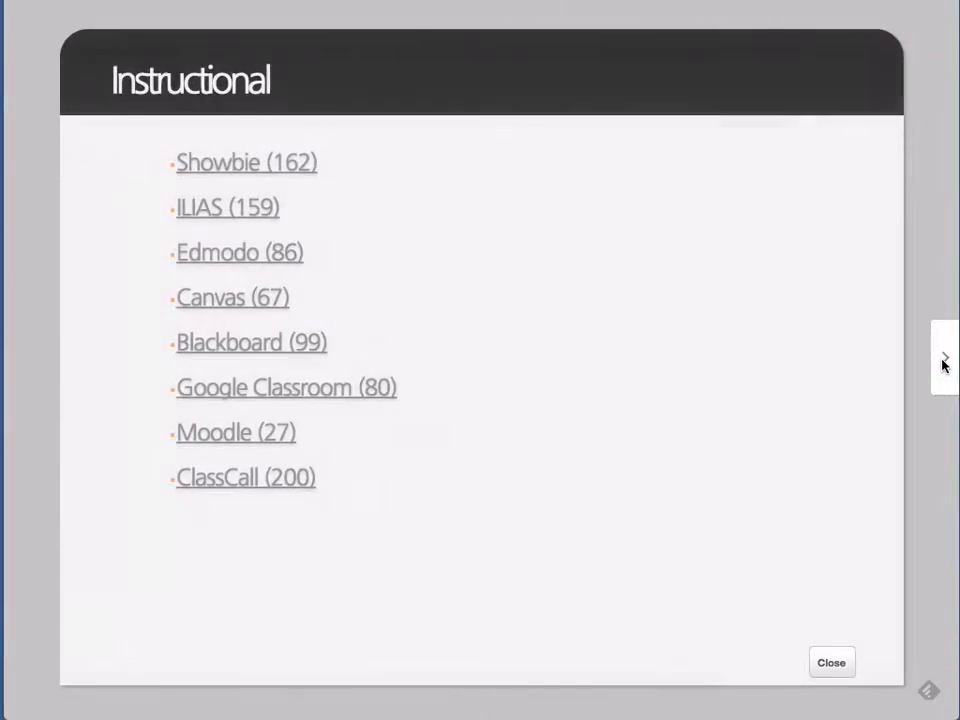
{"action": "left_click", "coordinate": [941, 357]}
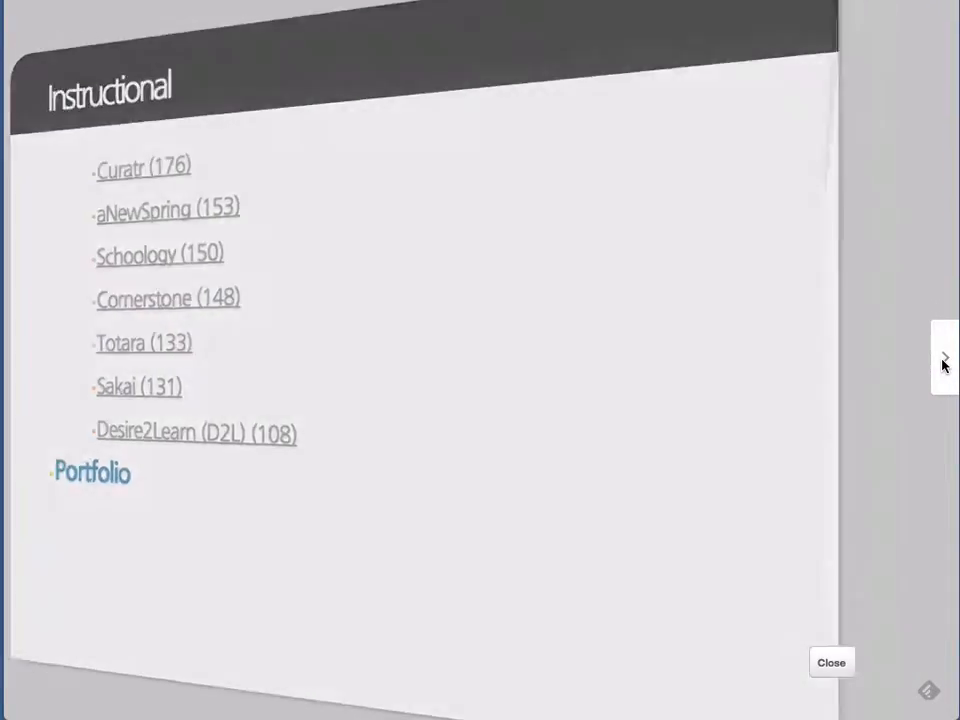
{"action": "left_click", "coordinate": [941, 358]}
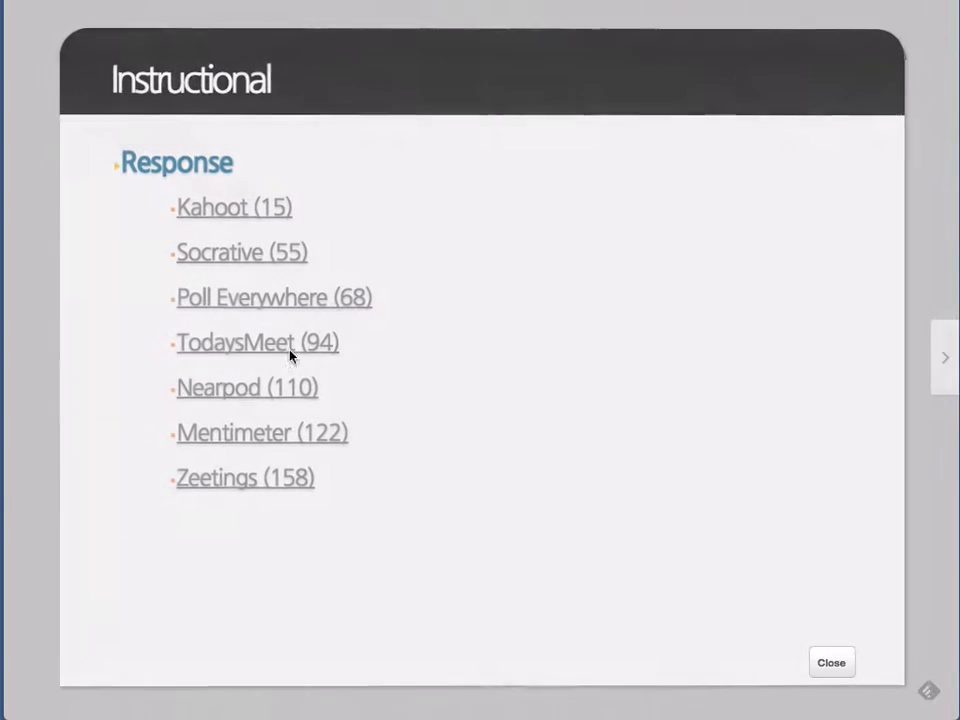
{"action": "mouse_move", "coordinate": [294, 483]}
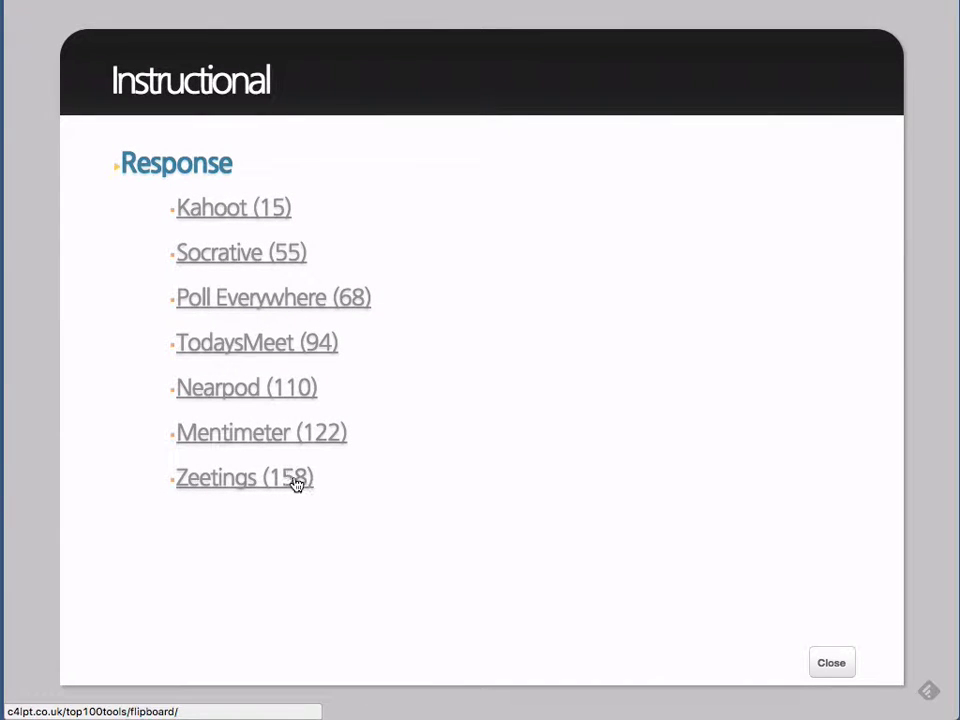